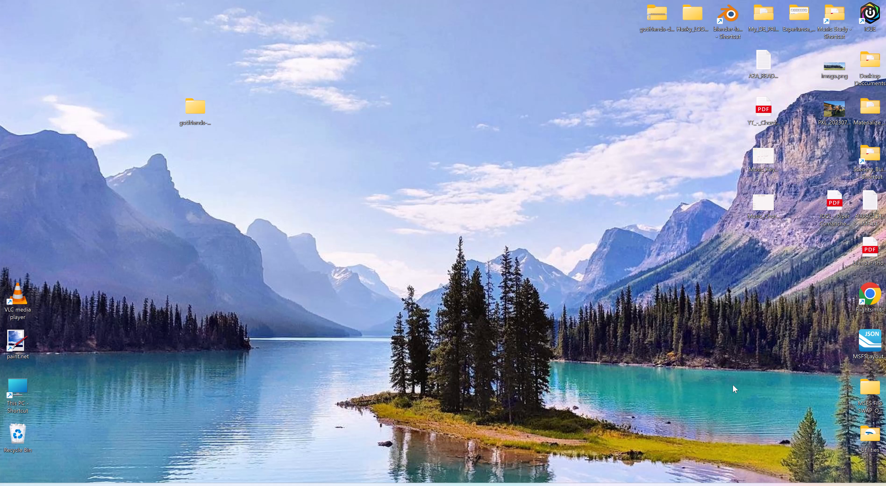
mouse_move(679, 375)
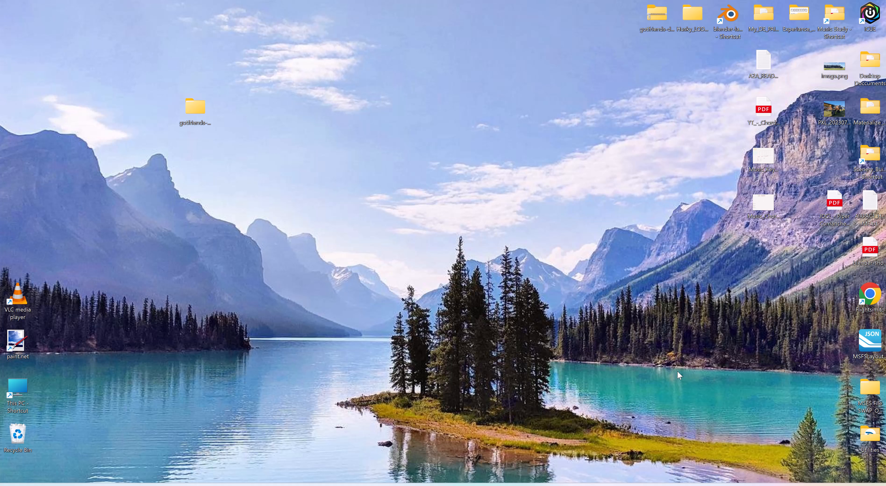
mouse_move(607, 328)
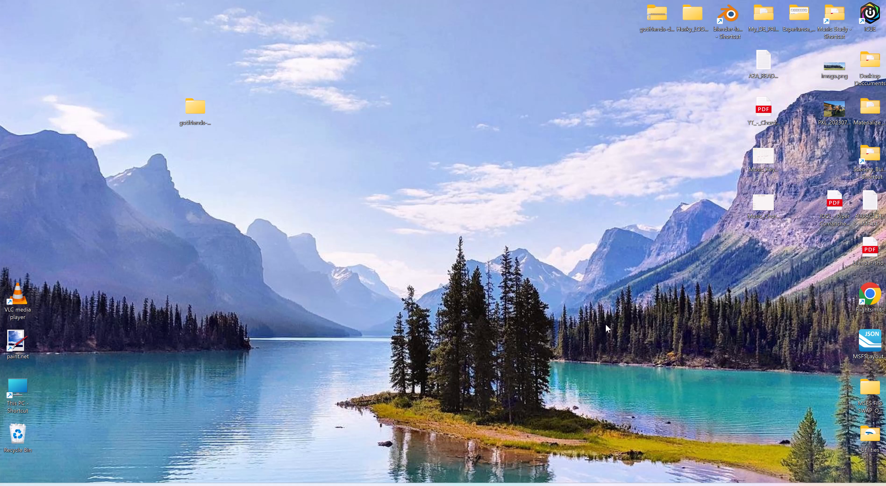
mouse_move(473, 175)
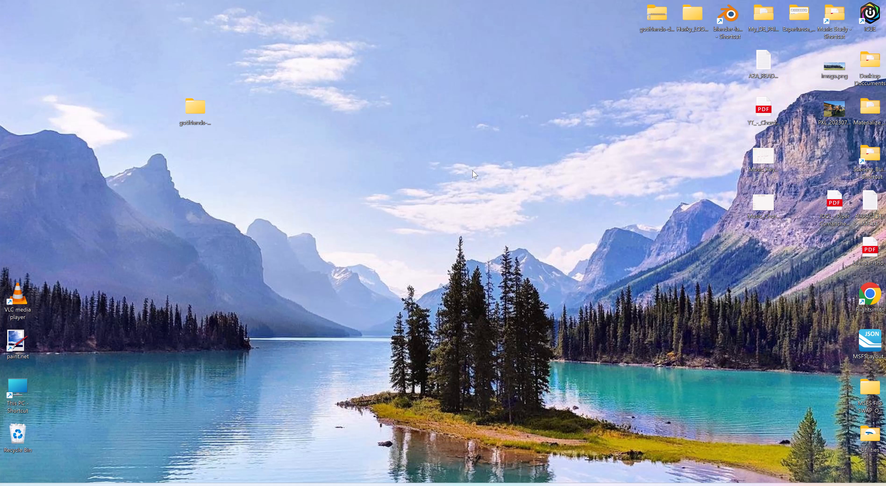
Browse from the desktop paint kit folder through DE_PAINTKIT_UNR into its 3D MODEL folder.
drag(195, 107, 255, 26)
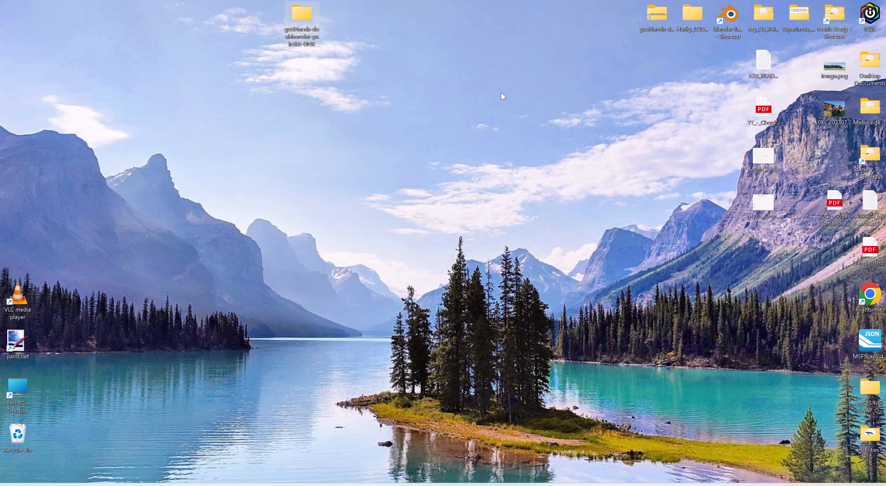
mouse_move(312, 48)
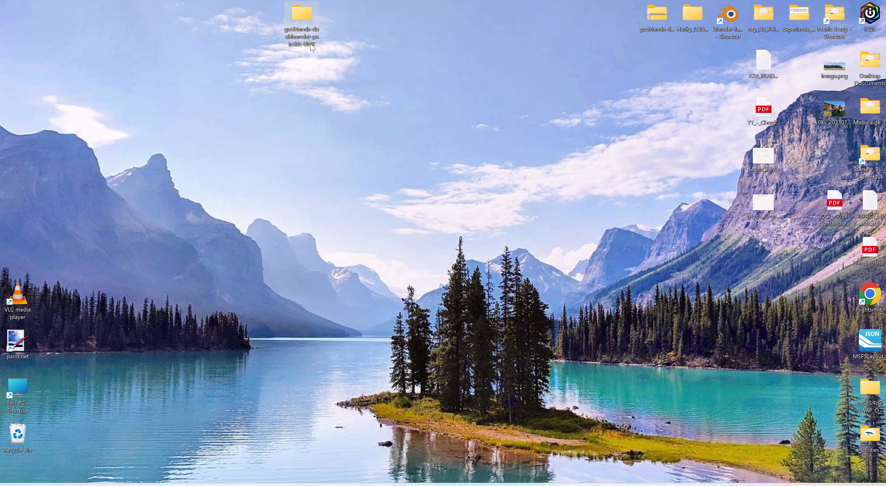
mouse_move(302, 14)
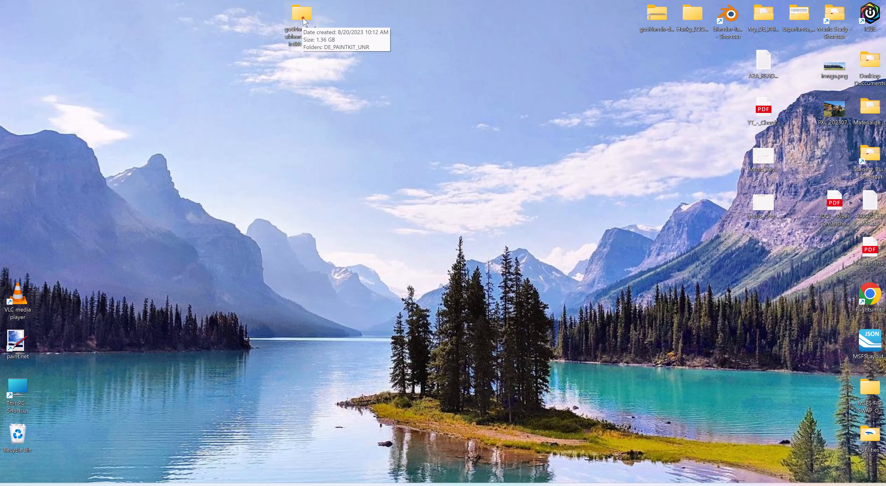
double_click(301, 14)
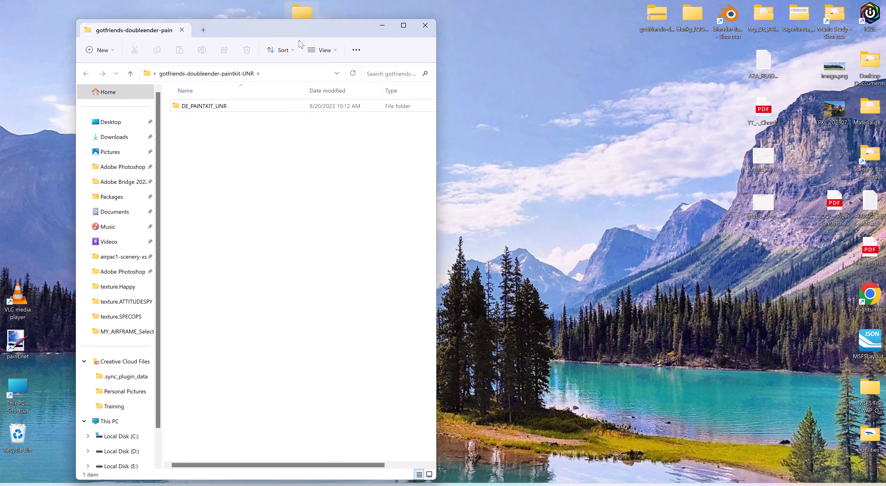
double_click(205, 105)
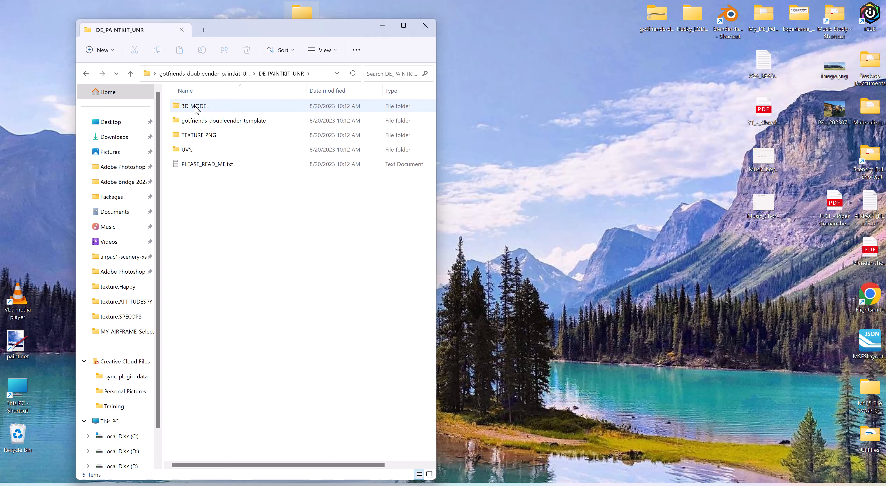
double_click(195, 105)
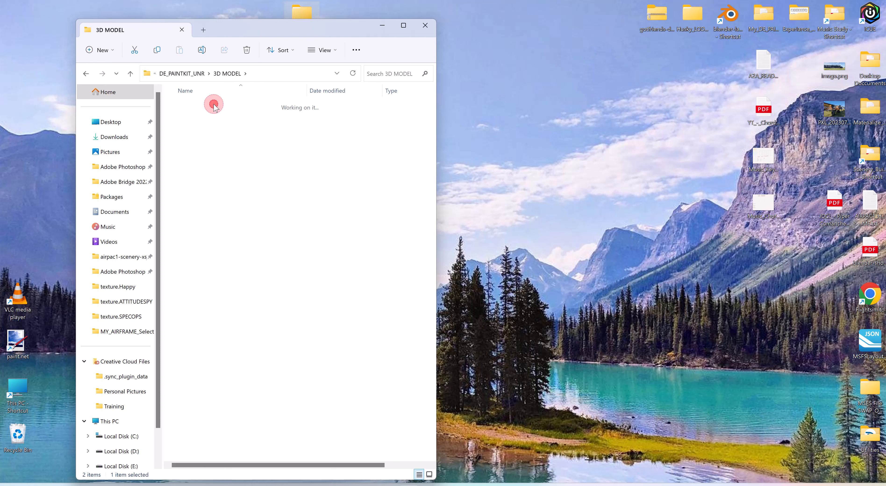
Peek into BLENDER_SUBSETS, then select DOUBLEENDER_PAINTKIT.blend back in 3D MODEL.
double_click(213, 105)
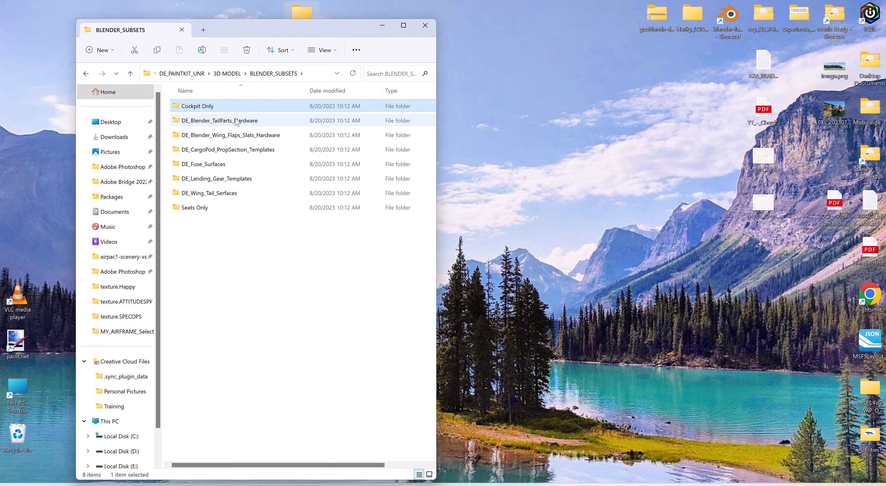
mouse_move(237, 120)
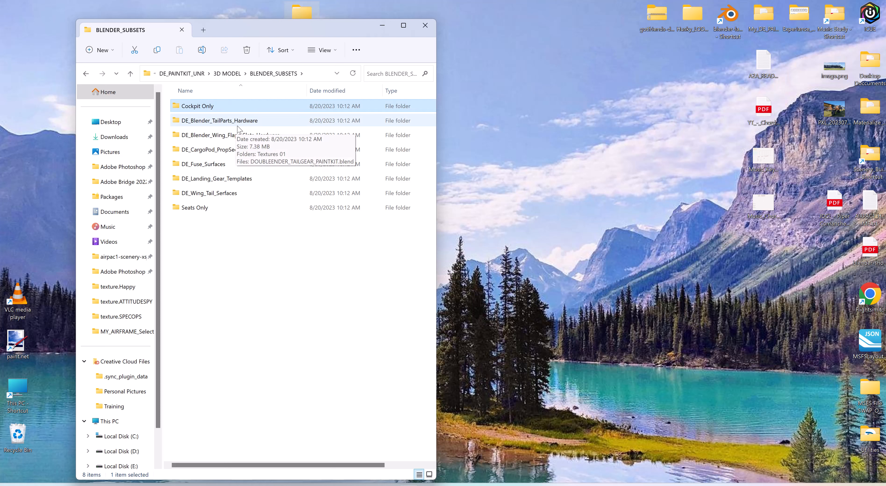
mouse_move(211, 162)
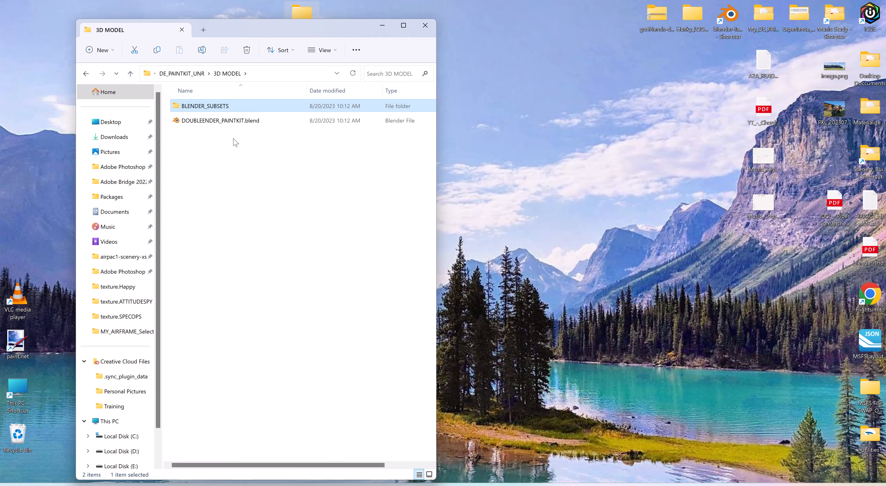
click(220, 120)
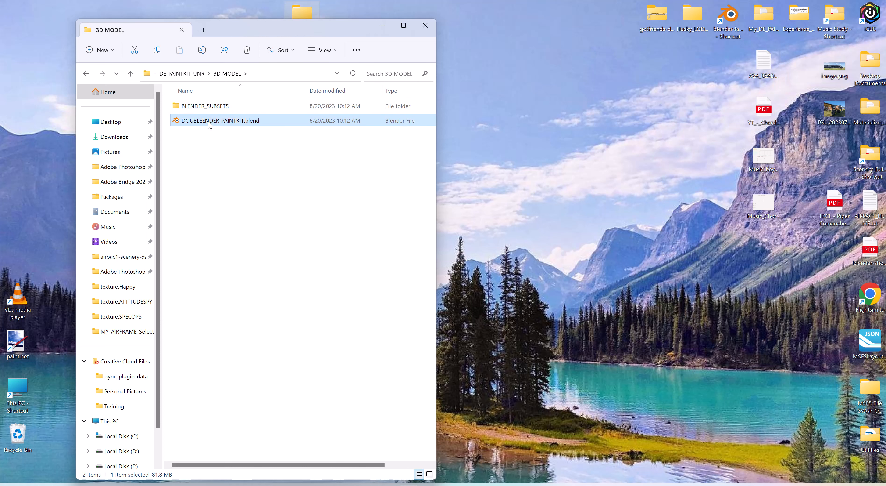
mouse_move(221, 119)
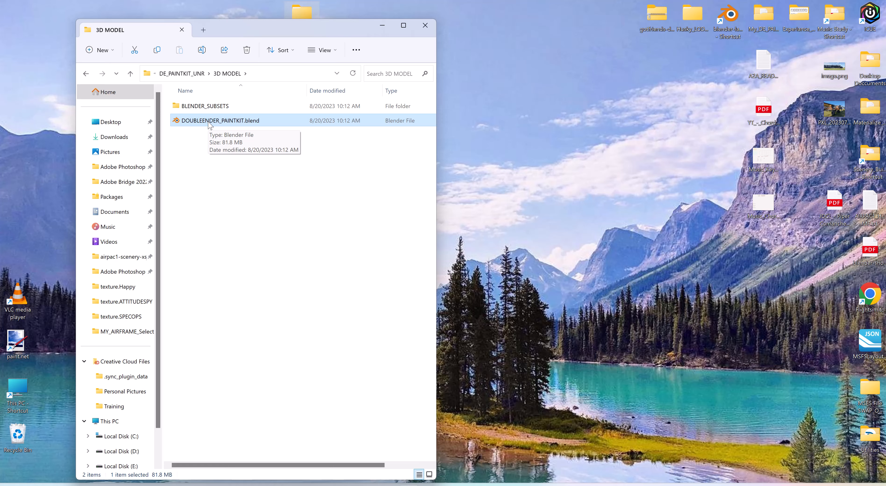
Load DOUBLEENDER_PAINTKIT.blend and run Find Missing Files against the kit's TEXTURE PNG folder.
double_click(221, 120)
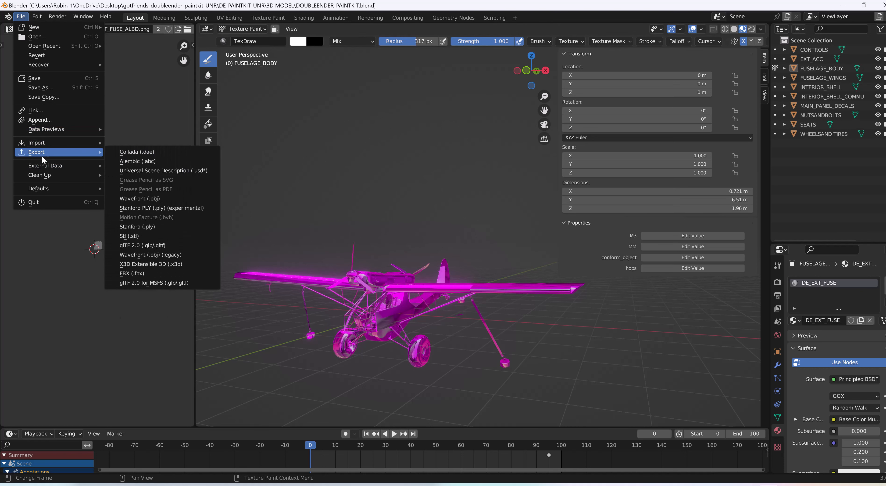
mouse_move(44, 165)
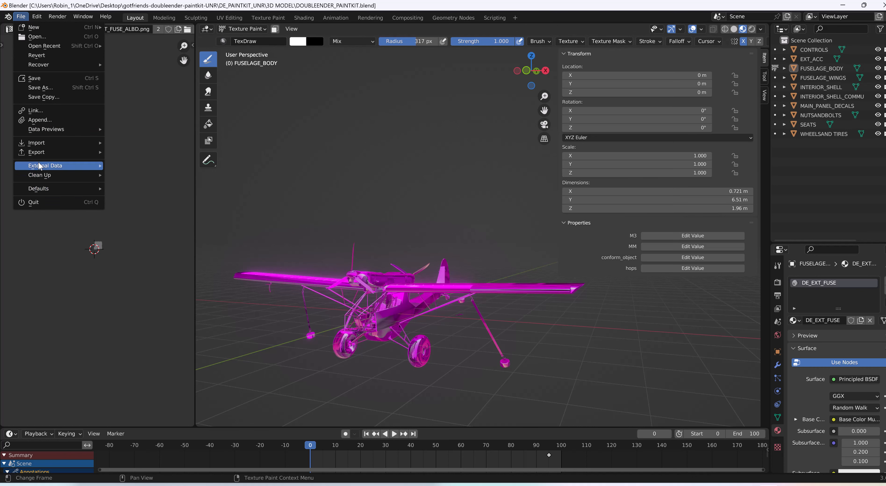
mouse_move(51, 96)
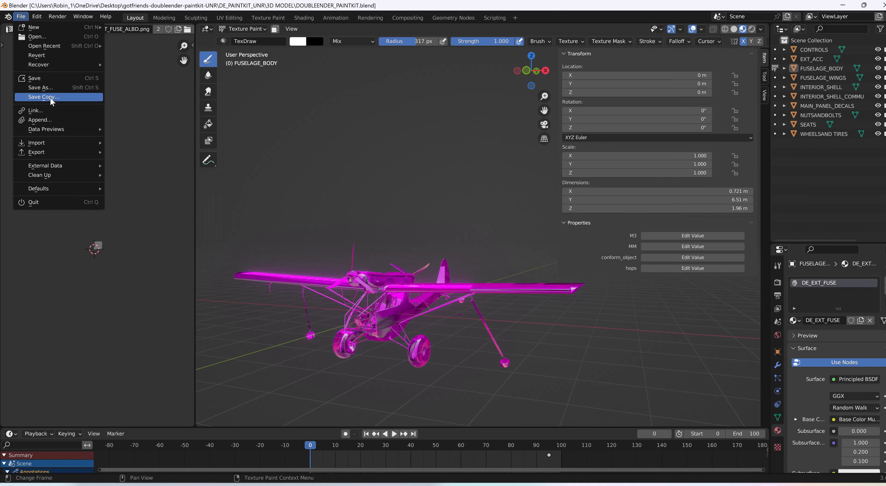
mouse_move(40, 175)
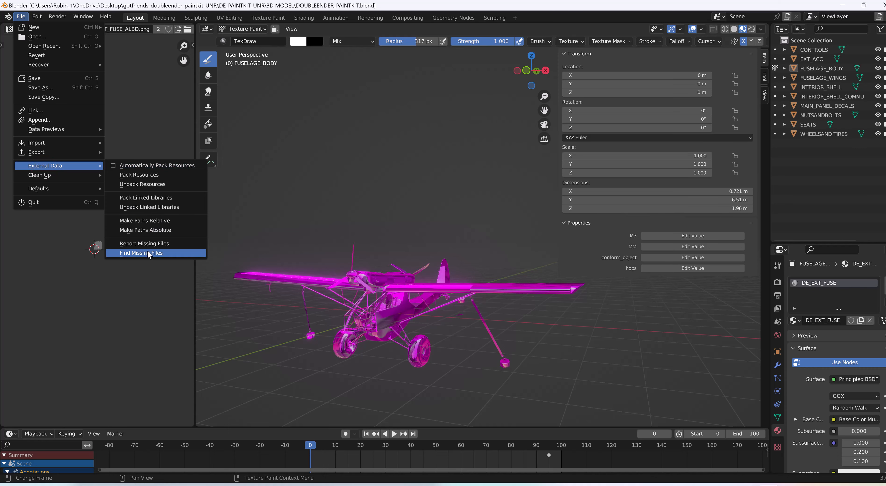
click(141, 252)
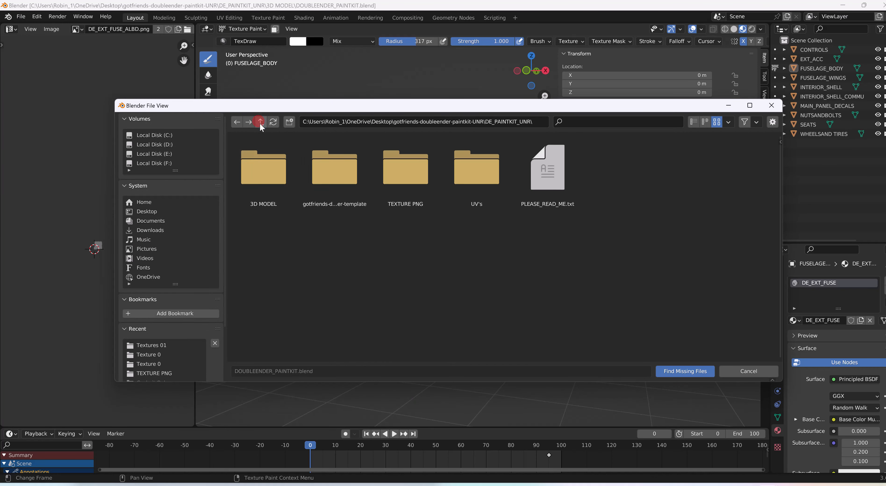
click(406, 167)
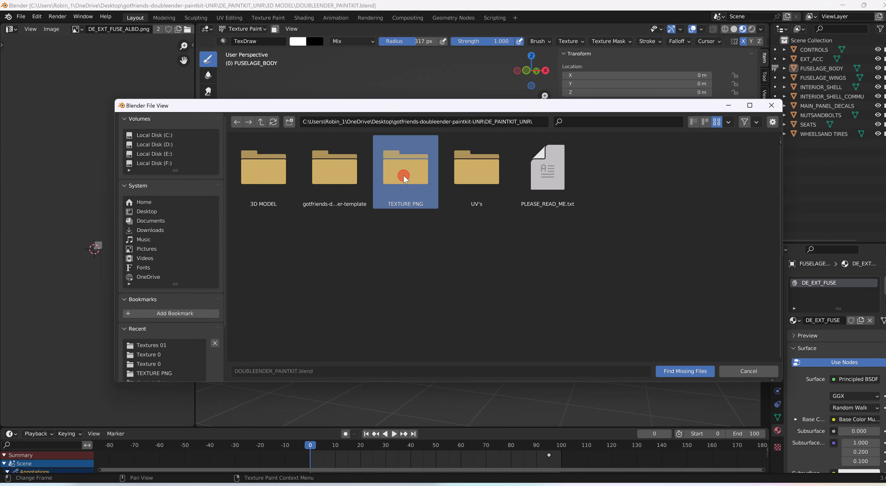
double_click(405, 165)
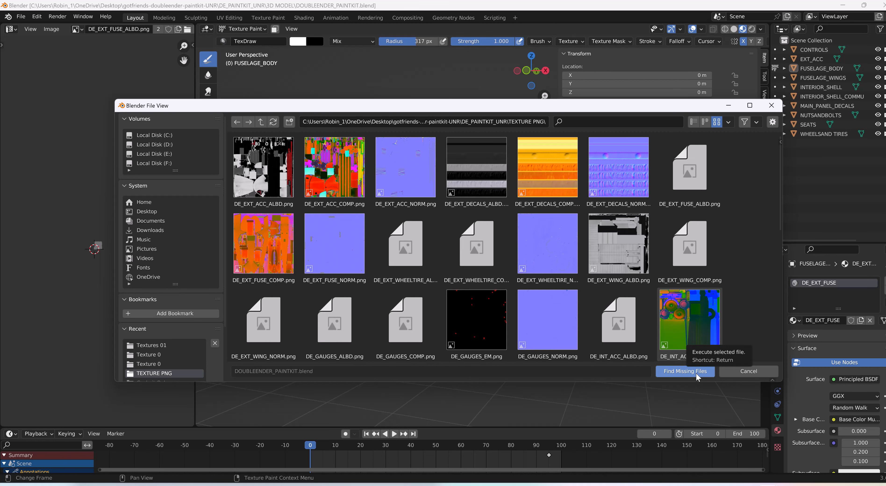
click(684, 371)
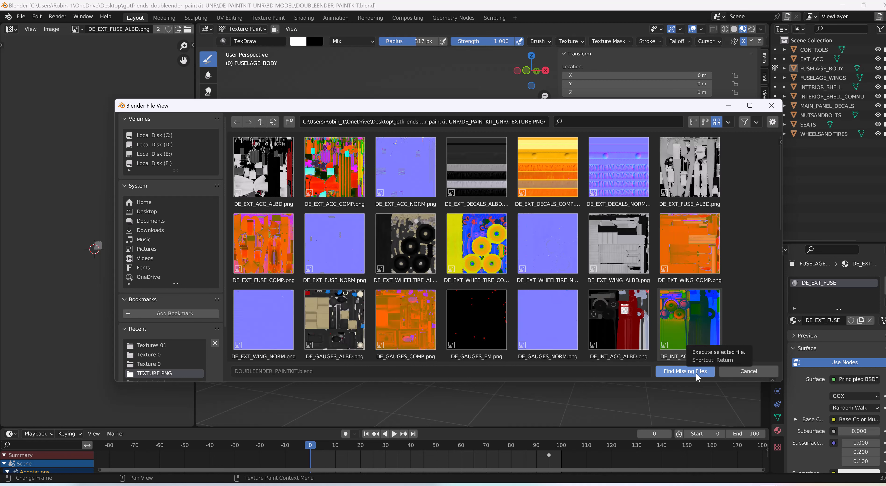
click(684, 370)
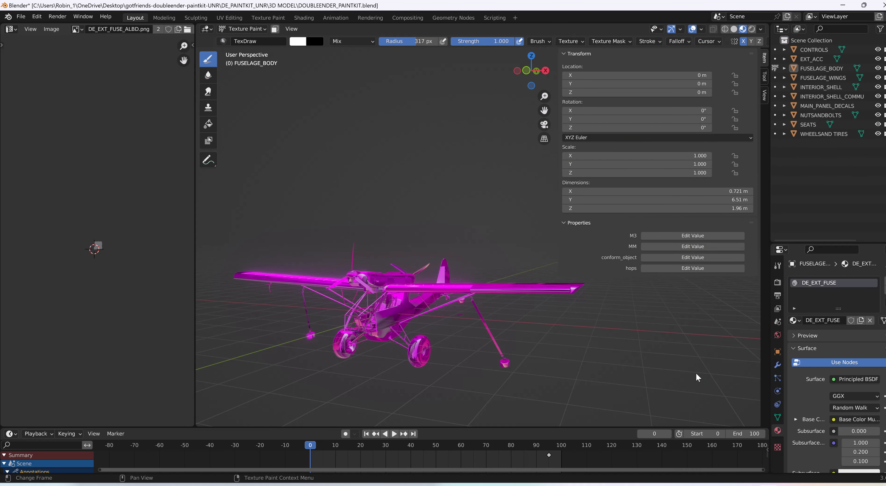
mouse_move(668, 369)
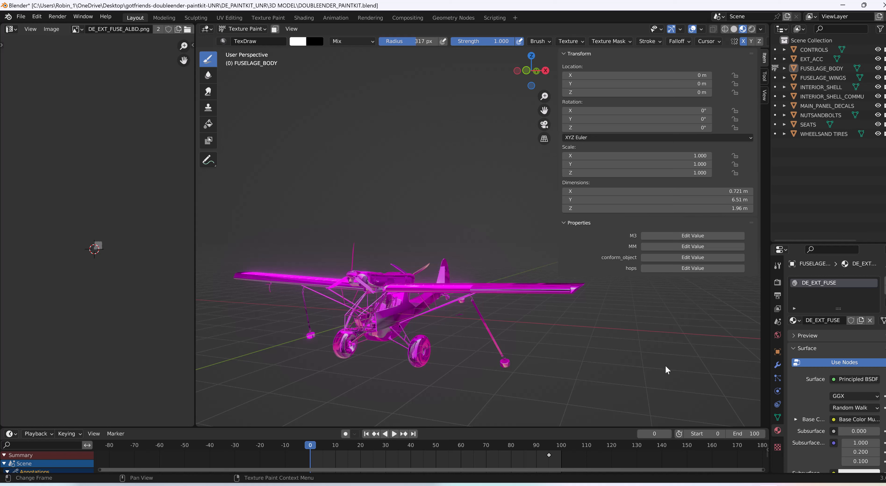
mouse_move(602, 384)
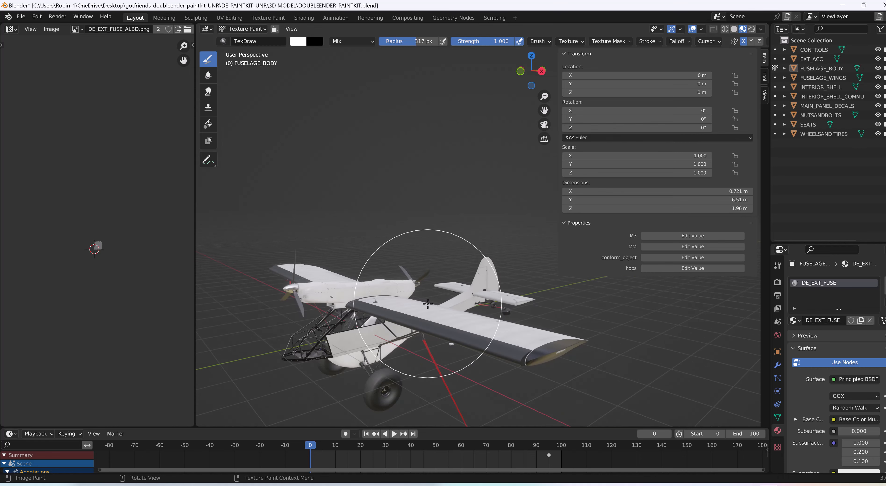
mouse_move(235, 177)
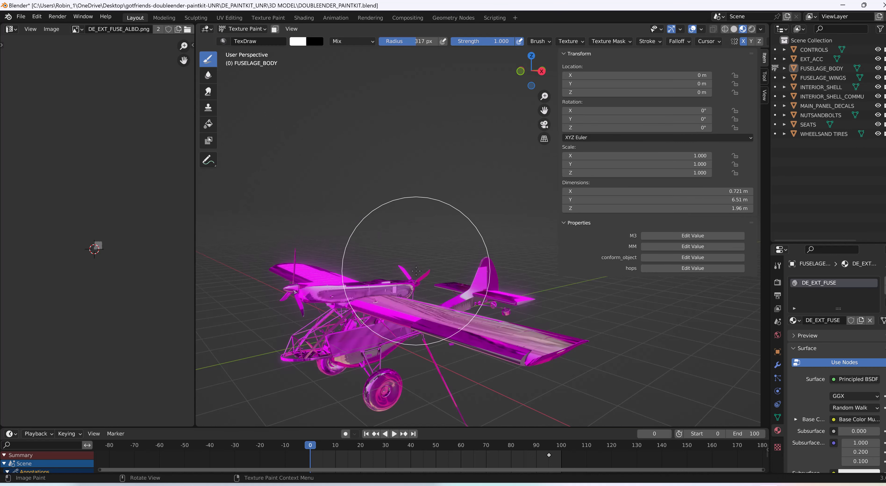
mouse_move(119, 79)
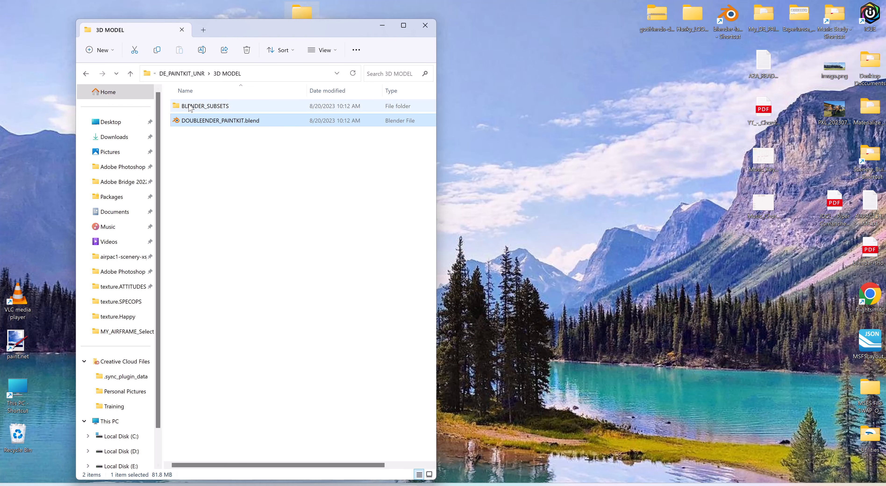
Load DOUBLEENDER_COCKPIT_PAINTKIT.blend from BLENDER_SUBSETS > Cockpit Only into Blender.
double_click(203, 106)
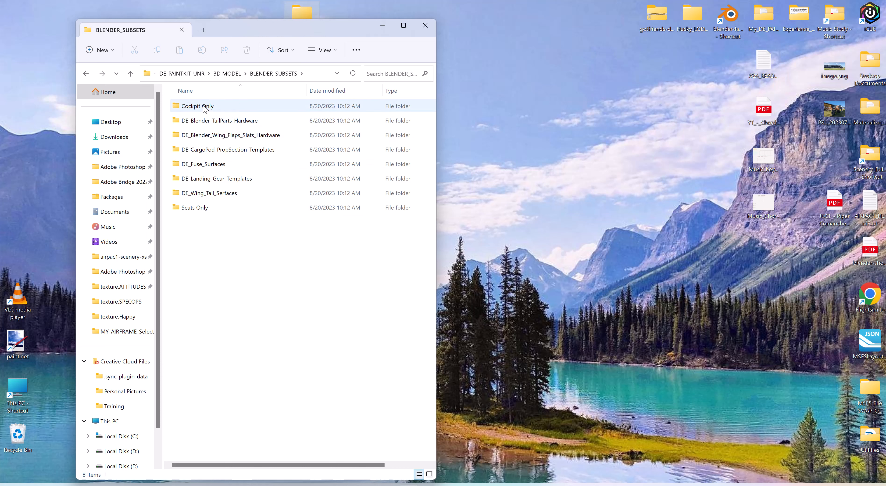
double_click(197, 106)
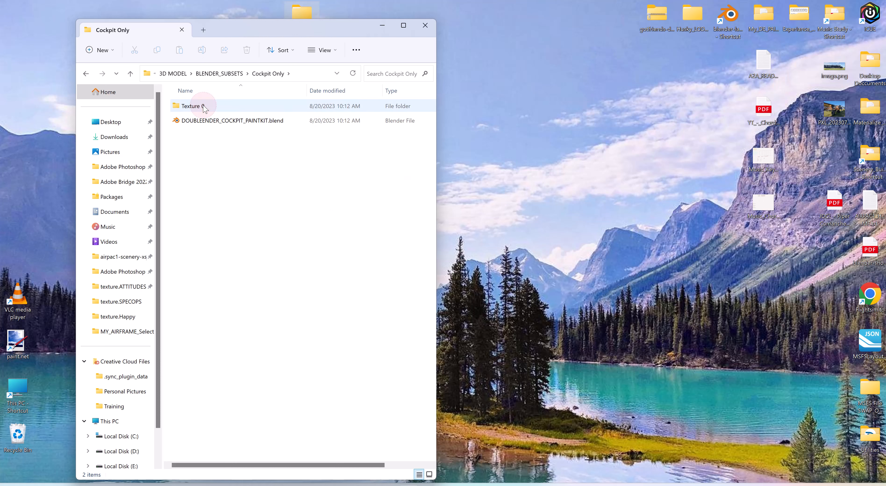
double_click(233, 121)
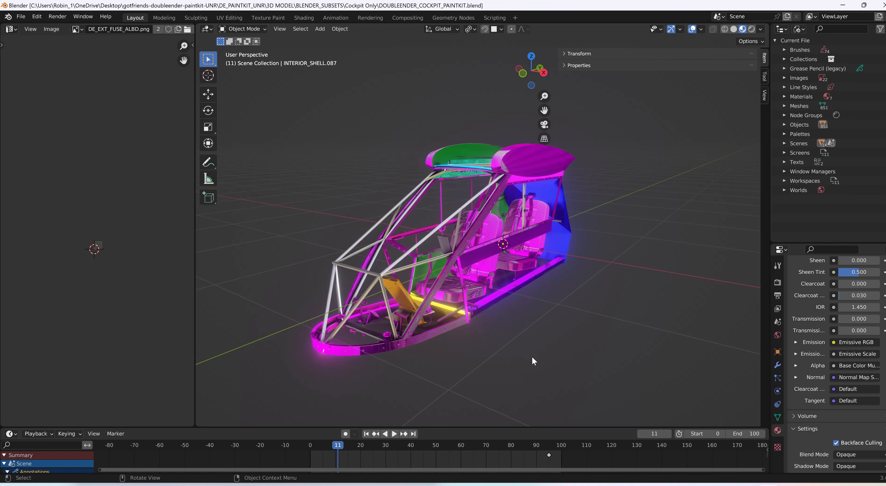
mouse_move(591, 335)
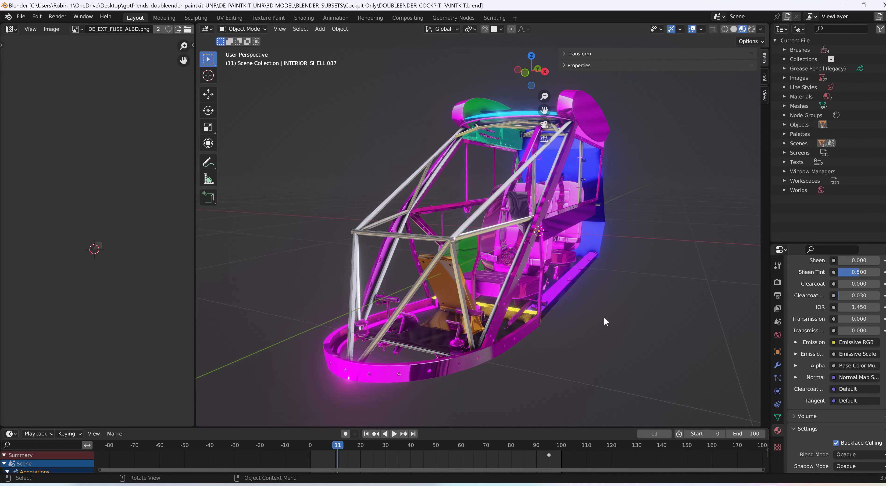
mouse_move(589, 245)
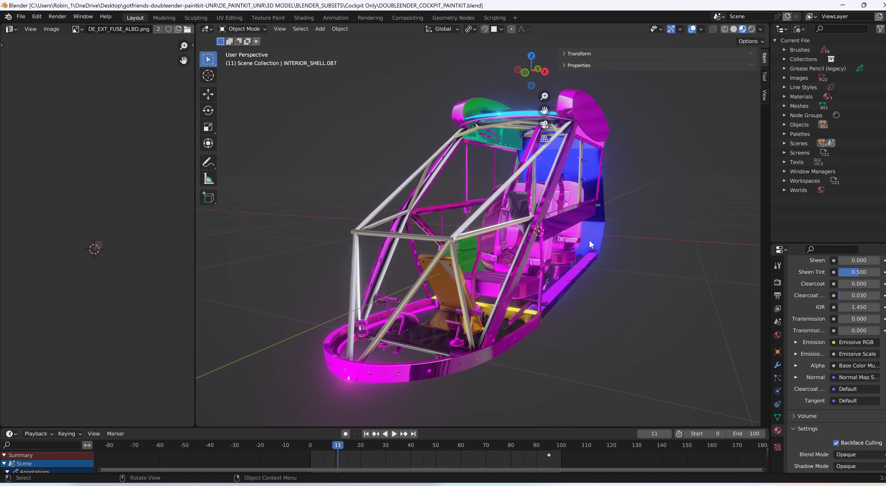
mouse_move(624, 285)
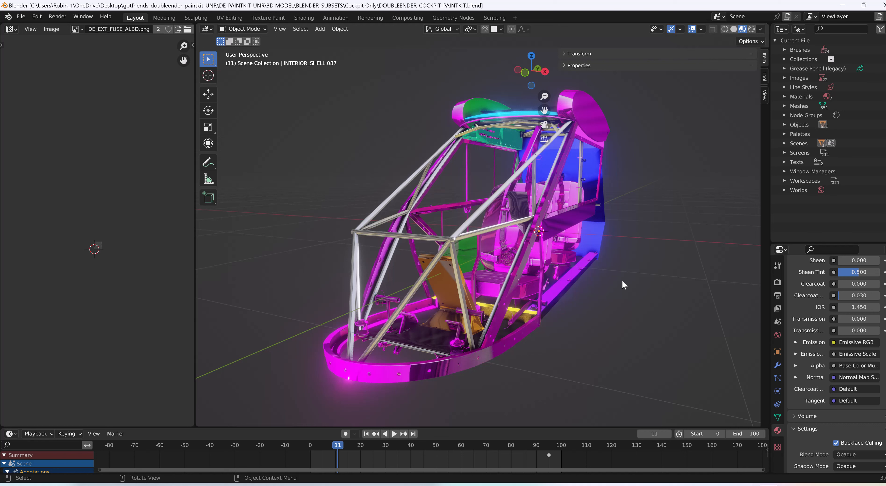
mouse_move(604, 304)
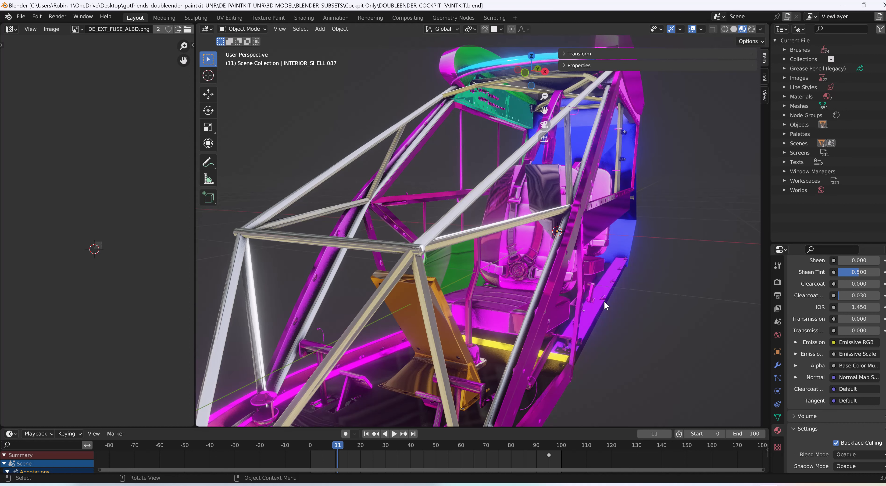
mouse_move(629, 307)
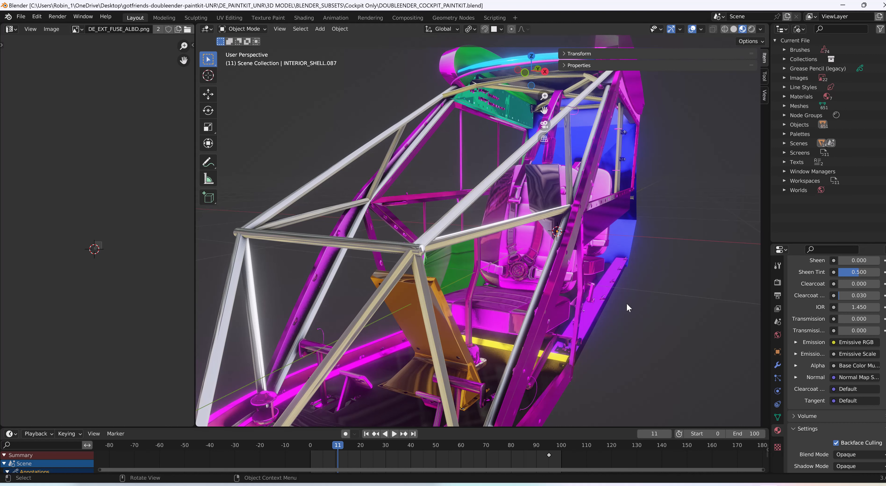
mouse_move(673, 270)
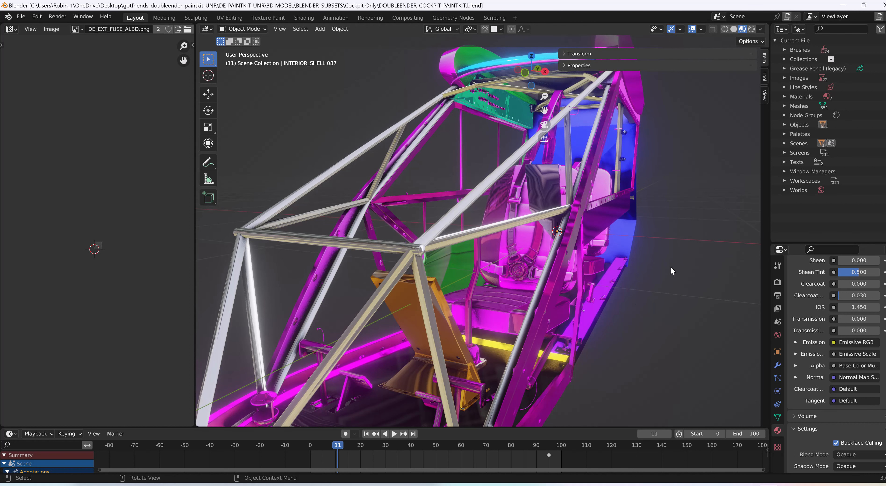
mouse_move(335, 17)
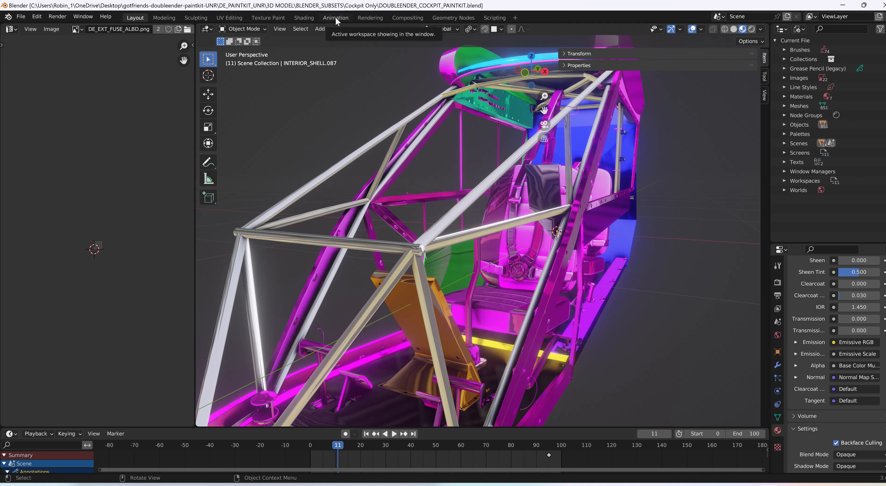
Switch to the Shading workspace to show the DE_INT_SHELL material nodes.
click(304, 18)
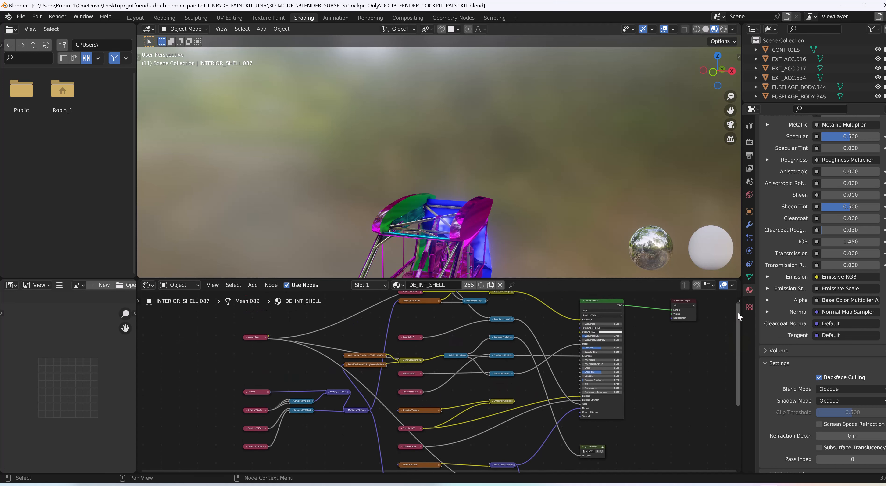
mouse_move(546, 382)
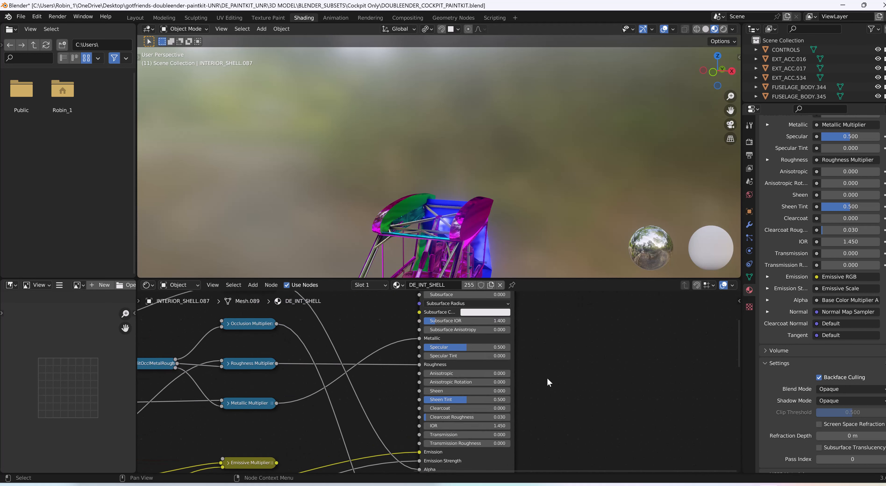
mouse_move(433, 369)
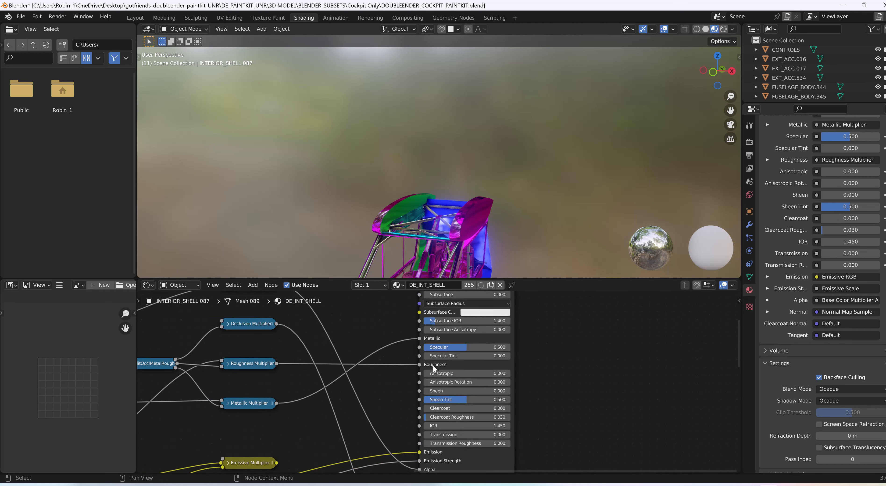
mouse_move(390, 363)
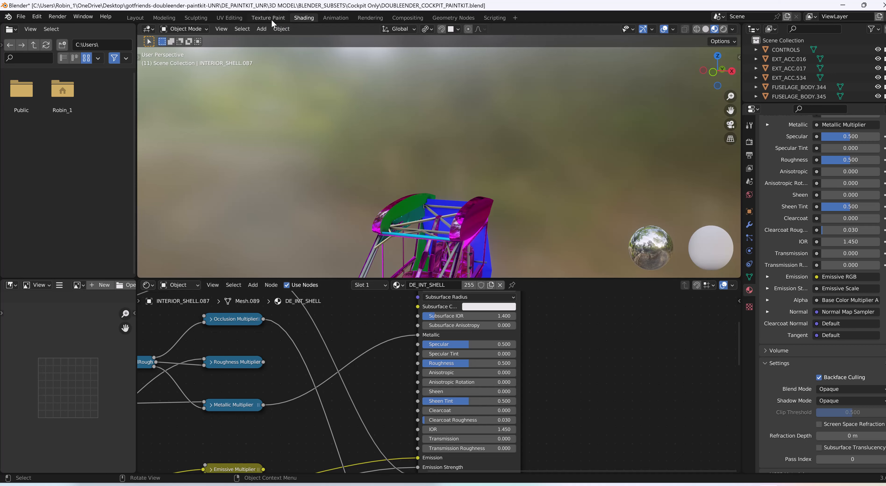
Switch to the Texture Paint workspace for the interior shell.
click(268, 17)
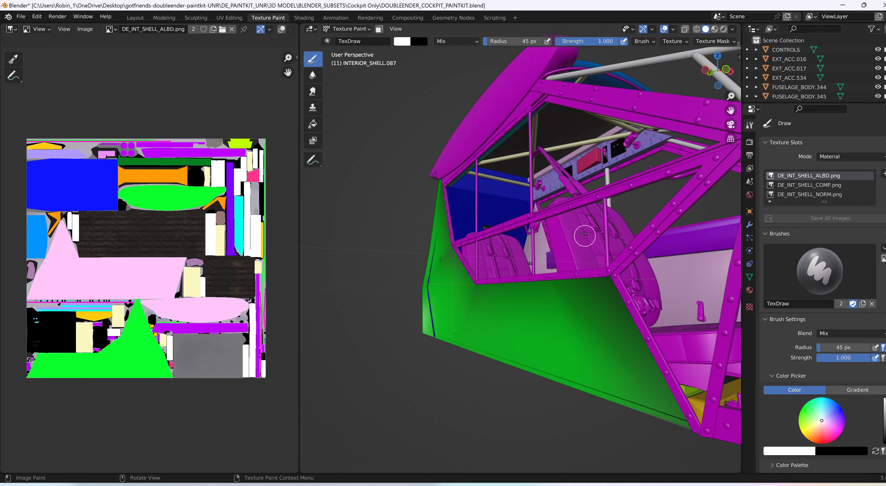
mouse_move(706, 245)
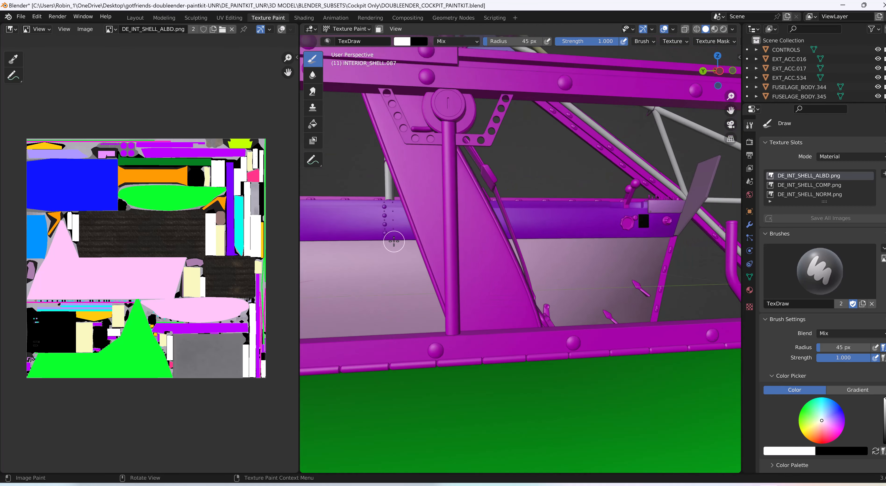
mouse_move(394, 213)
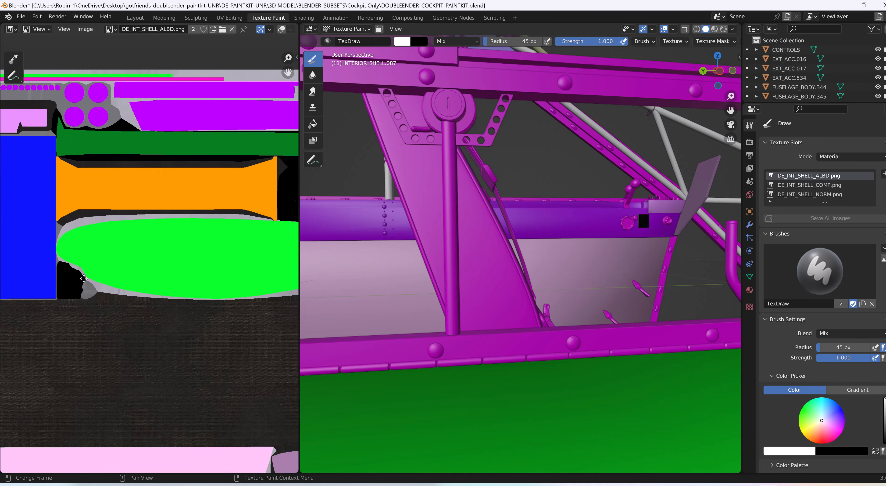
mouse_move(85, 283)
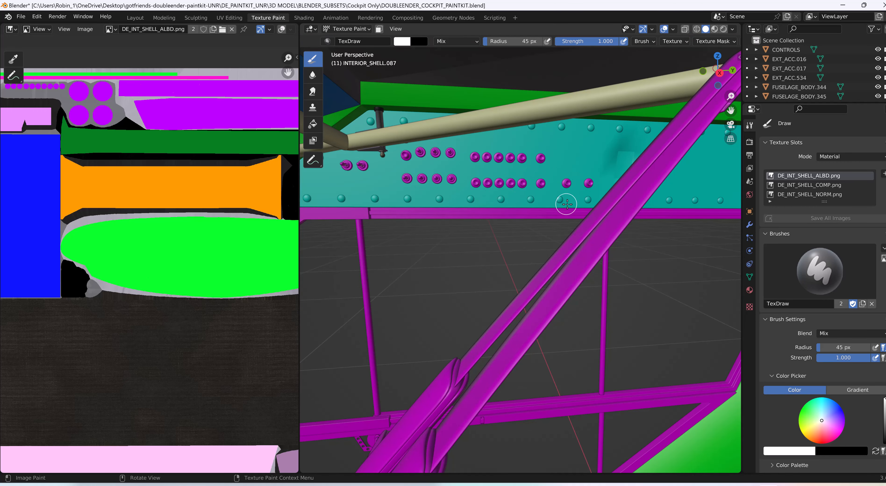
mouse_move(403, 201)
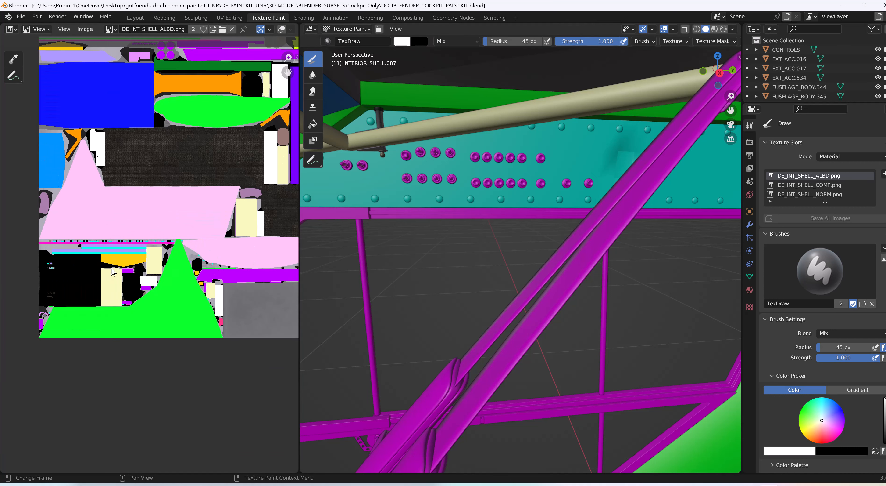
mouse_move(619, 166)
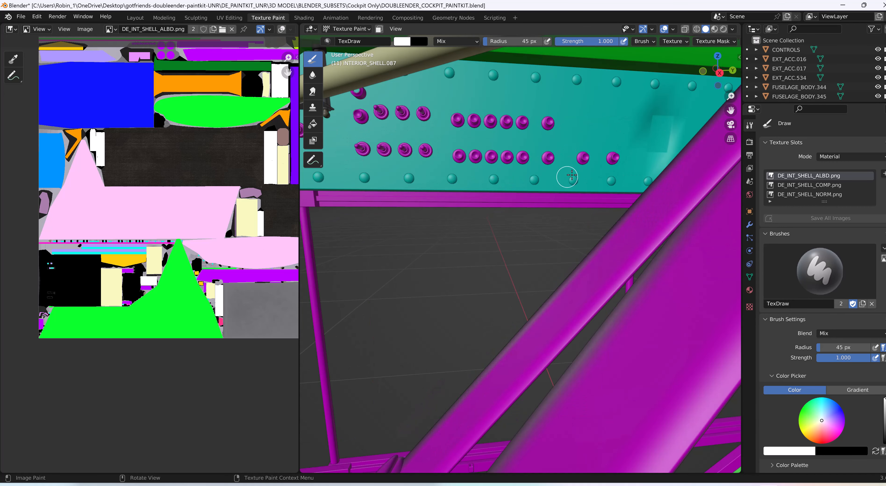
mouse_move(546, 180)
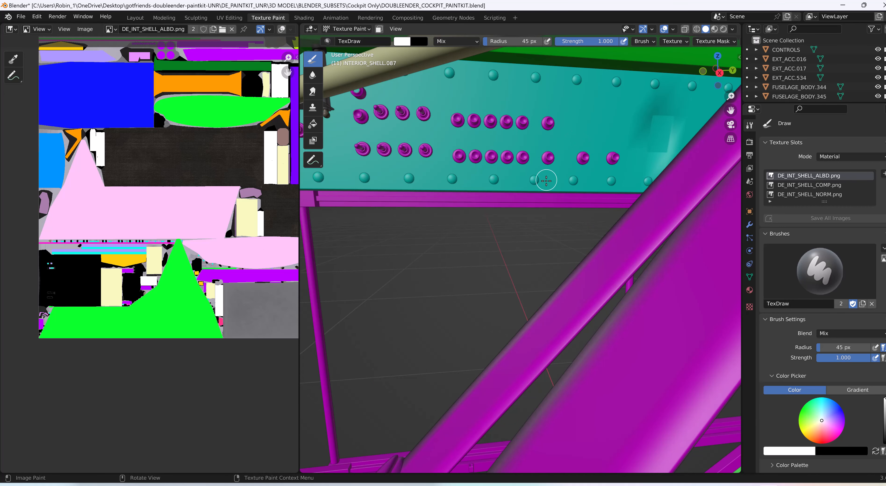
mouse_move(452, 164)
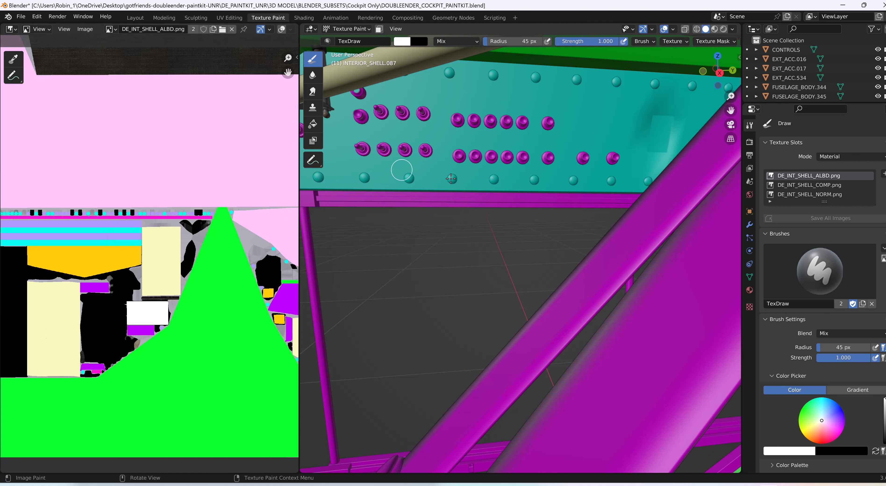
mouse_move(595, 181)
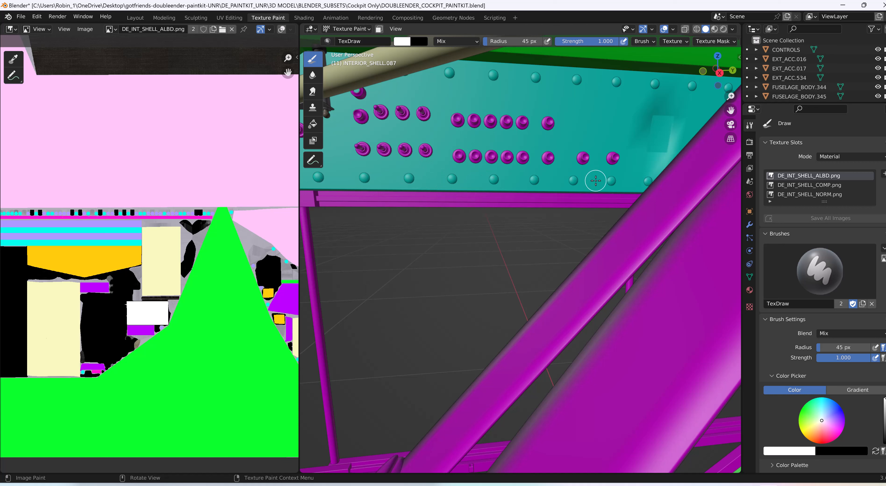
mouse_move(531, 188)
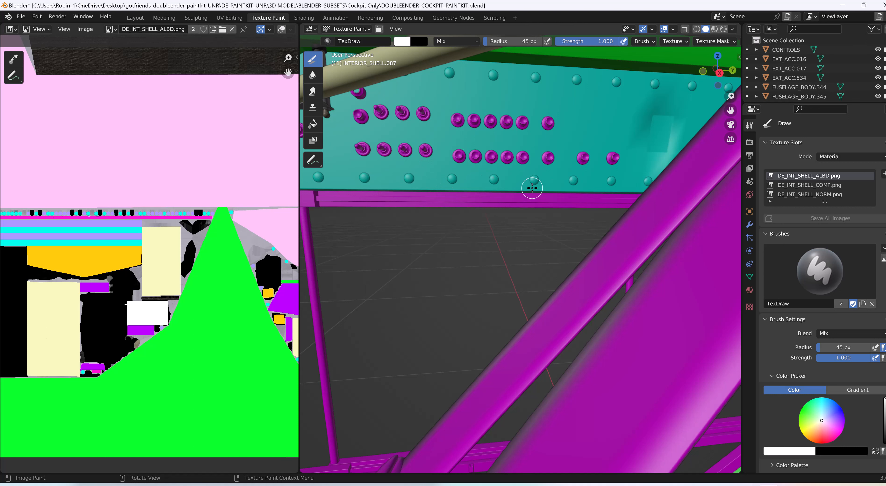
mouse_move(508, 190)
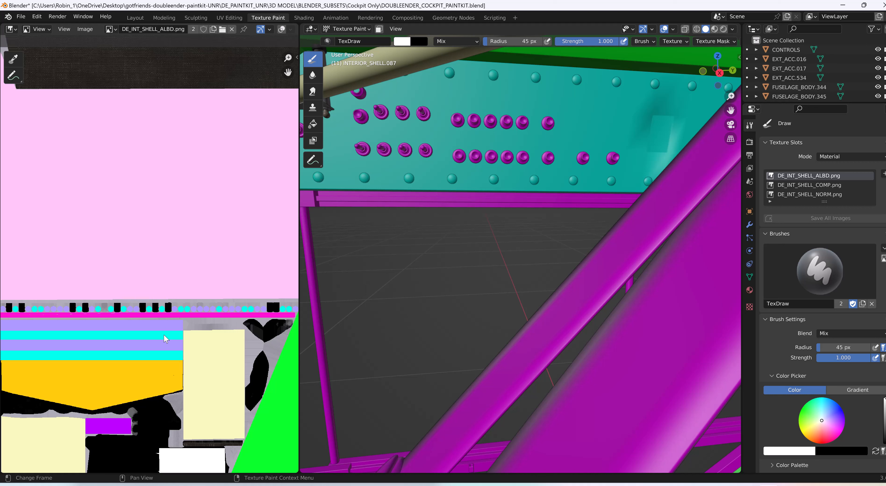
mouse_move(350, 280)
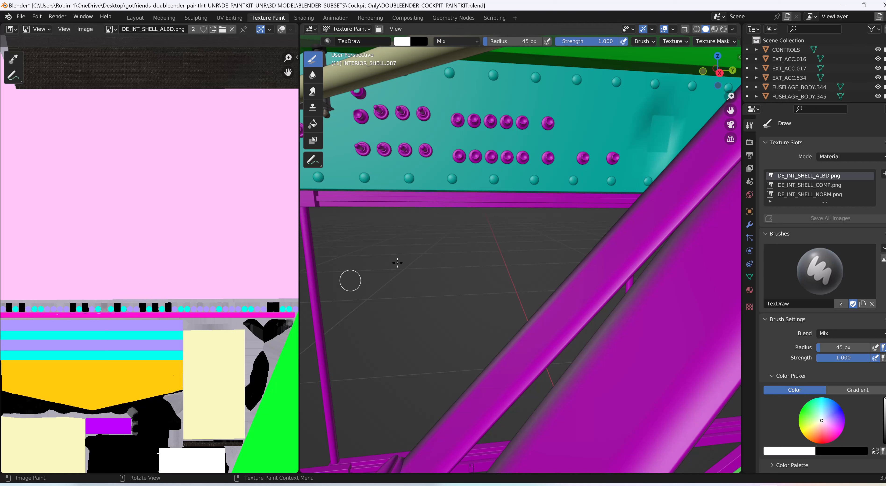
mouse_move(430, 246)
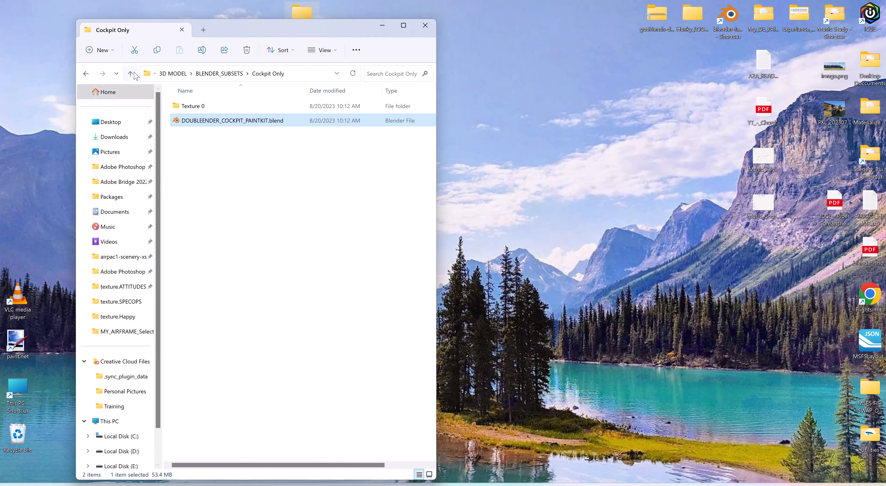
Navigate up to the DE_PAINTKIT_UNR top folder, glancing into TEXTURE PNG on the way.
click(130, 74)
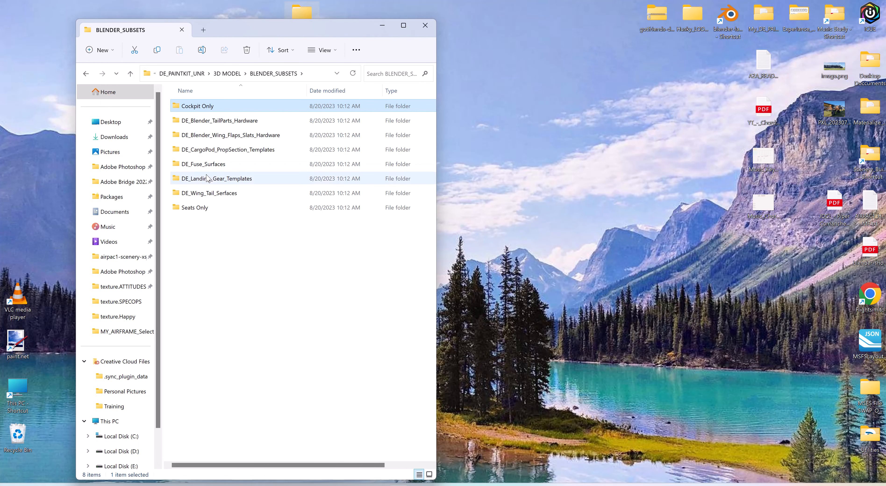
mouse_move(137, 79)
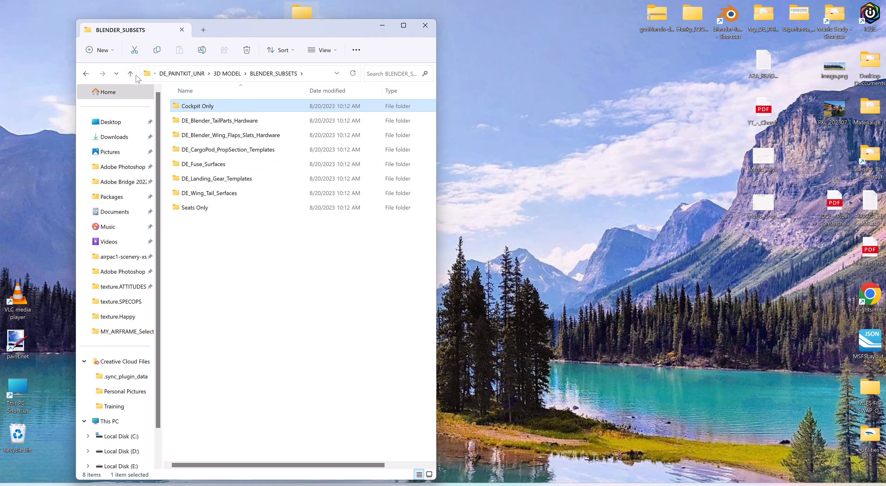
click(130, 73)
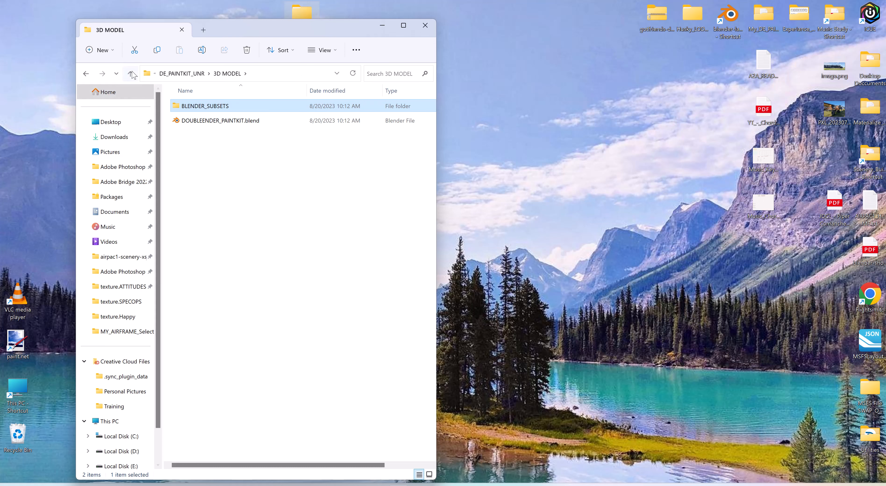
click(130, 74)
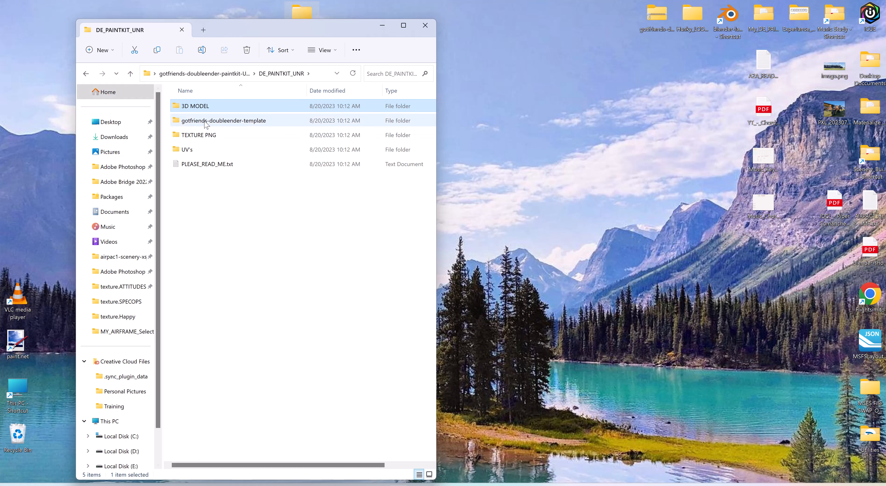
double_click(198, 134)
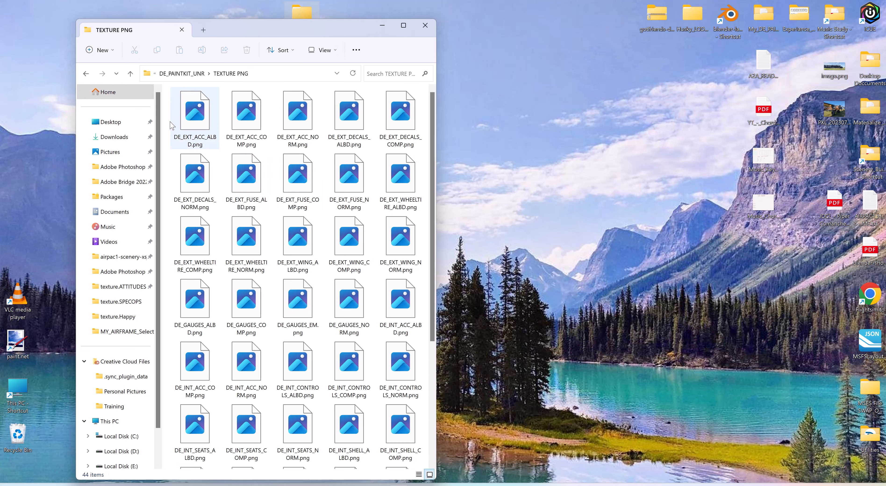
click(130, 73)
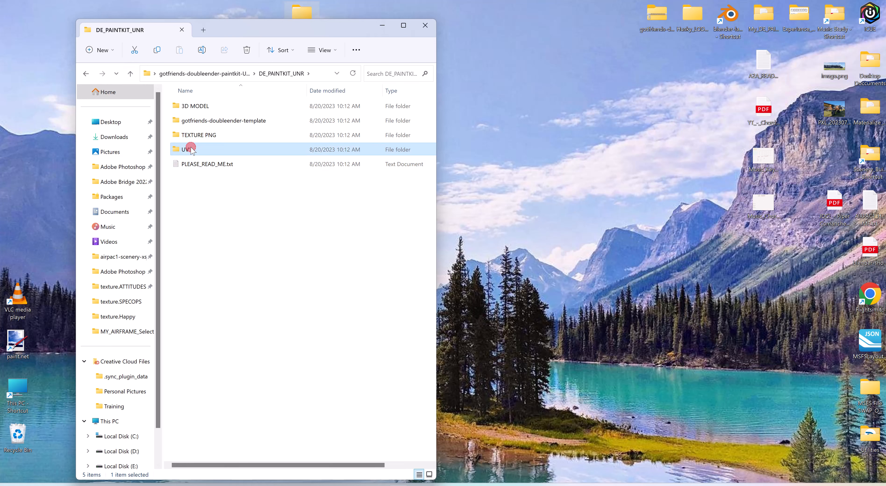
Enter the UV's folder and select INTERIOR_SHELL.png among the layout images.
double_click(186, 149)
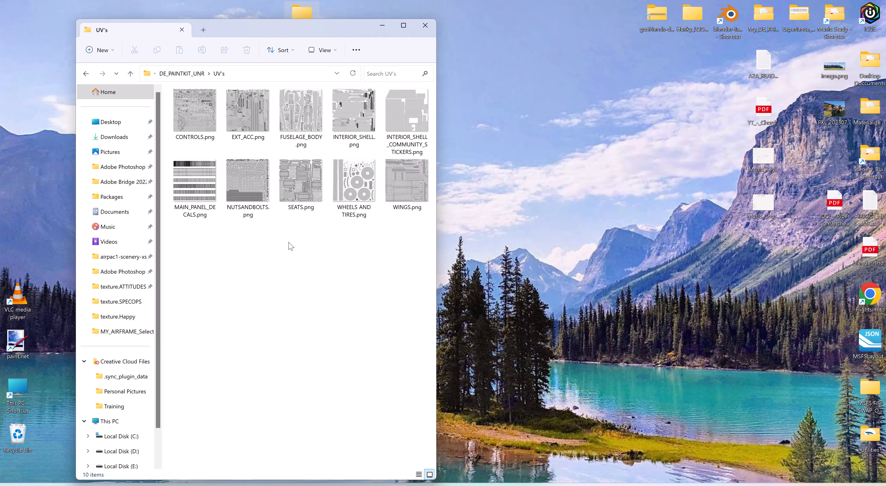
mouse_move(356, 237)
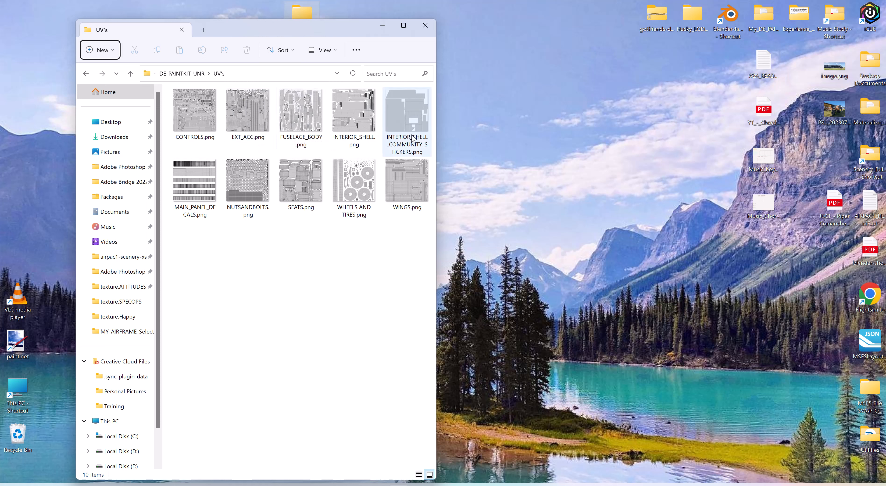
click(354, 112)
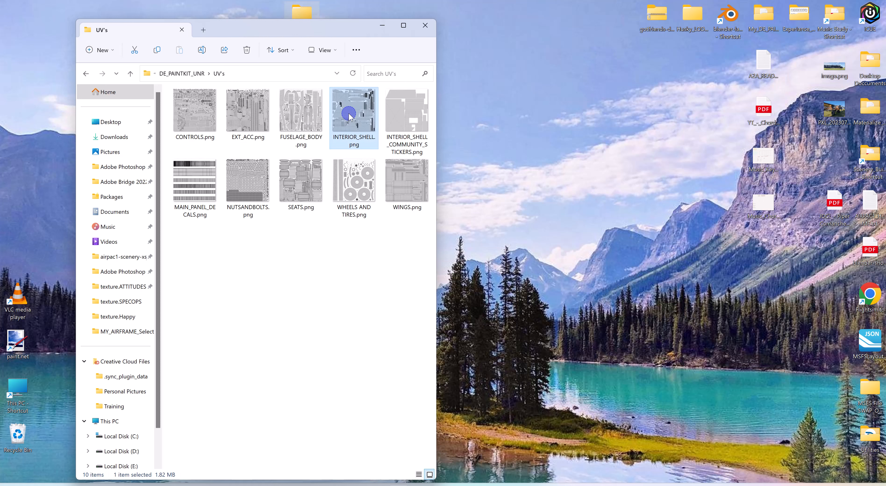
Open INTERIOR_SHELL.png in Photoshop via its context menu and zoom into the UV layout.
right_click(353, 111)
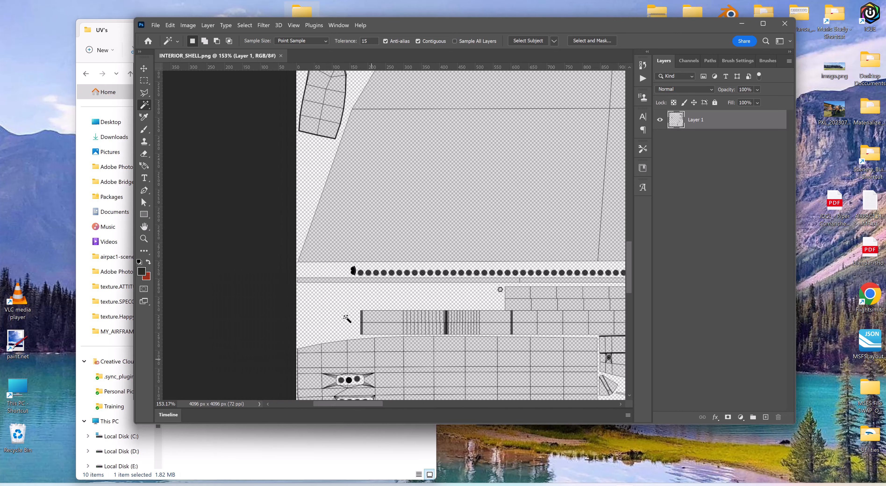
mouse_move(649, 272)
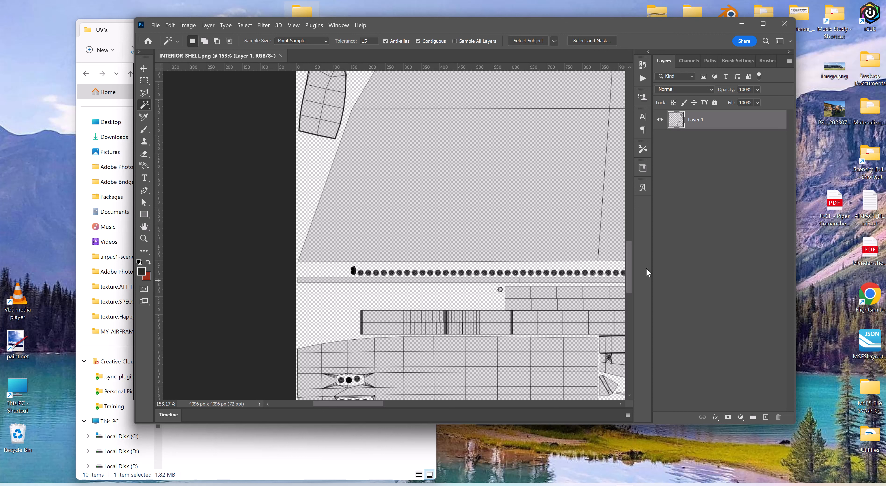
scroll(down, 3)
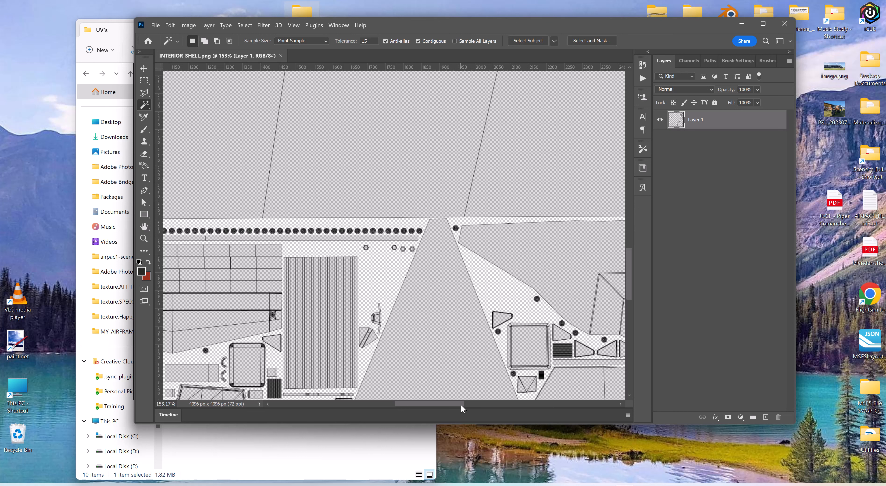
mouse_move(401, 260)
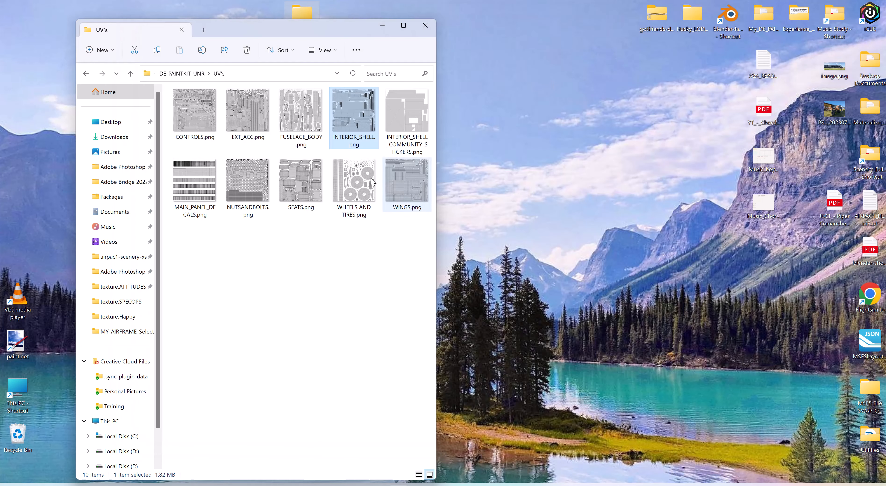
Navigate to 3D MODEL > BLENDER_SUBSETS > Cockpit Only > Texture 0 and select DE_INT_SHELL_ALBD.png.
click(130, 73)
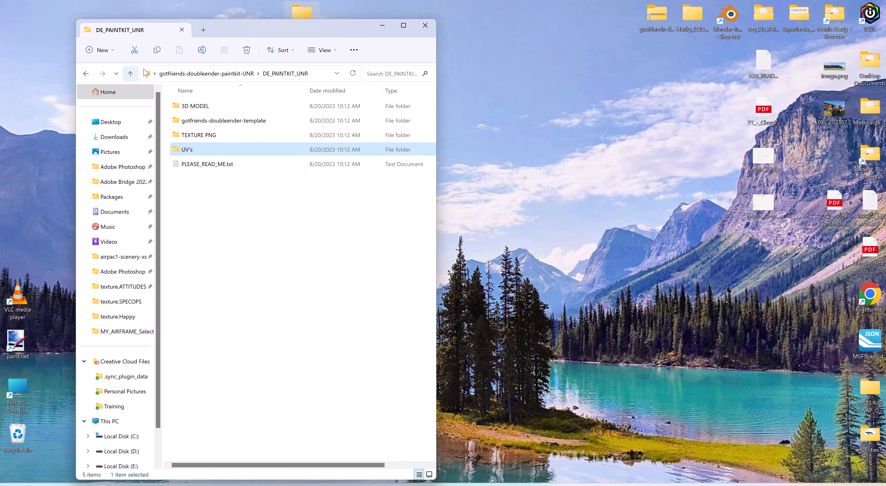
click(197, 106)
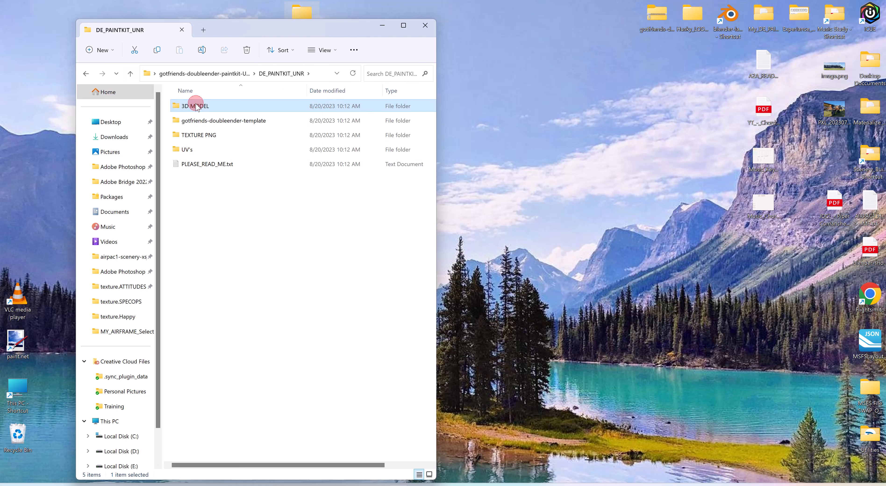
double_click(193, 106)
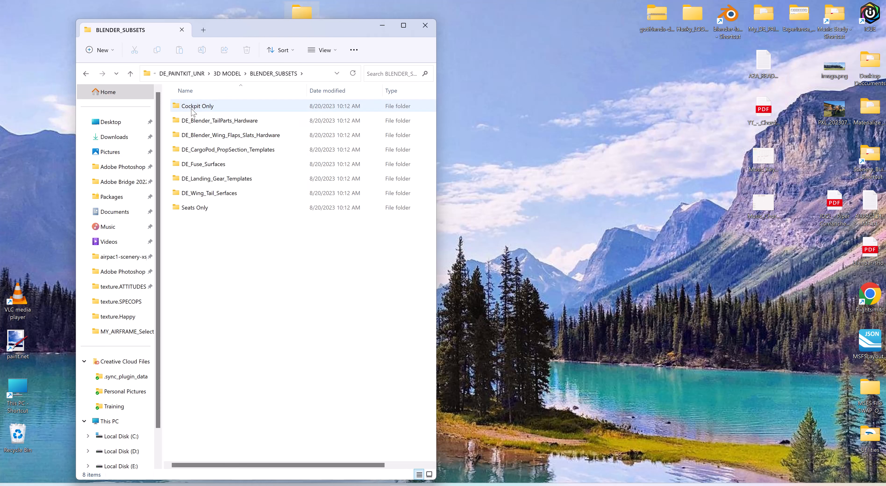
double_click(197, 105)
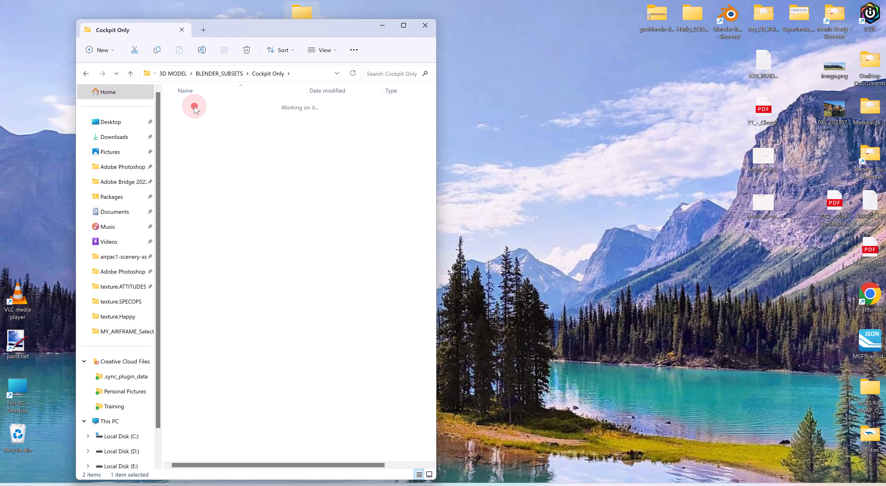
double_click(194, 106)
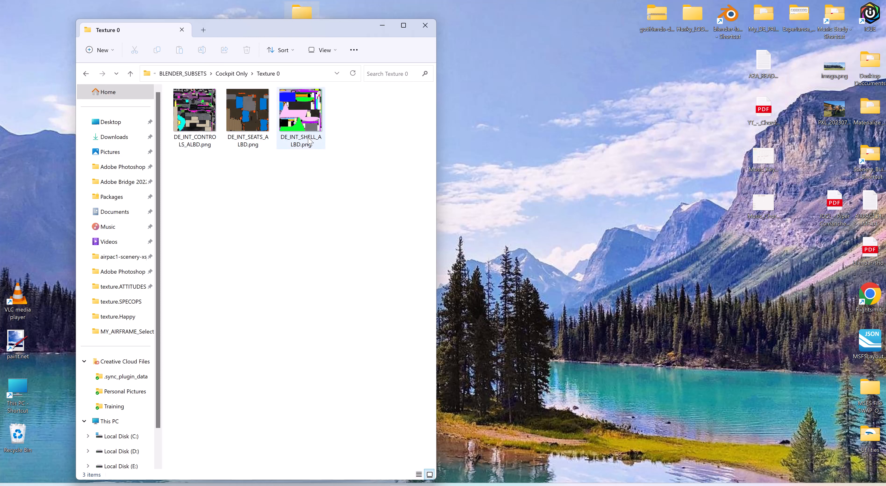
click(300, 111)
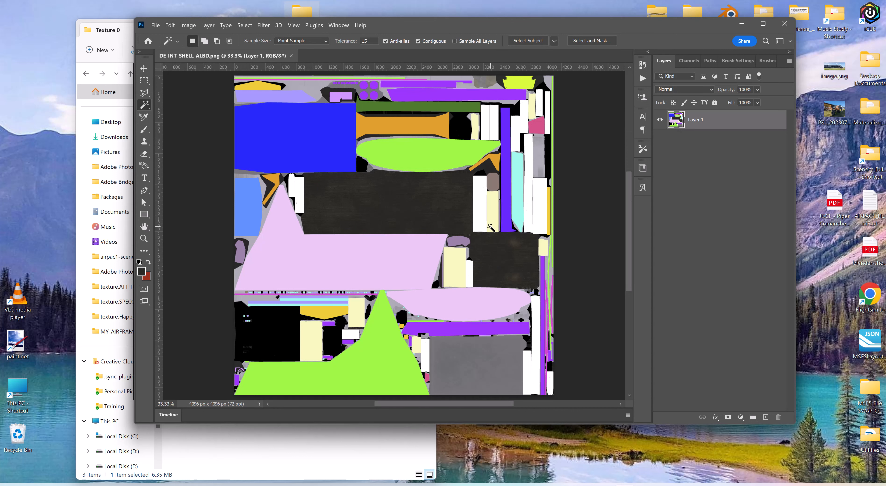
mouse_move(385, 278)
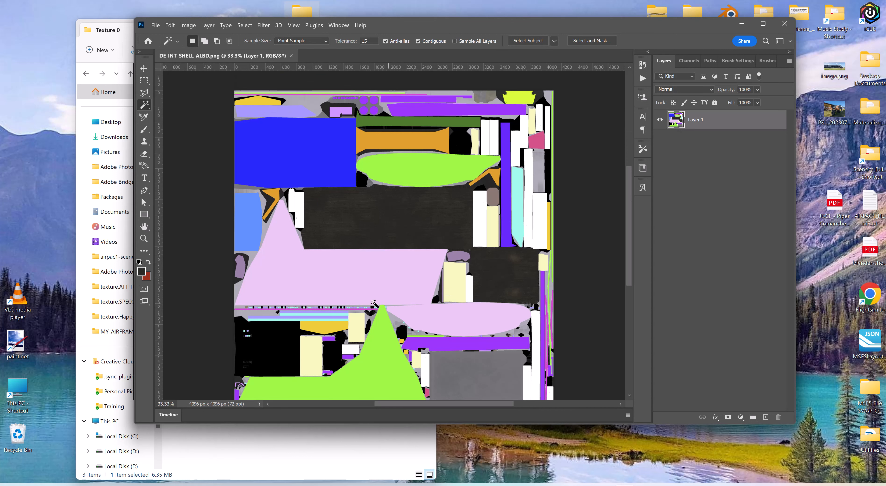
Use Select > Color Range to pick out every light cyan region of the albedo texture.
scroll(down, 3)
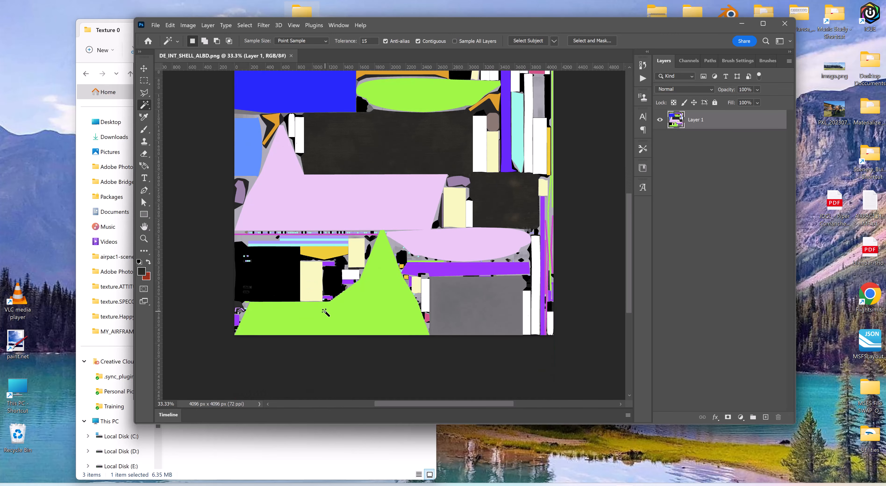
scroll(up, 3)
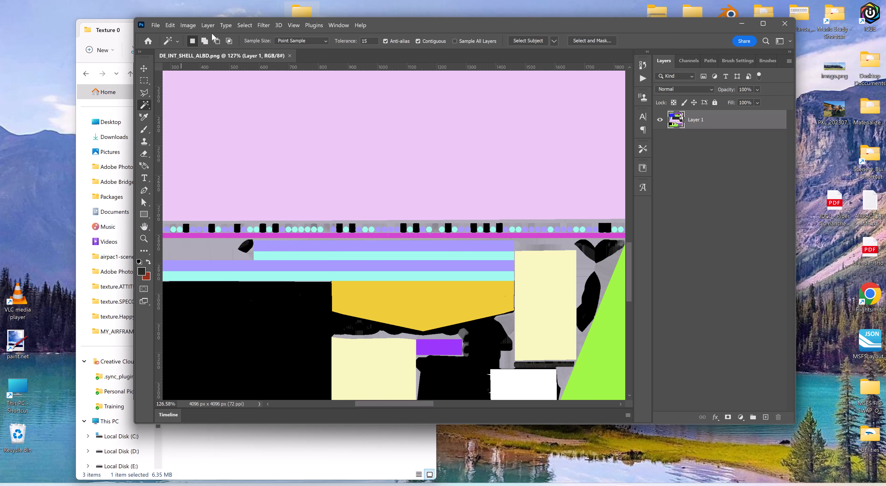
click(244, 24)
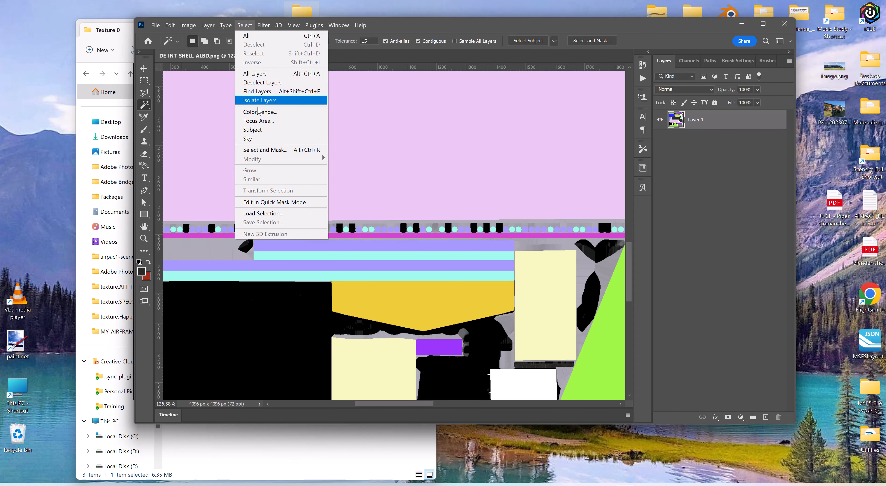
click(260, 111)
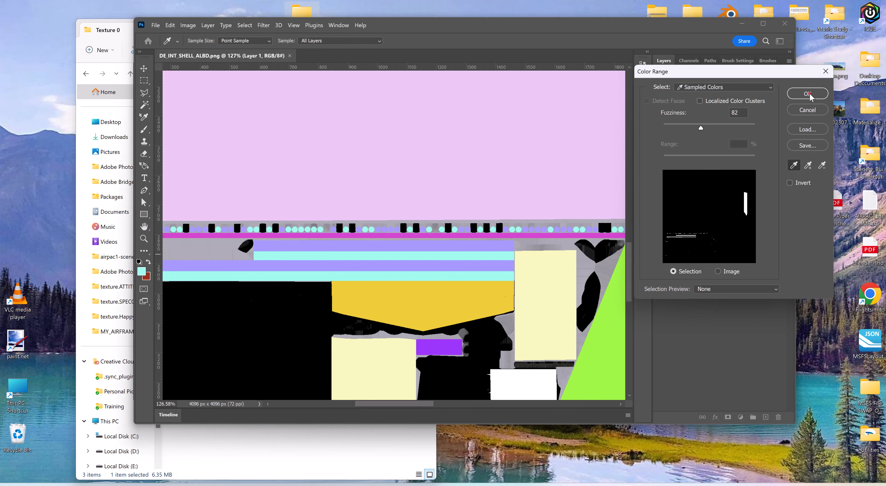
click(807, 93)
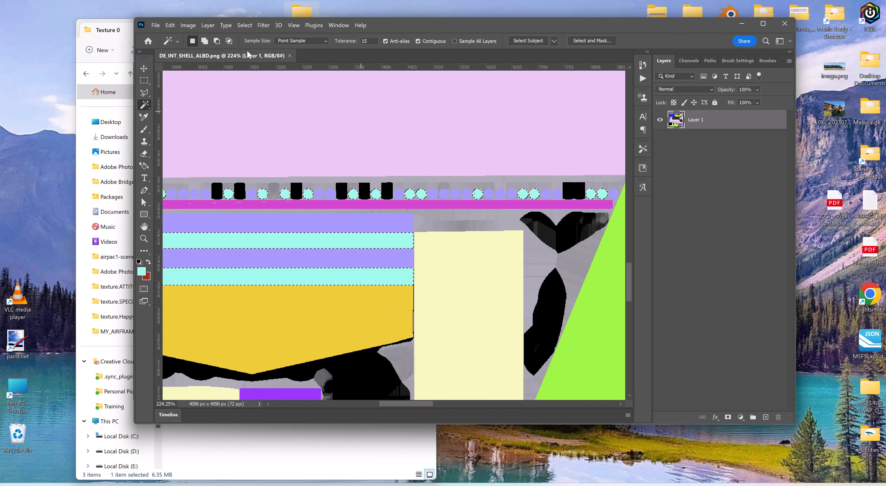
click(169, 25)
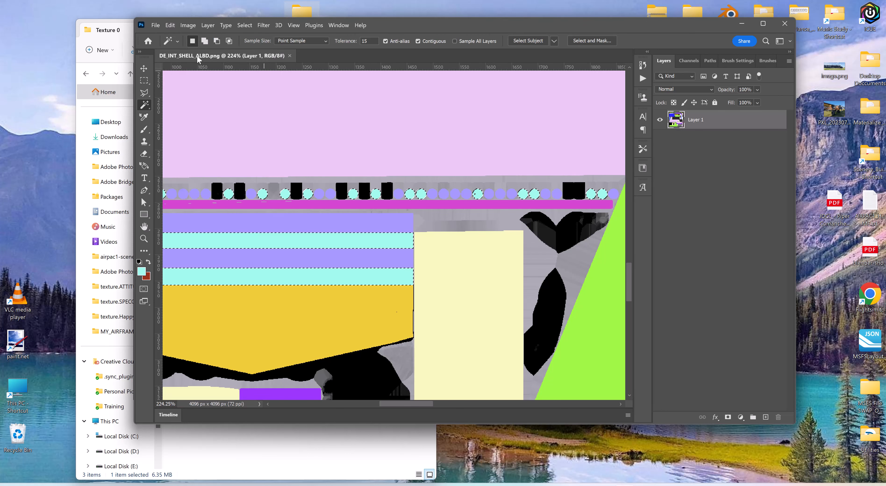
click(155, 25)
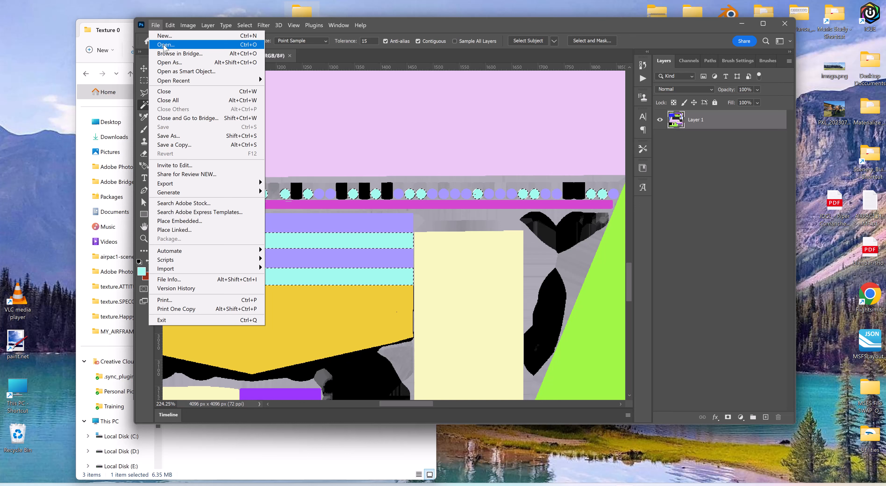
click(165, 36)
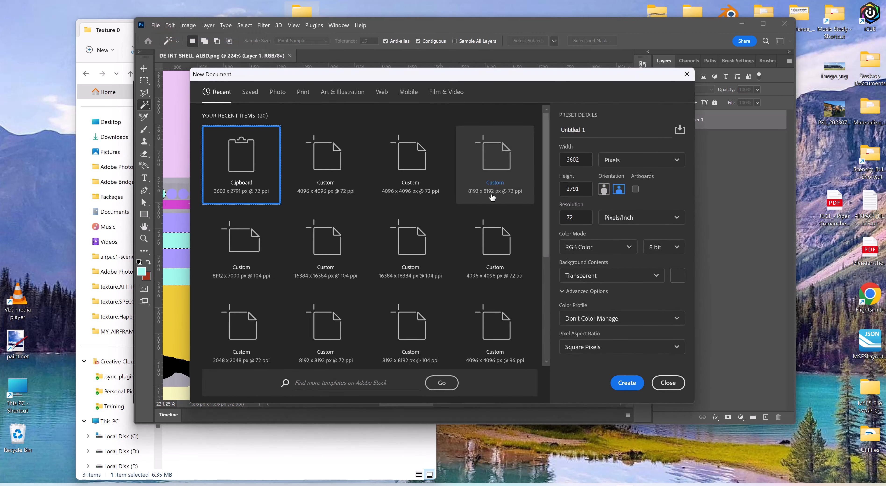
mouse_move(326, 164)
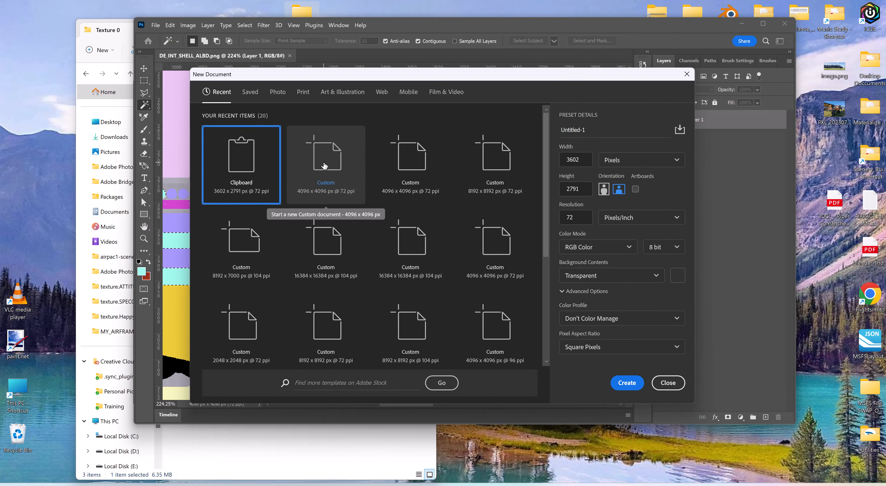
click(325, 156)
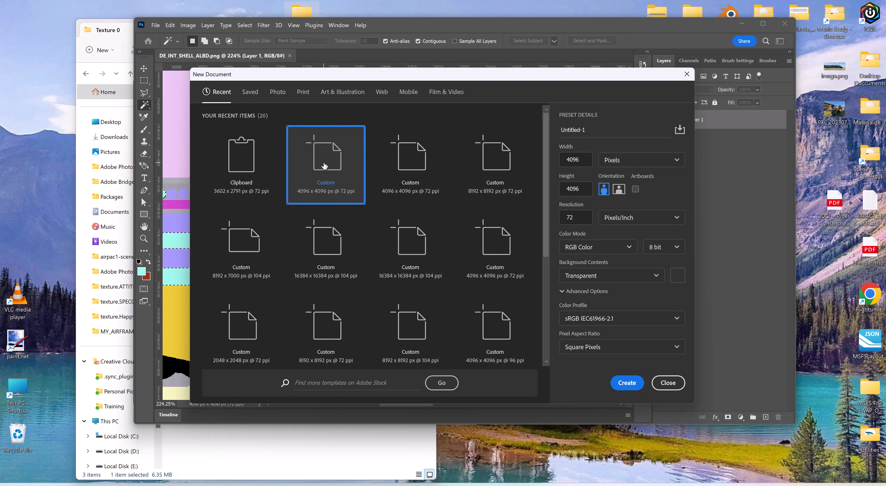
mouse_move(343, 161)
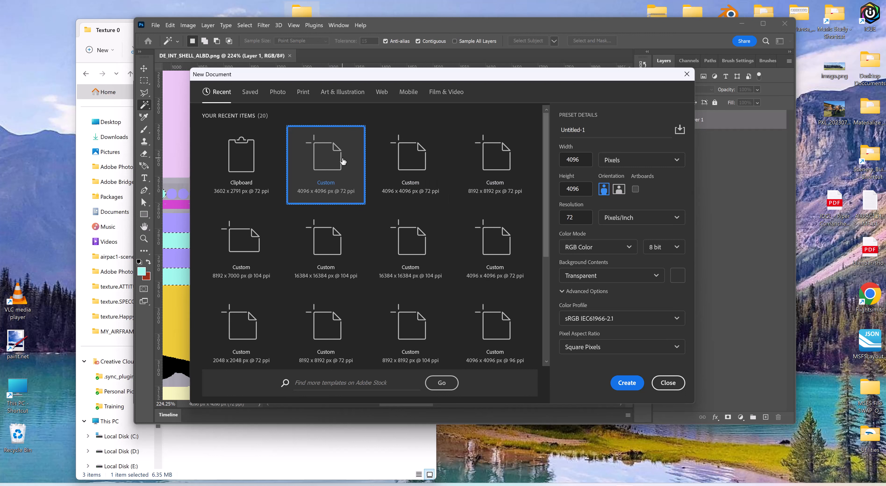
click(626, 382)
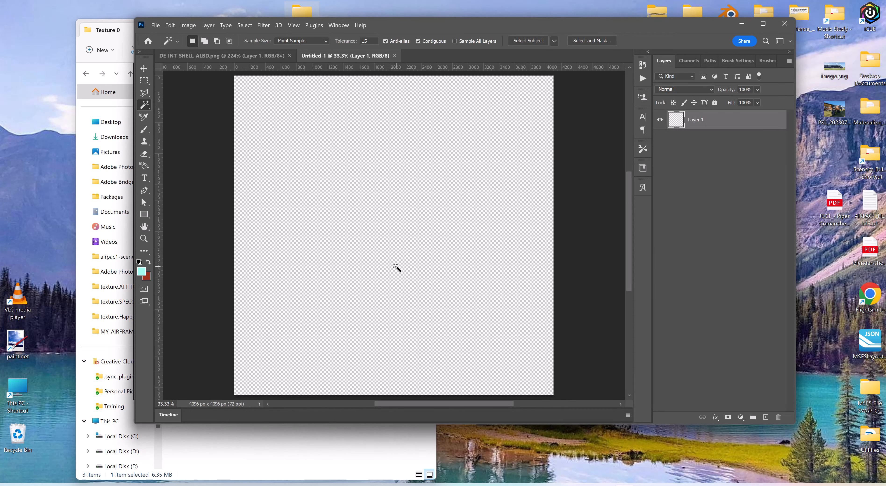
mouse_move(400, 270)
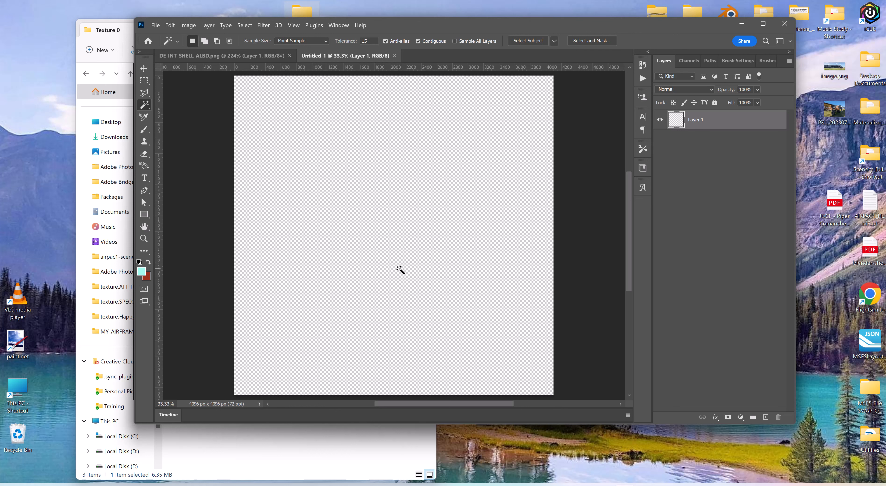
mouse_move(357, 179)
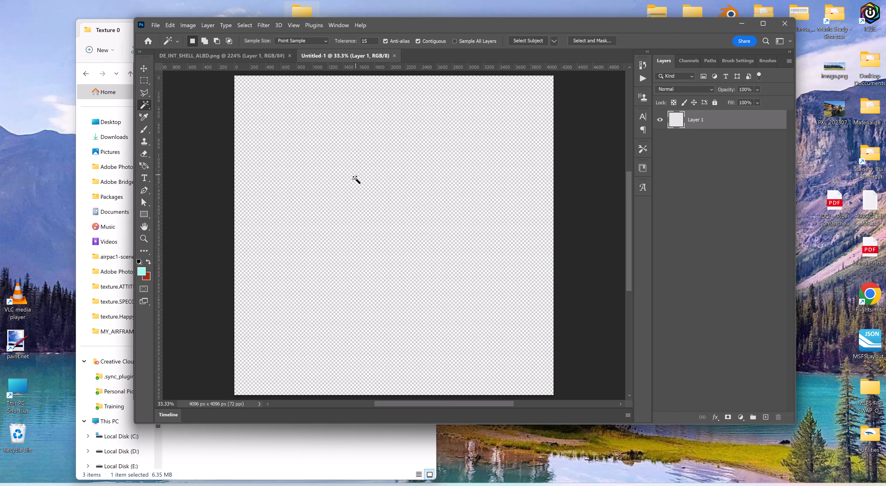
click(187, 25)
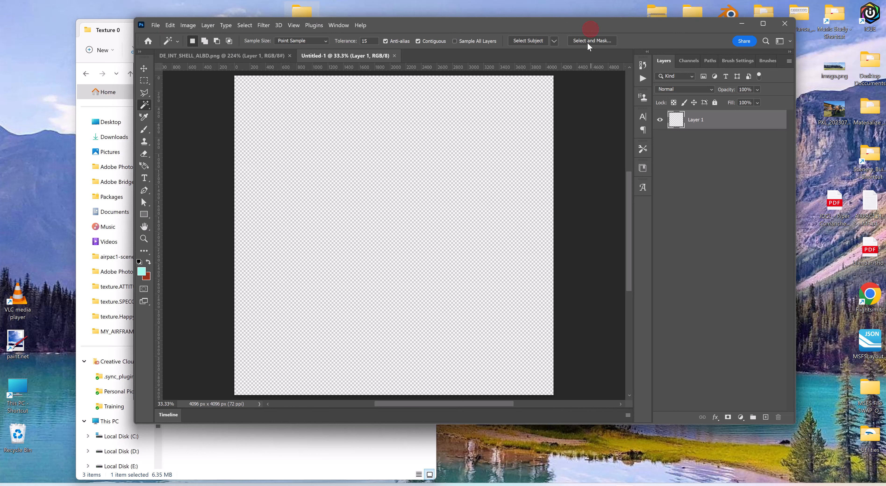
mouse_move(578, 132)
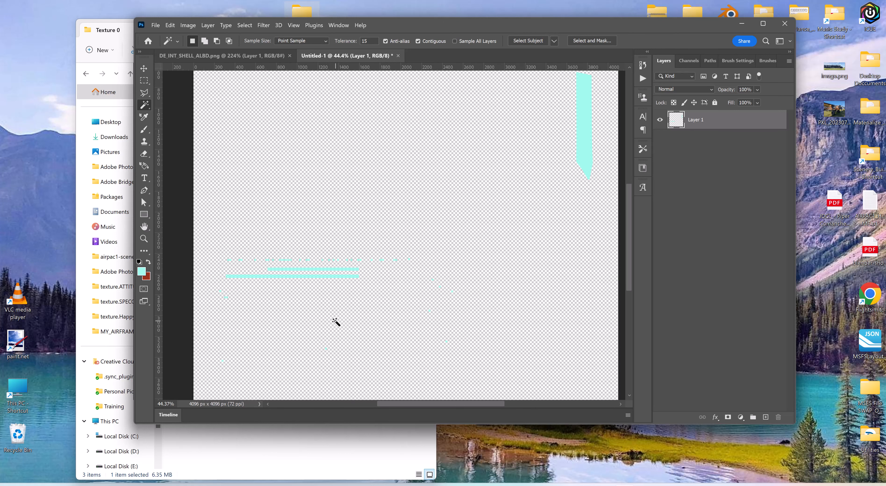
mouse_move(509, 307)
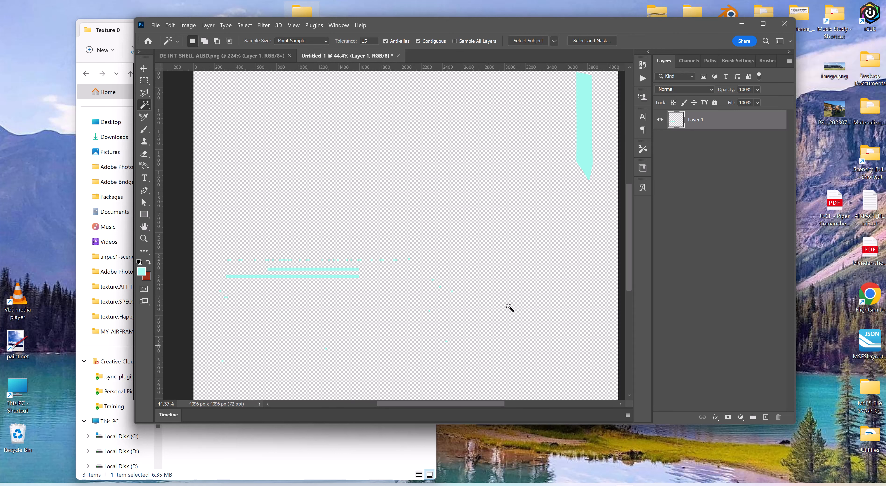
mouse_move(395, 345)
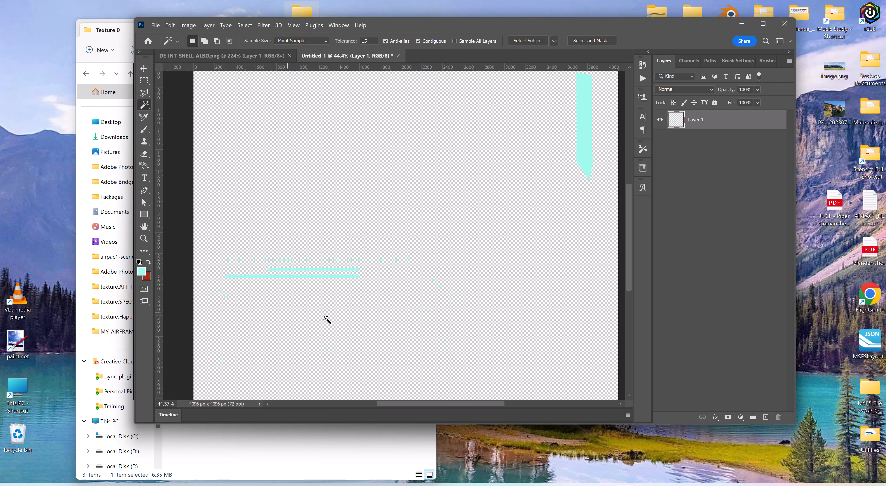
click(221, 55)
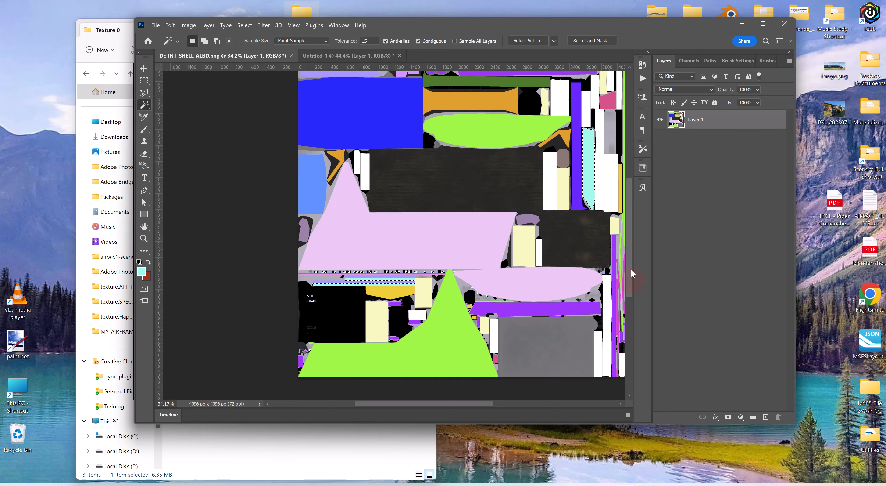
scroll(up, 3)
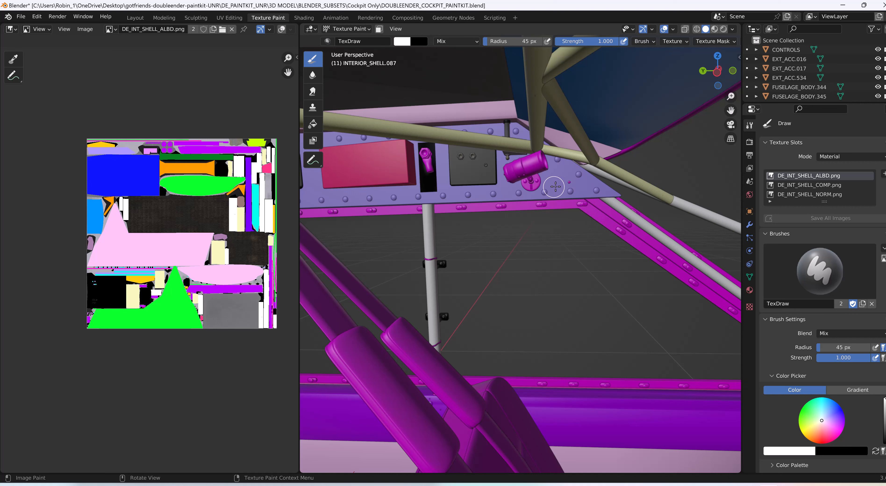
mouse_move(382, 162)
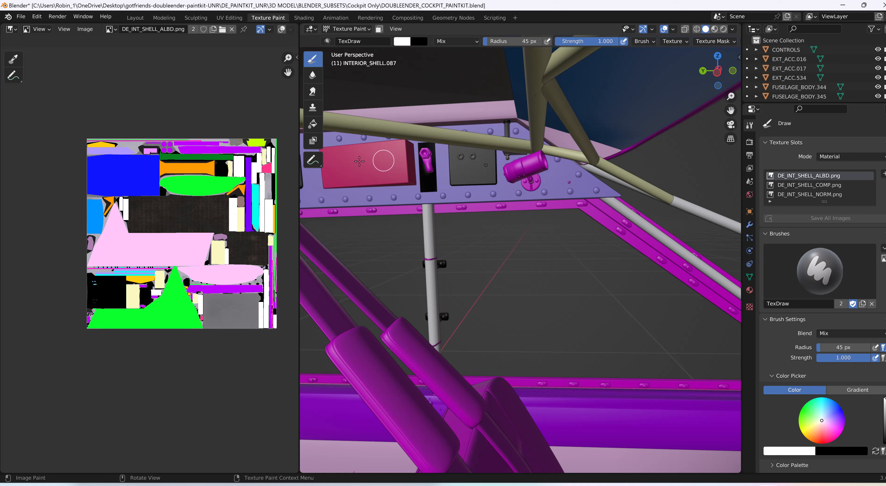
mouse_move(626, 355)
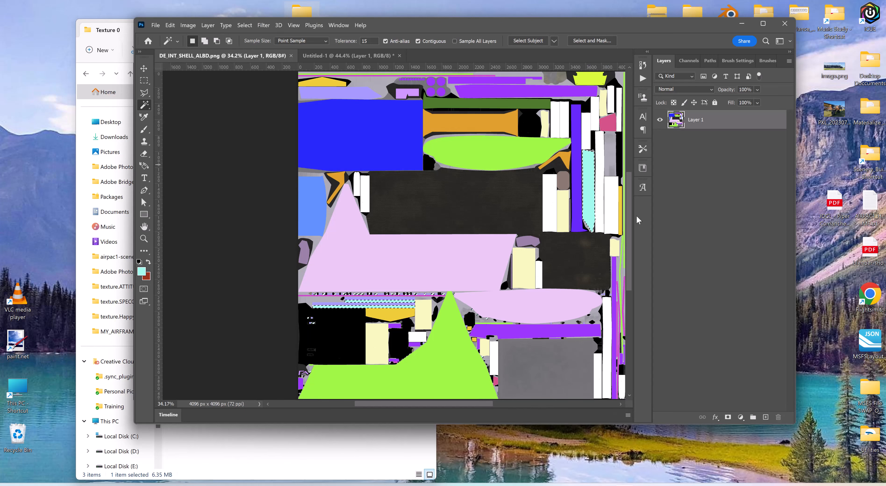
mouse_move(98, 50)
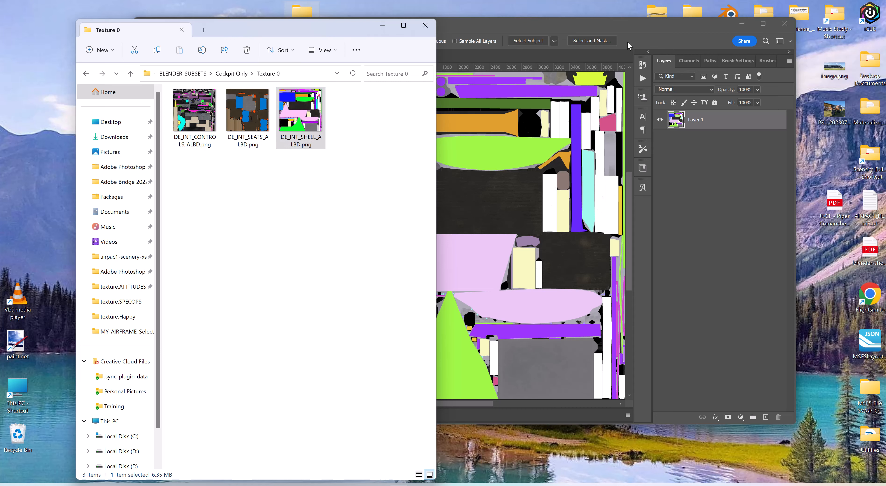
double_click(300, 111)
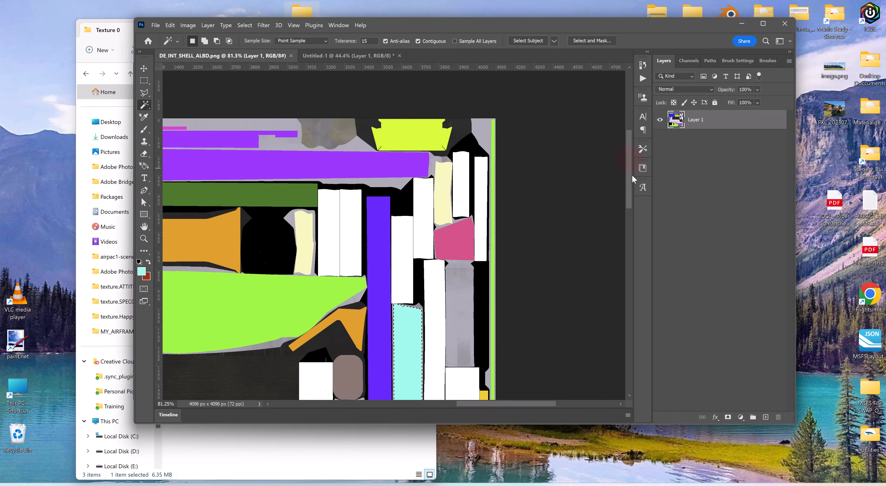
scroll(down, 3)
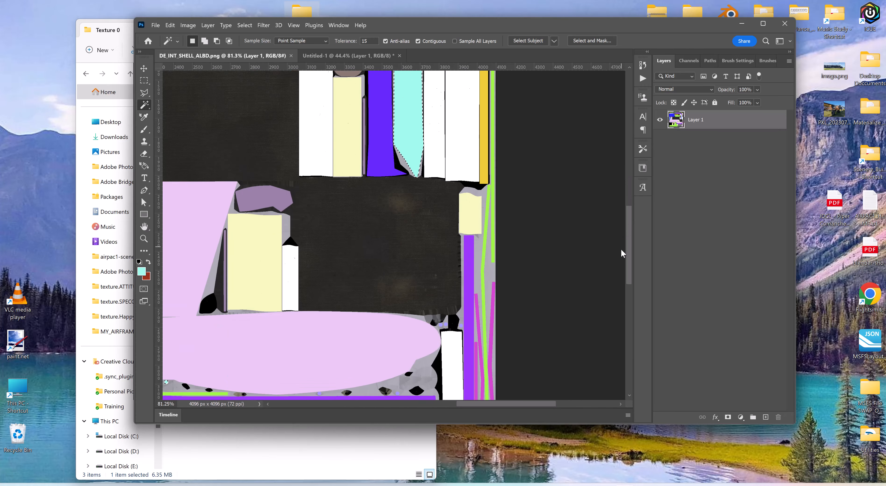
scroll(down, 3)
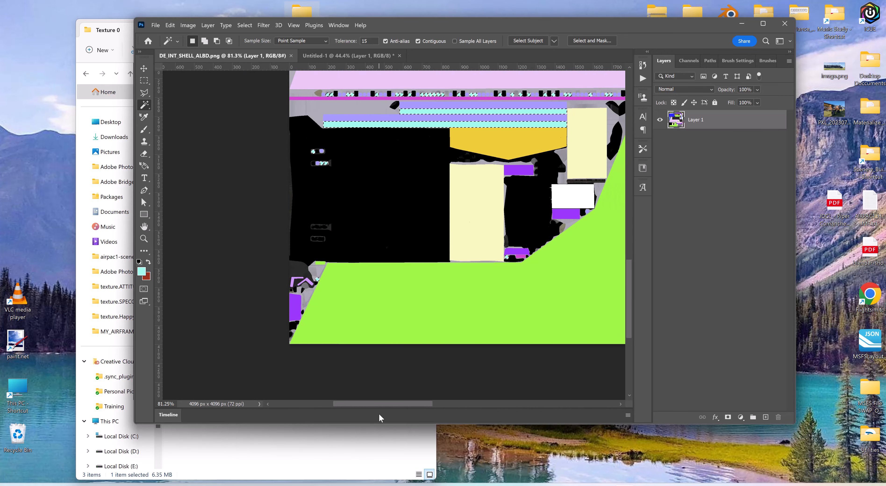
mouse_move(442, 178)
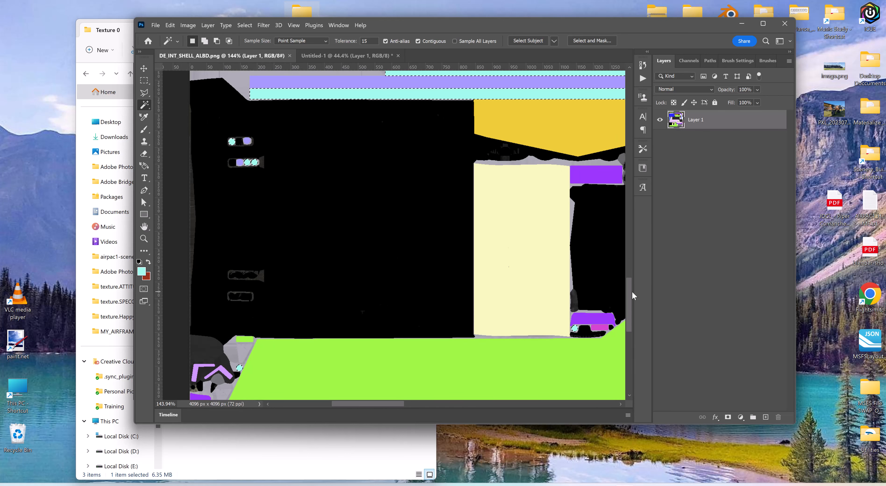
scroll(up, 3)
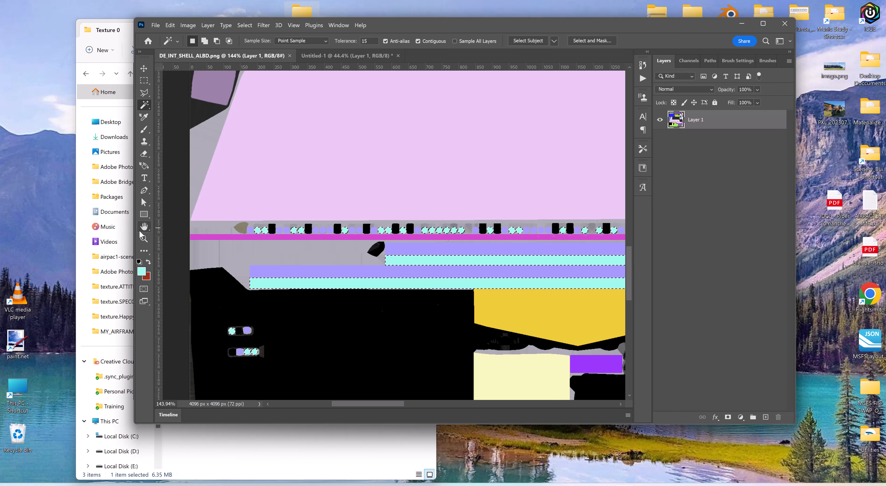
mouse_move(245, 25)
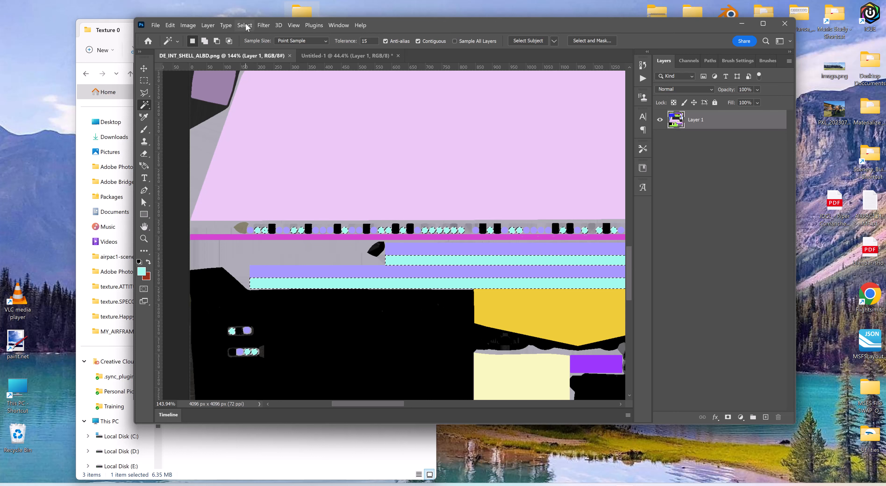
Deselect, then Color Range-select the lavender-blue areas with Fuzziness 82.
click(244, 25)
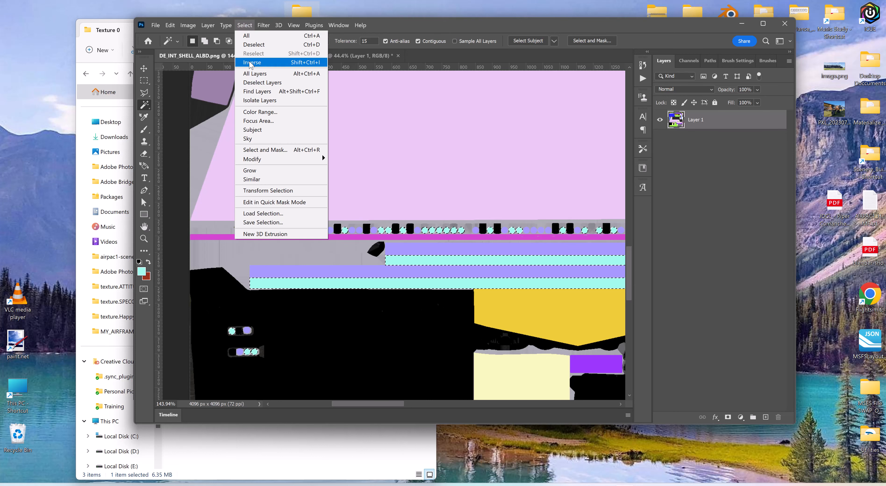
click(251, 62)
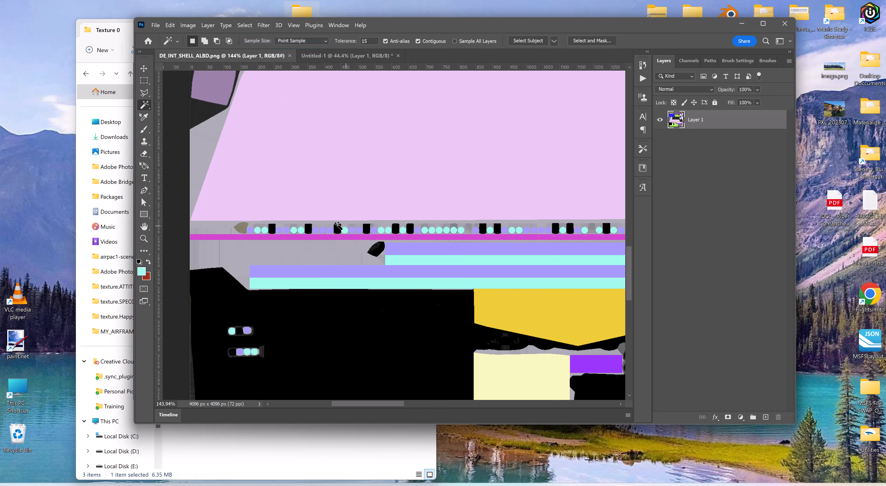
click(244, 25)
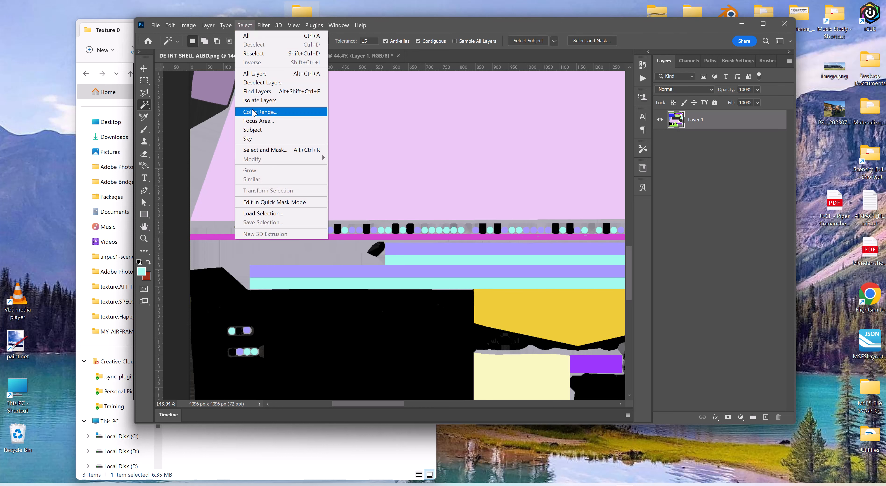
click(259, 111)
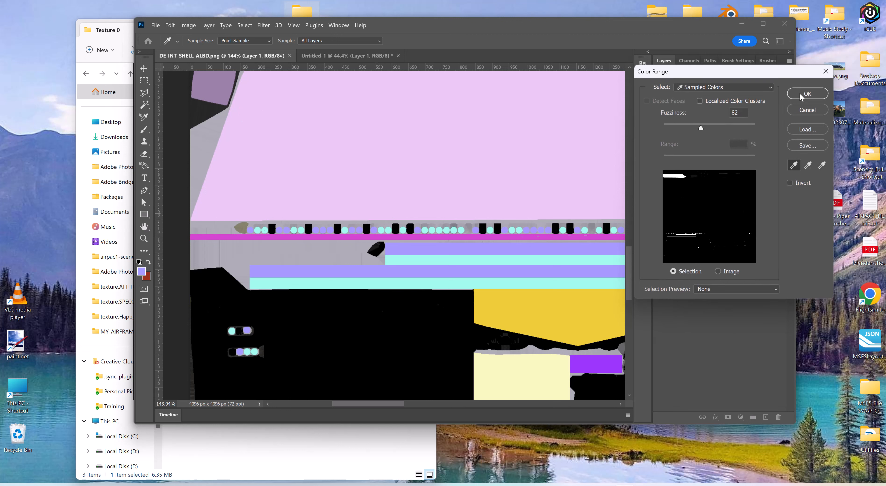
click(807, 93)
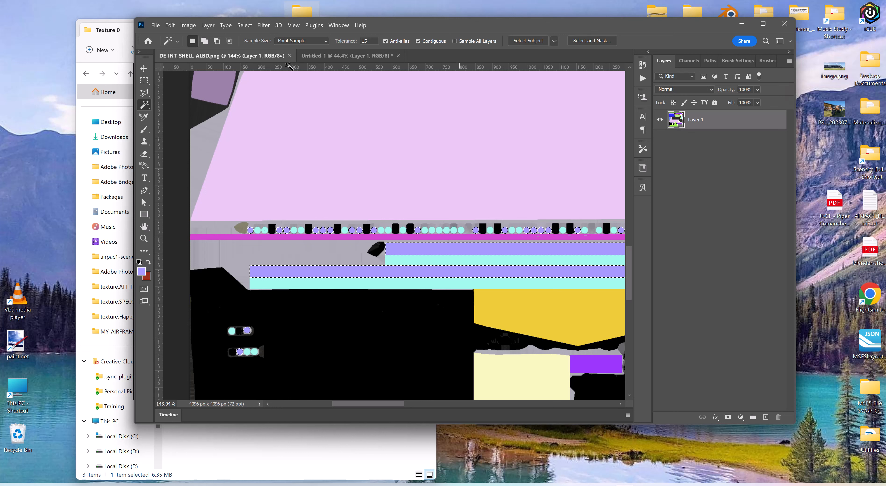
click(170, 25)
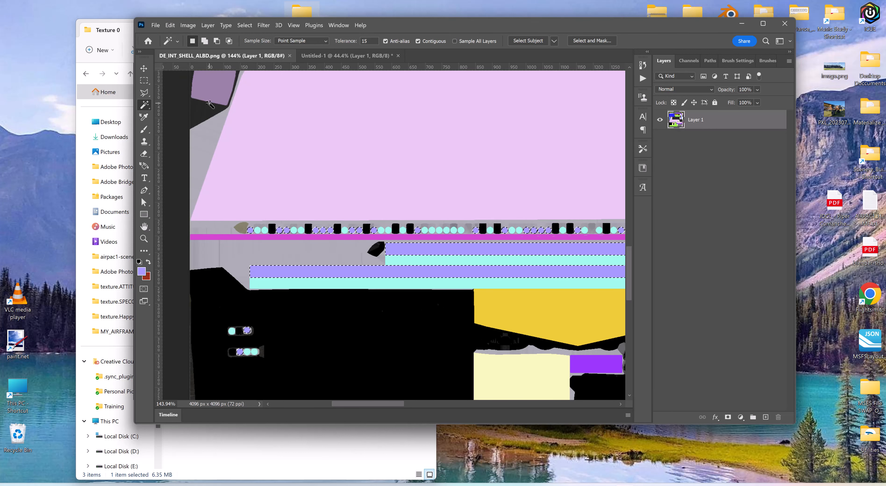
mouse_move(410, 224)
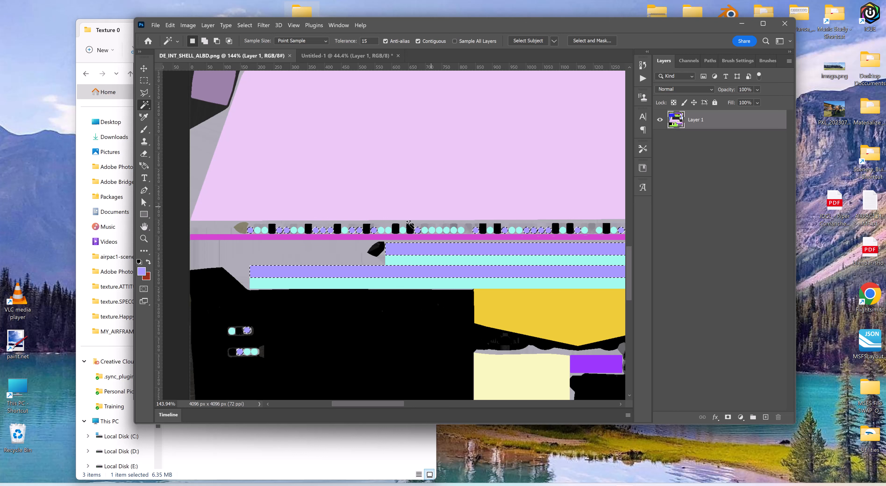
mouse_move(403, 206)
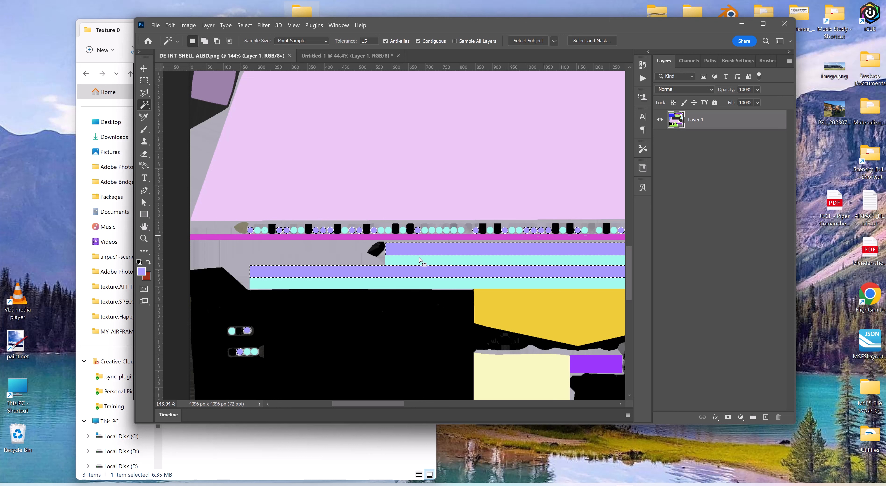
mouse_move(261, 124)
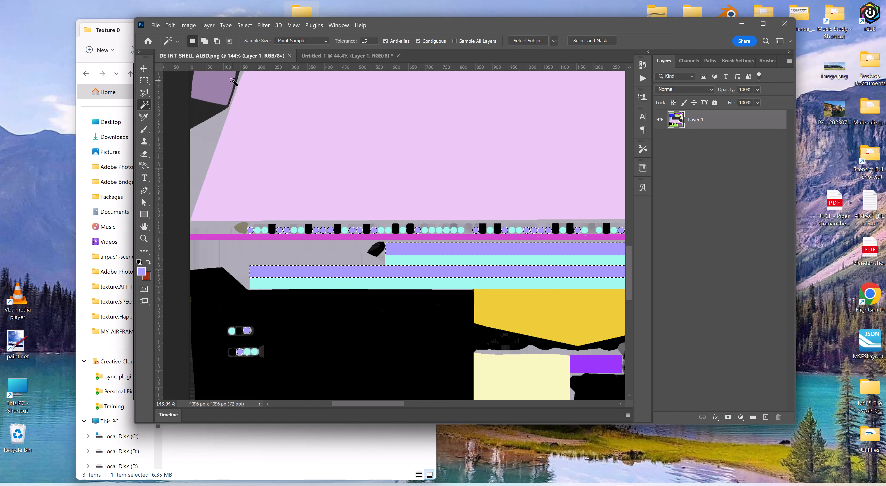
click(339, 55)
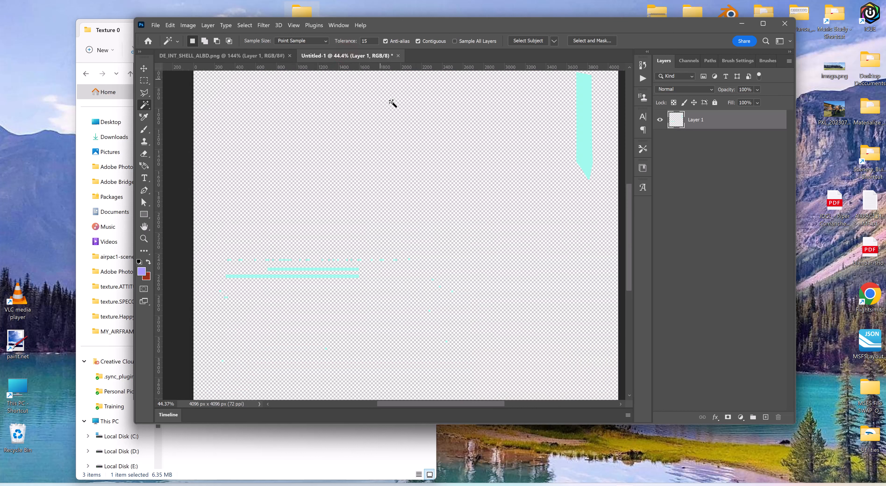
mouse_move(214, 136)
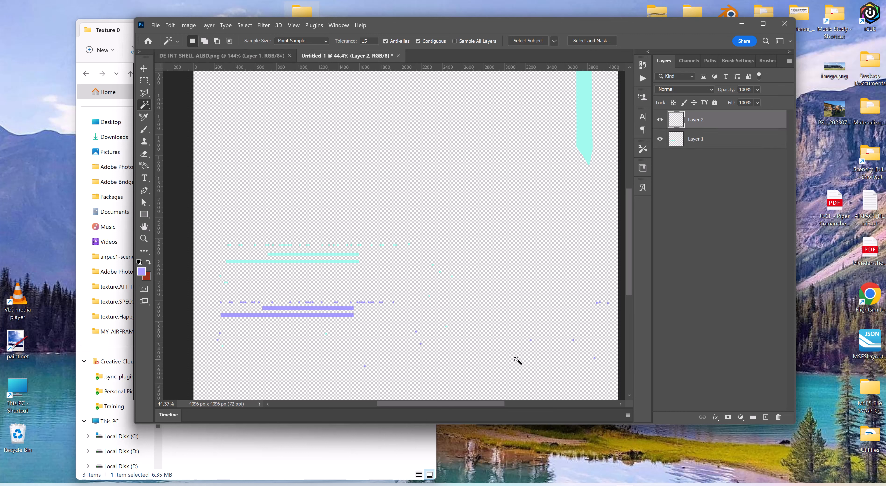
scroll(up, 3)
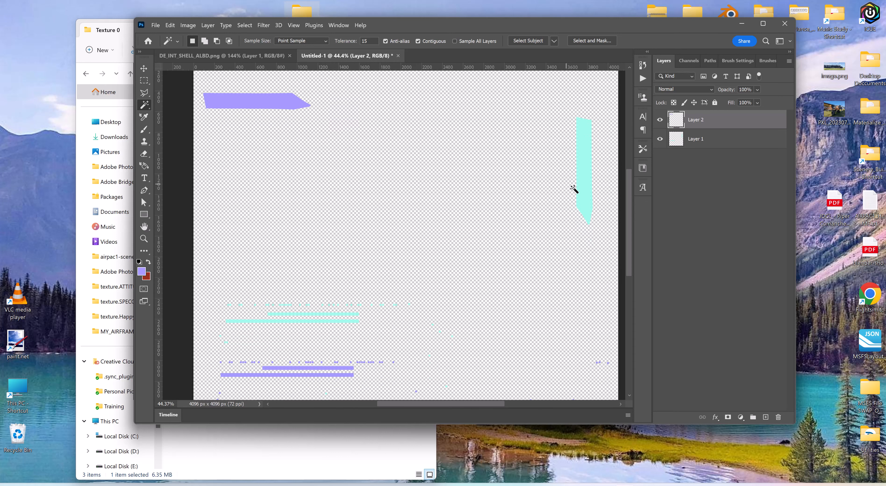
scroll(down, 3)
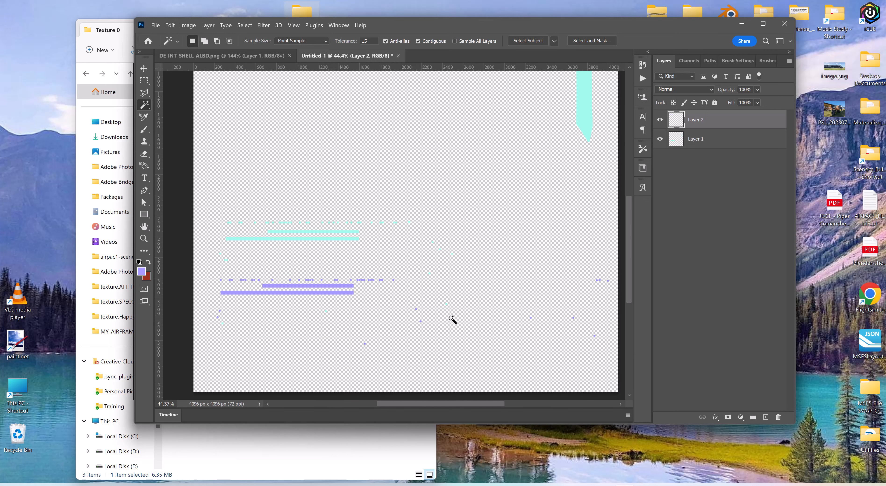
scroll(up, 3)
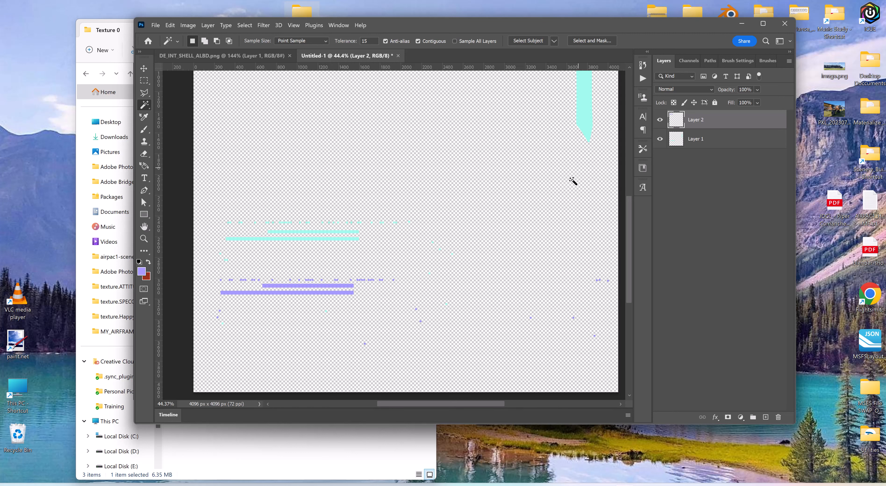
mouse_move(508, 236)
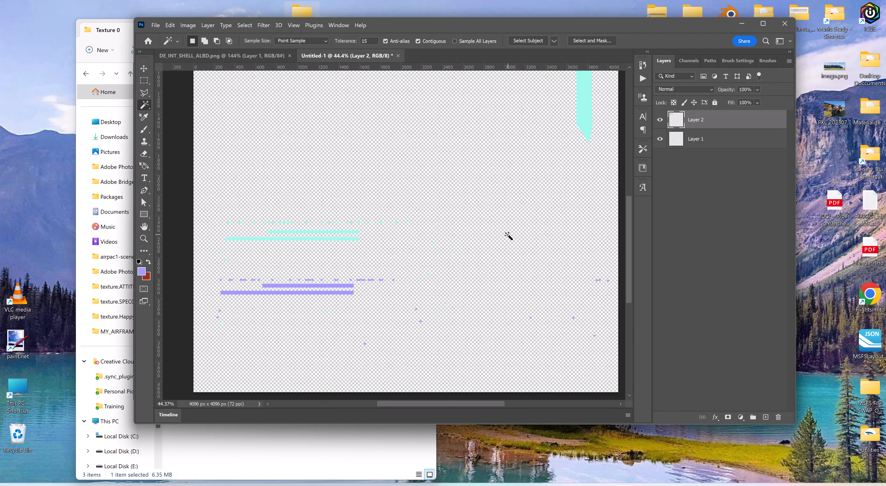
mouse_move(532, 246)
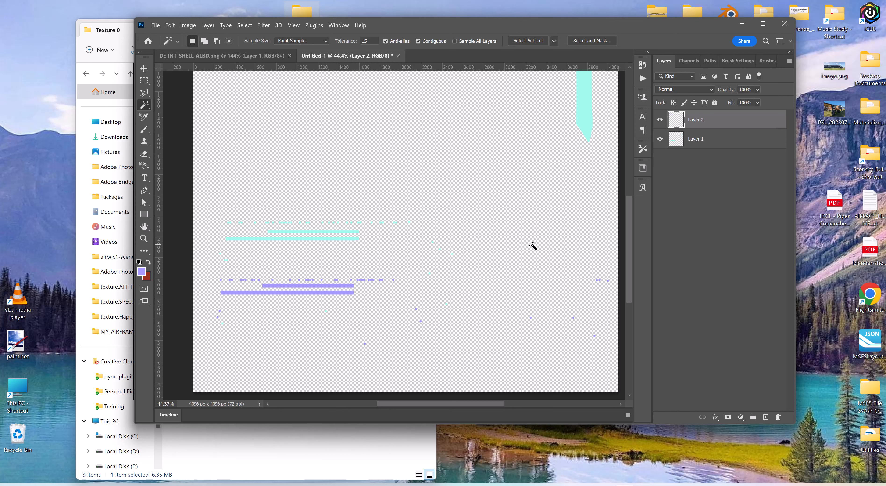
mouse_move(528, 243)
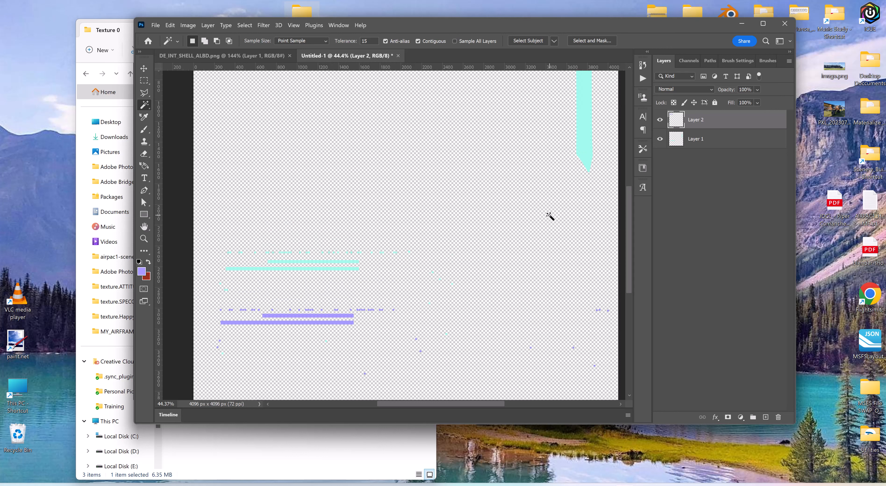
scroll(up, 3)
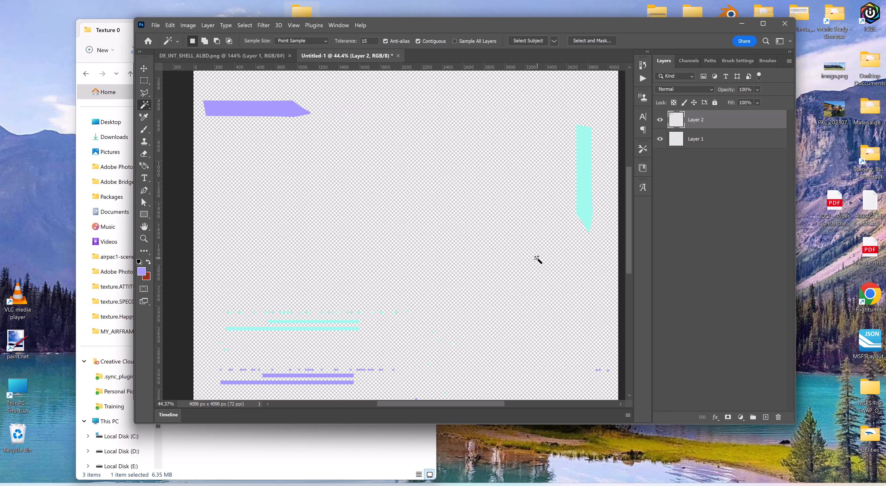
mouse_move(583, 266)
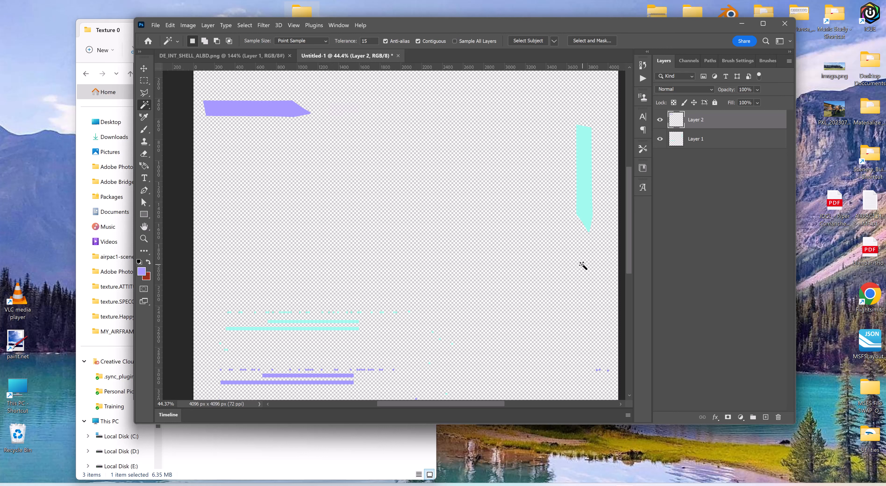
mouse_move(452, 227)
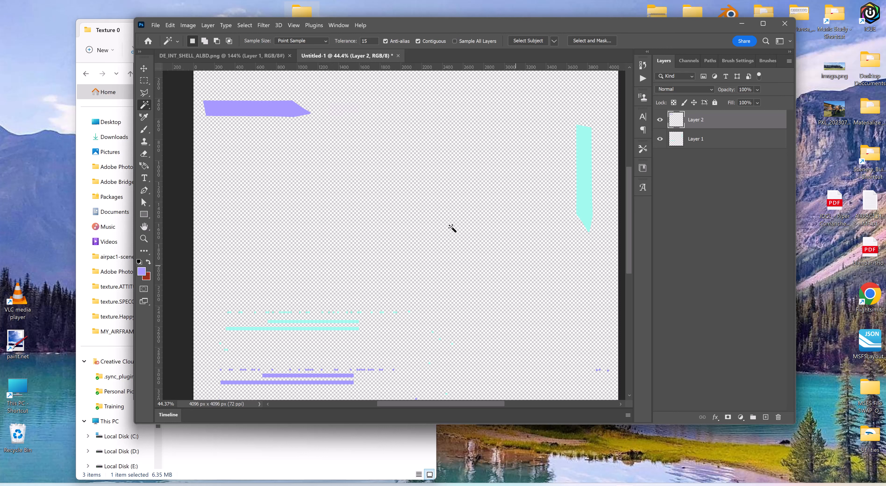
scroll(down, 3)
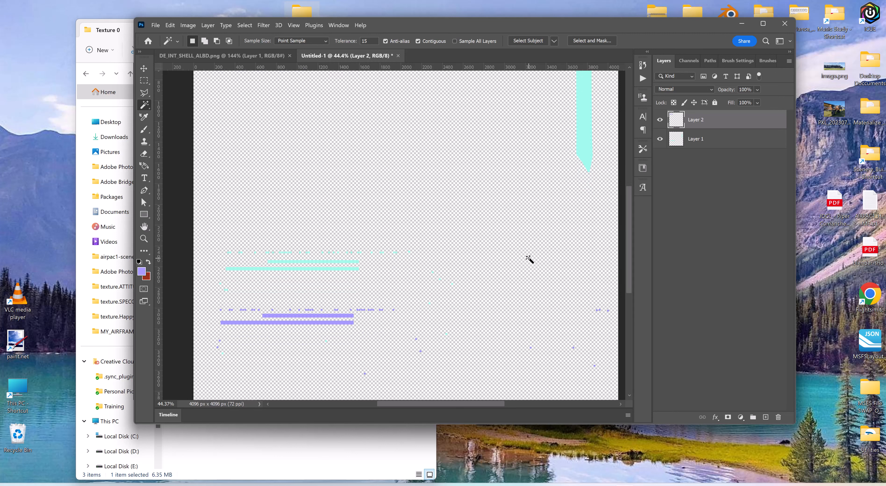
mouse_move(509, 286)
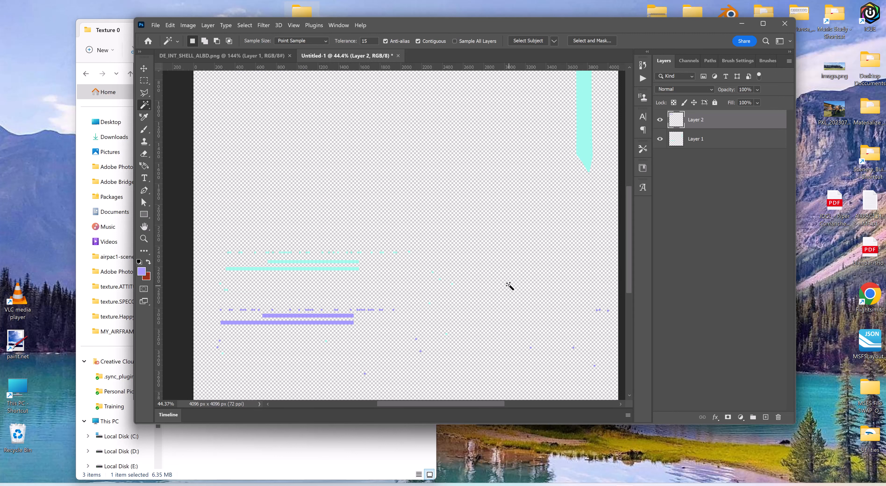
mouse_move(610, 264)
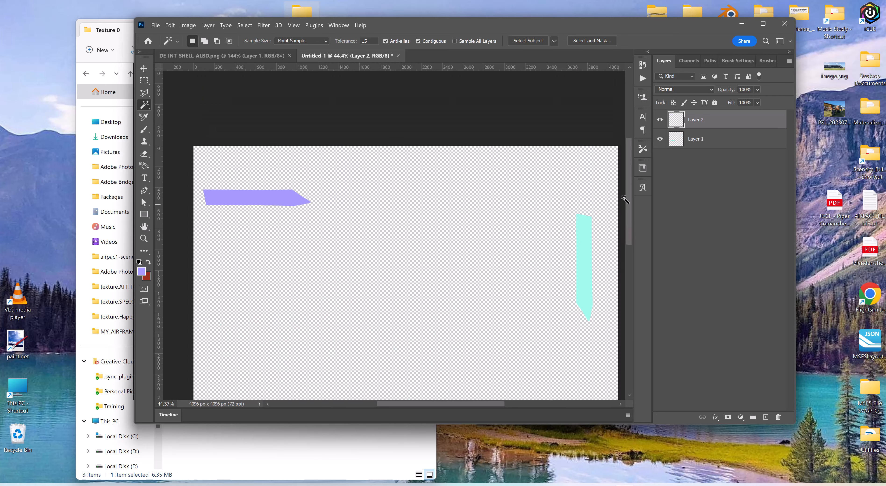
mouse_move(400, 58)
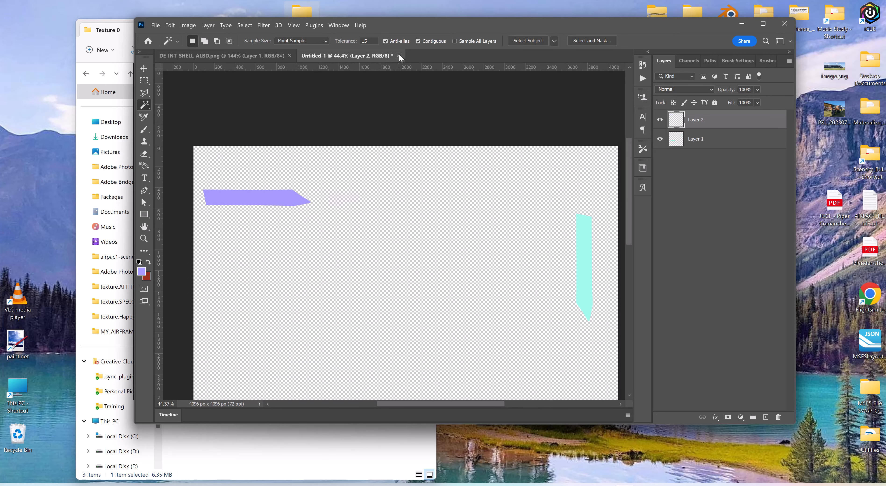
mouse_move(400, 56)
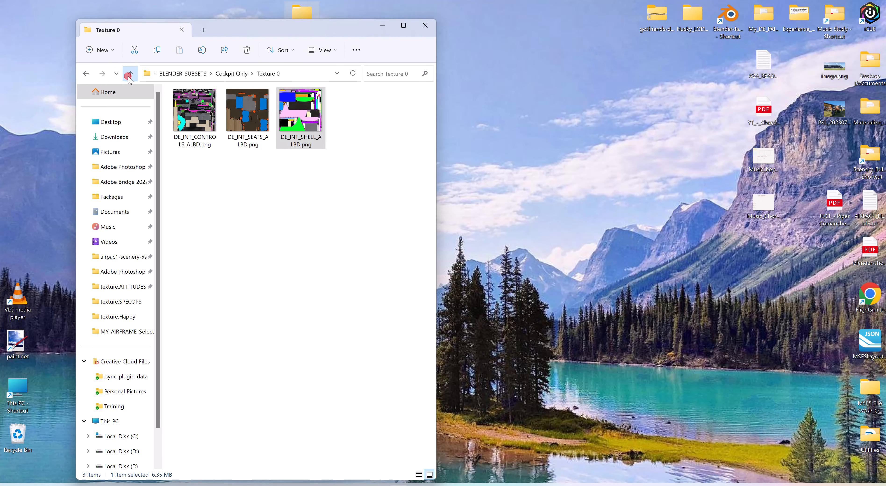
Go up to BLENDER_SUBSETS and enter the DE_Fuse_Surfaces subset folder.
click(130, 73)
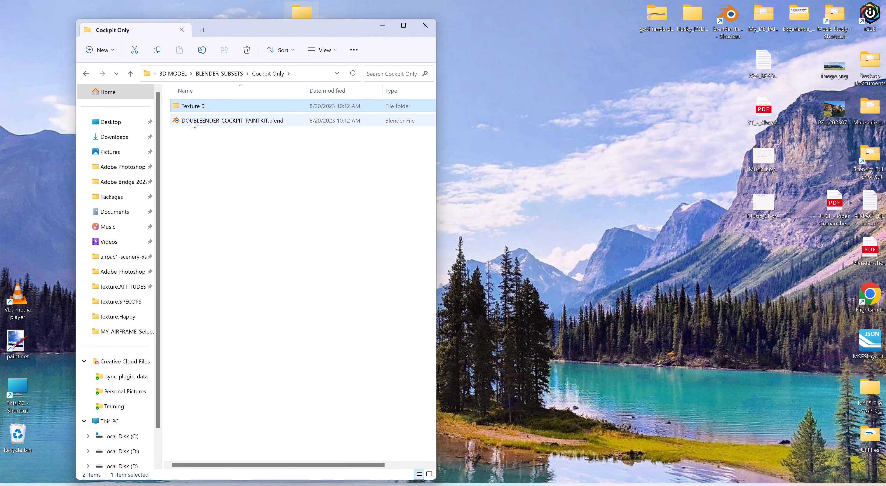
click(131, 74)
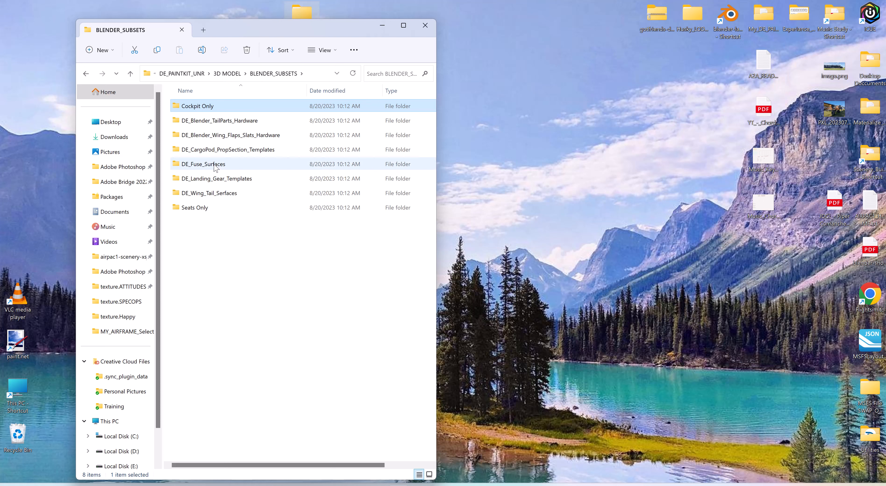
double_click(202, 164)
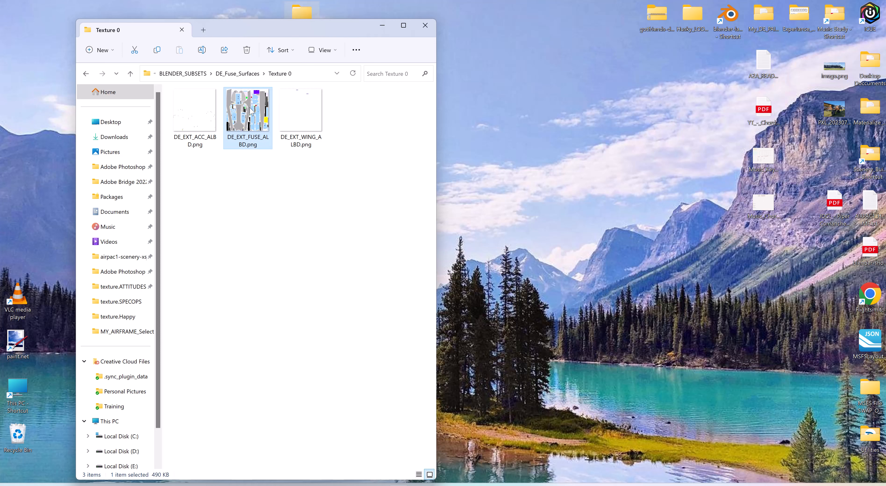
double_click(247, 109)
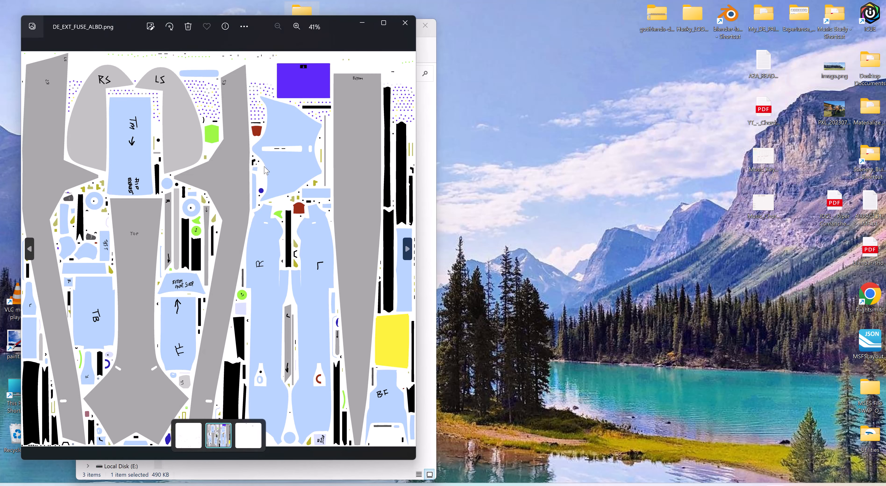
mouse_move(263, 184)
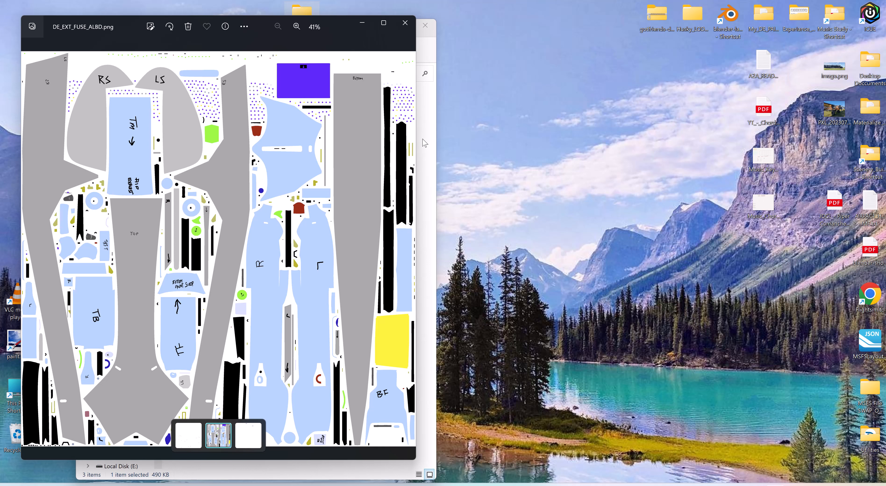
mouse_move(283, 422)
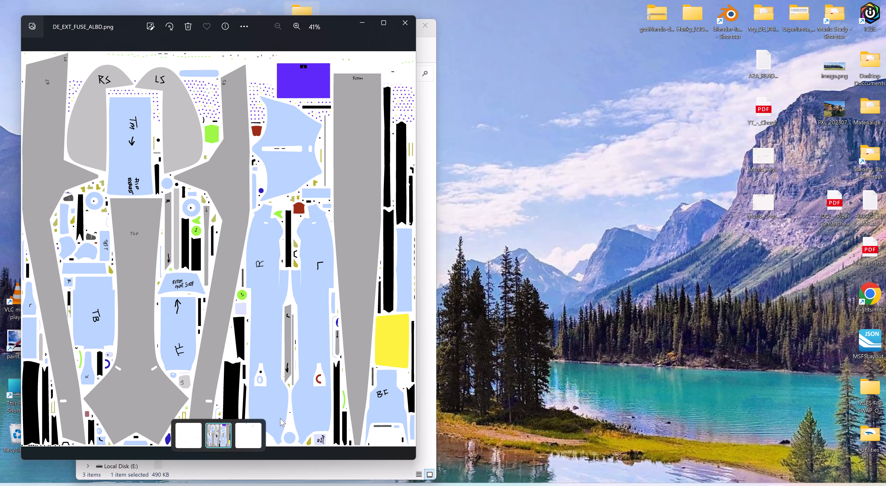
mouse_move(298, 434)
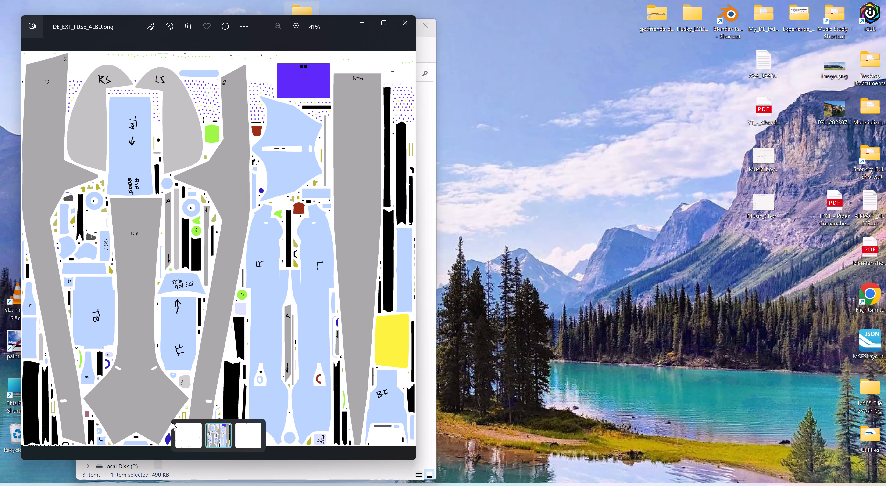
mouse_move(213, 164)
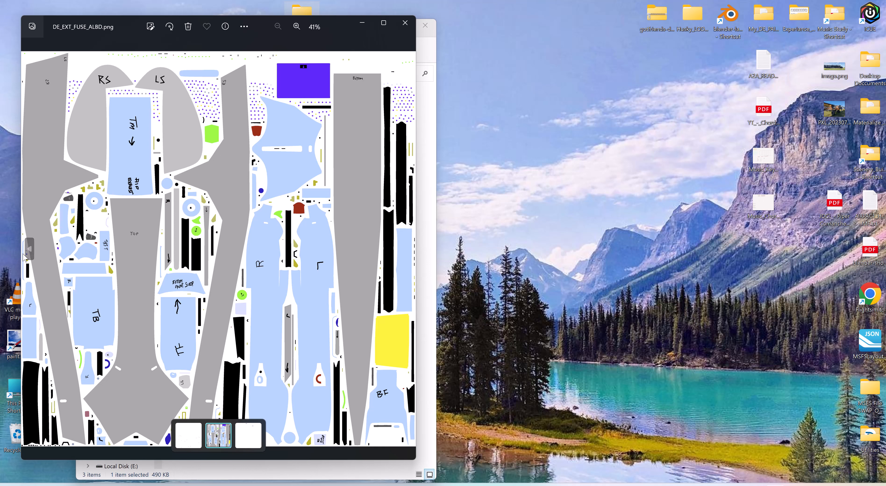
mouse_move(28, 251)
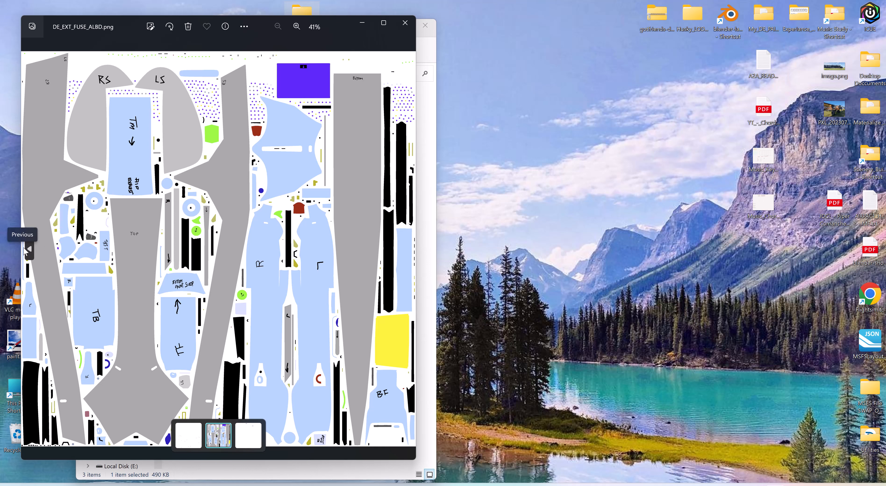
mouse_move(198, 75)
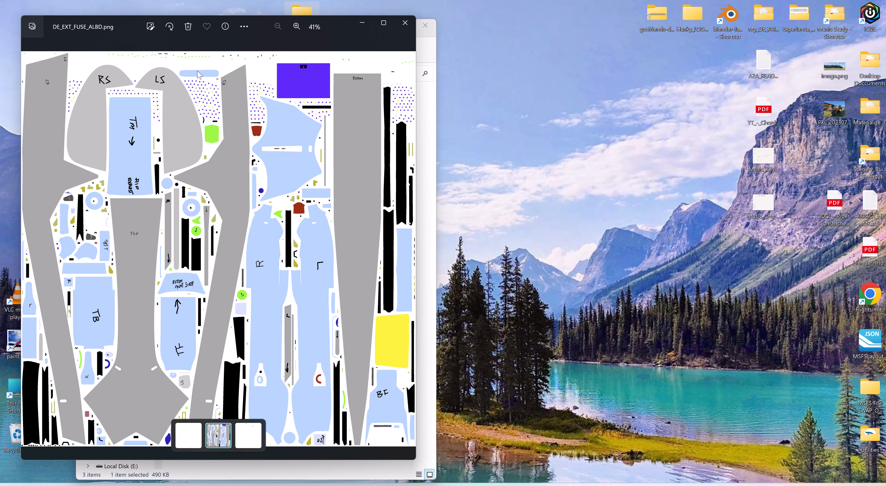
mouse_move(393, 444)
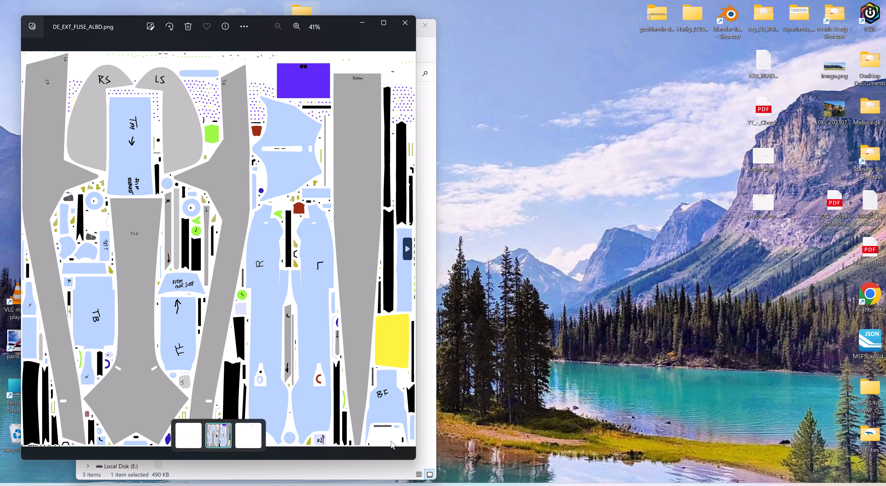
mouse_move(449, 418)
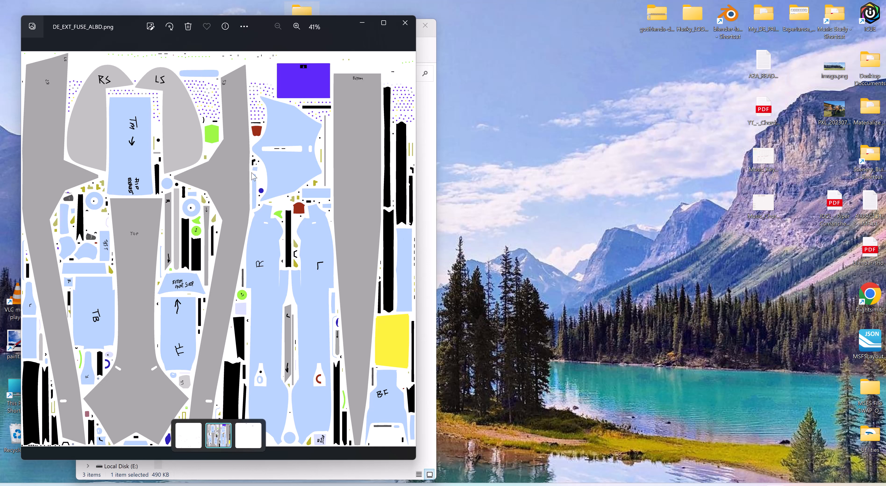
mouse_move(499, 67)
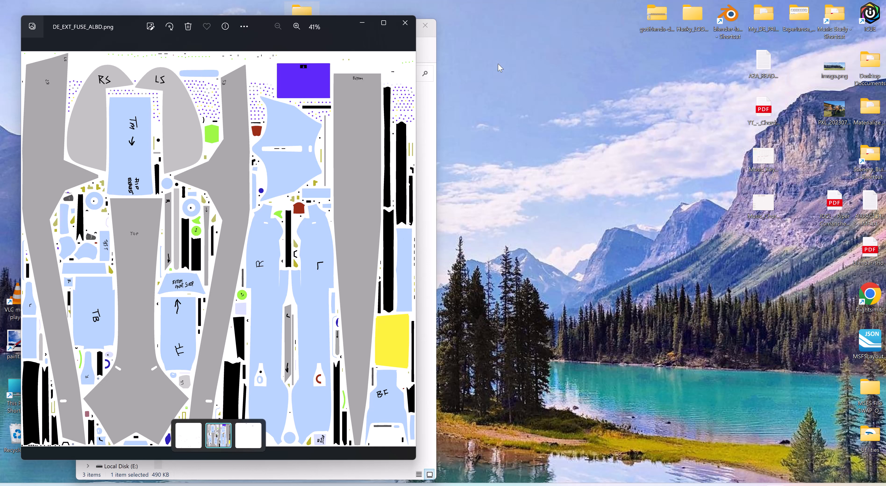
mouse_move(405, 25)
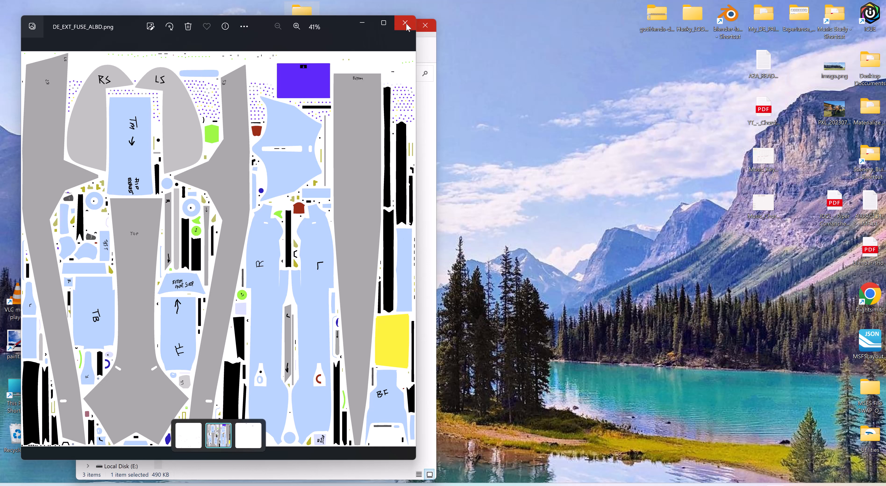
mouse_move(362, 23)
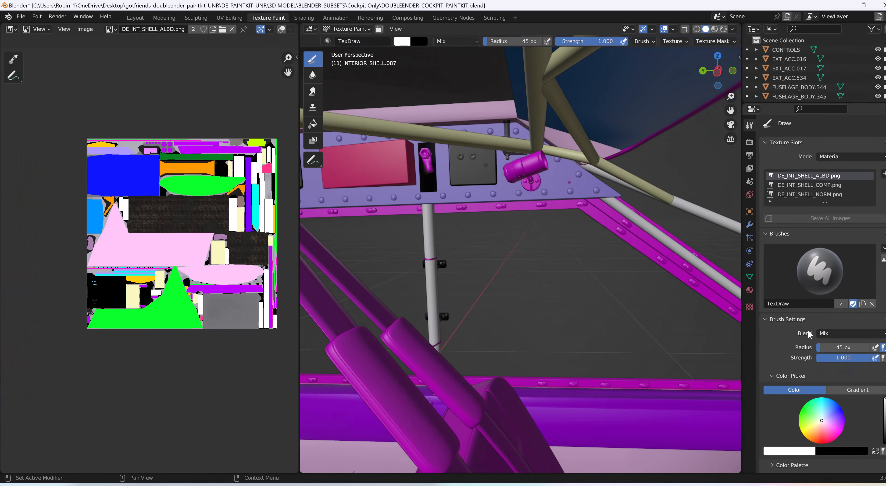
mouse_move(722, 86)
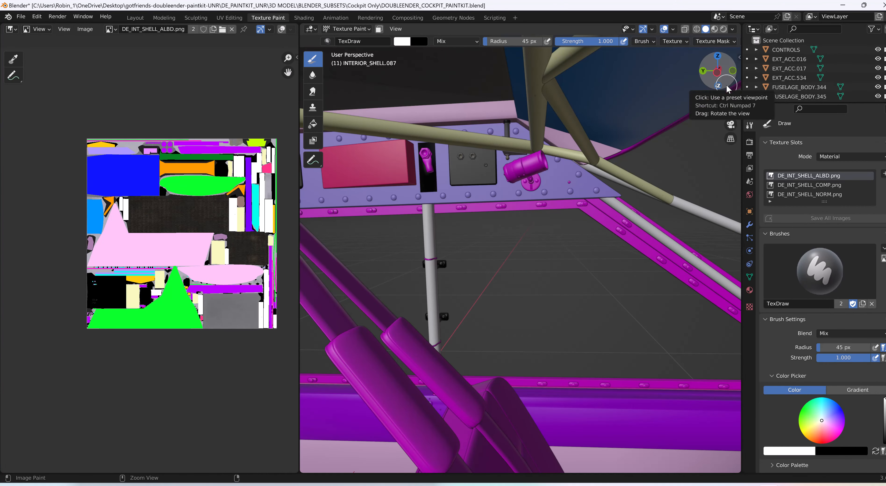
mouse_move(500, 203)
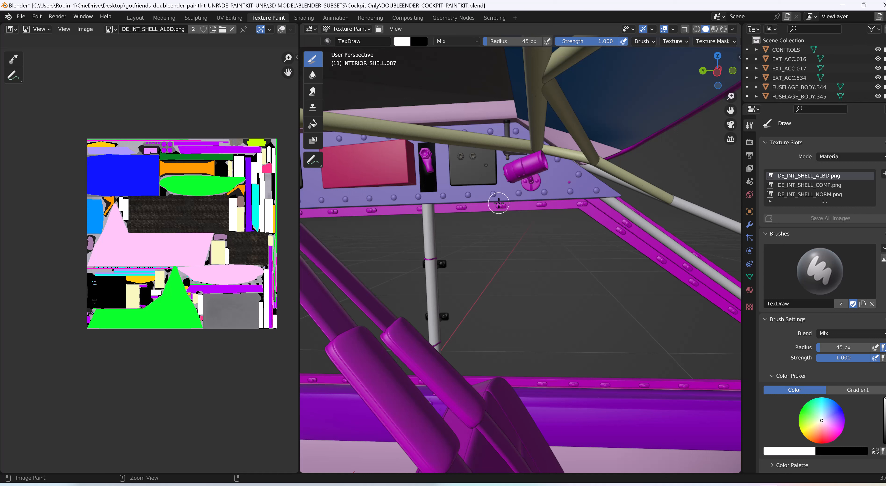
mouse_move(452, 243)
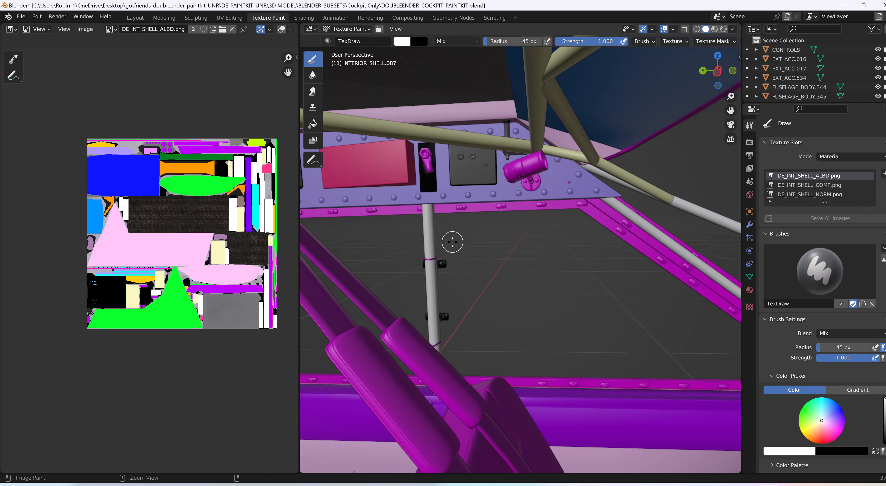
mouse_move(486, 252)
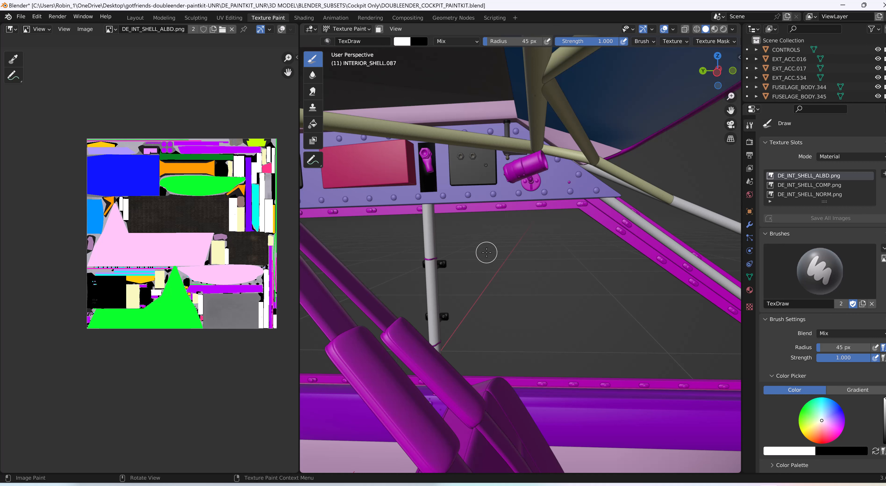
mouse_move(475, 251)
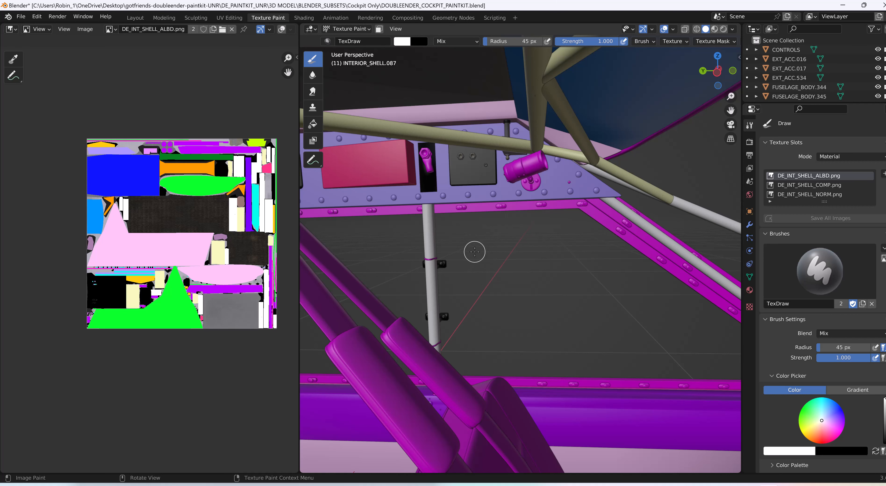
Close the cockpit paint kit file, answering the save-changes prompt.
drag(475, 251, 496, 246)
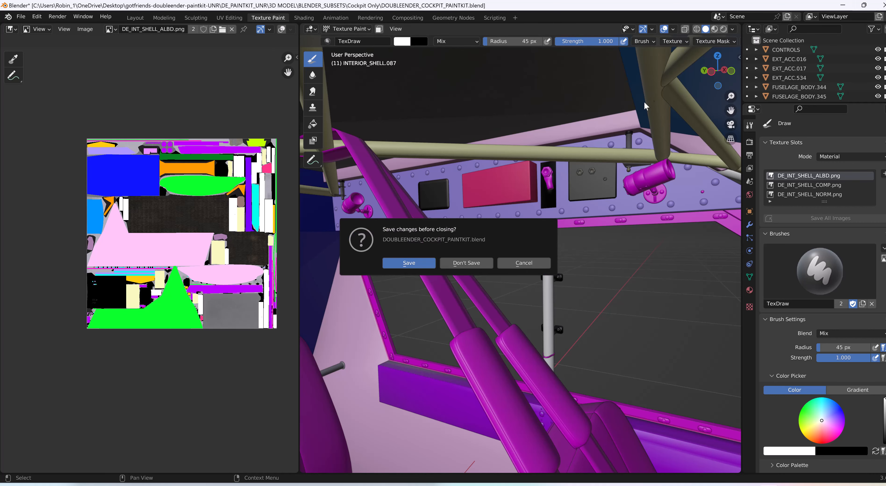
click(465, 262)
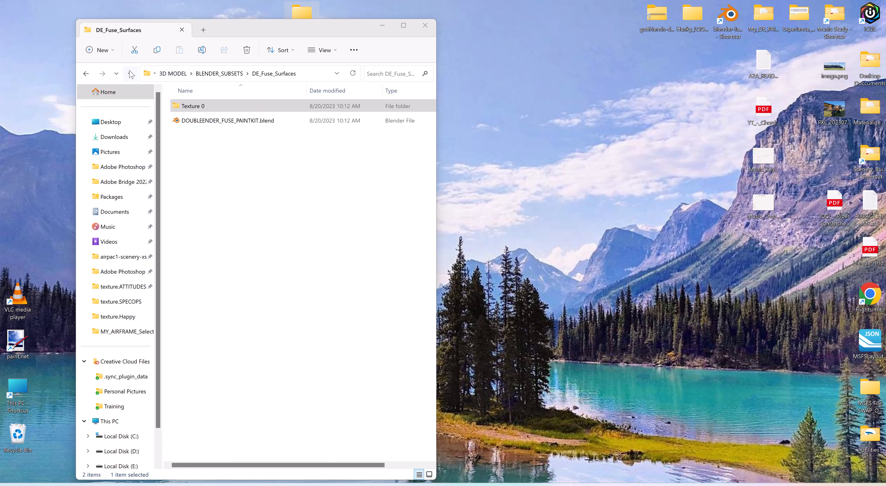
Browse back through BLENDER_SUBSETS into DE_Fuse_Surfaces and launch DOUBLEENDER_FUSE_PAINTKIT.blend.
click(131, 74)
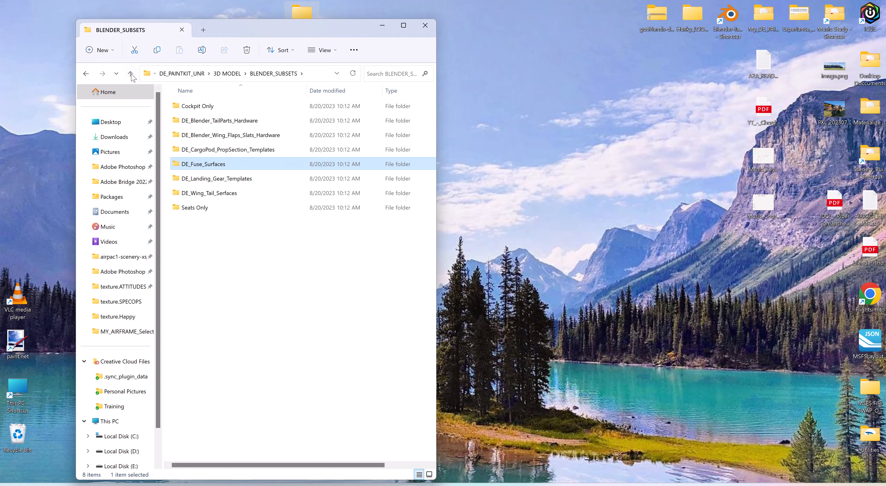
click(131, 73)
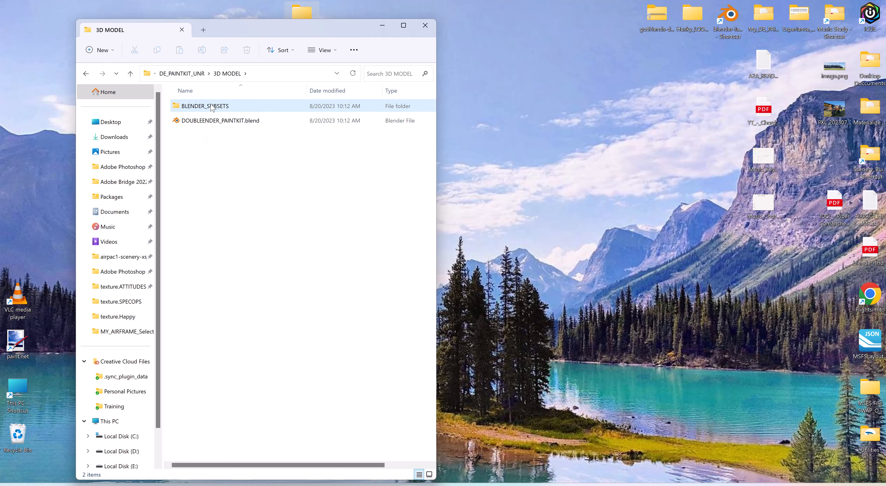
double_click(205, 106)
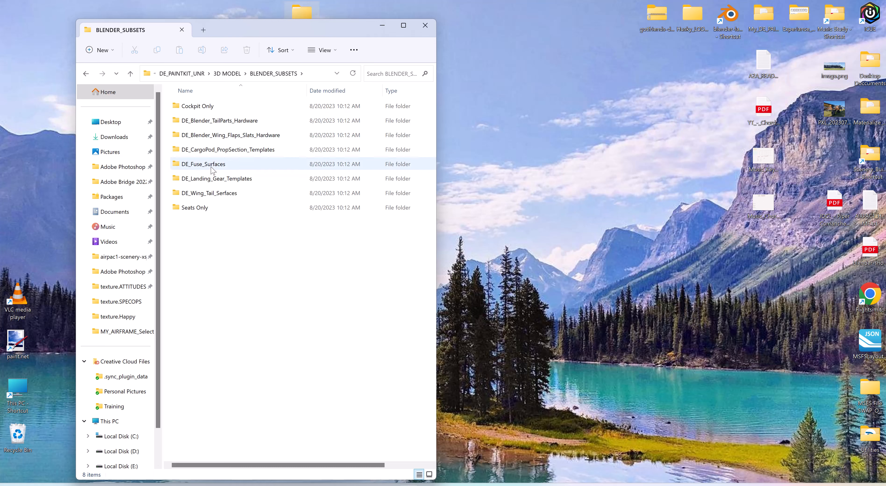
double_click(202, 164)
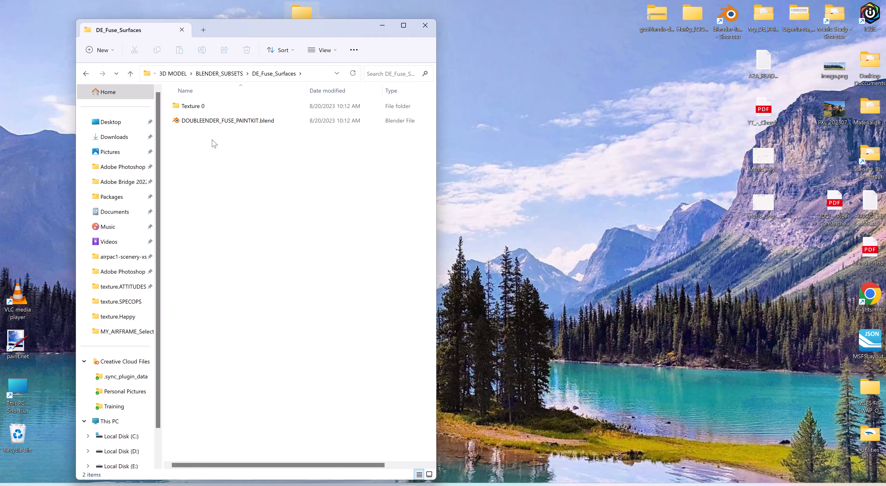
double_click(227, 120)
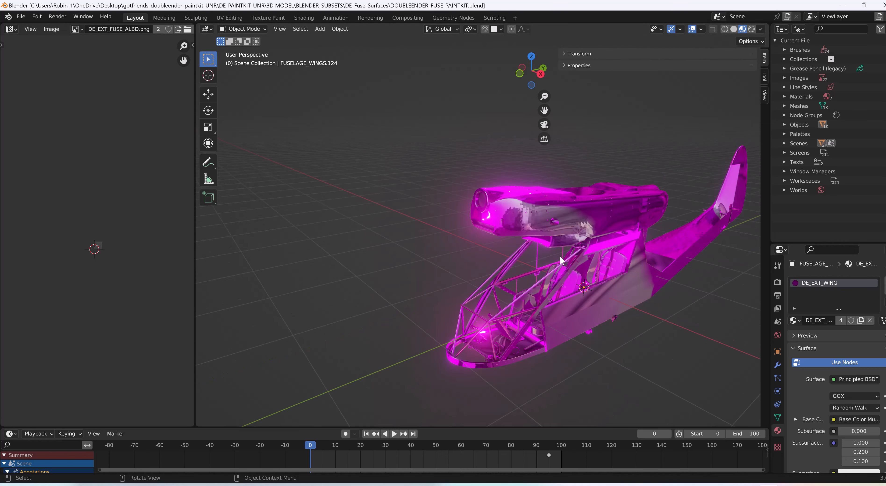
Run Find Missing Files on the subset's Texture 0 folder to relink the fuselage textures.
click(21, 16)
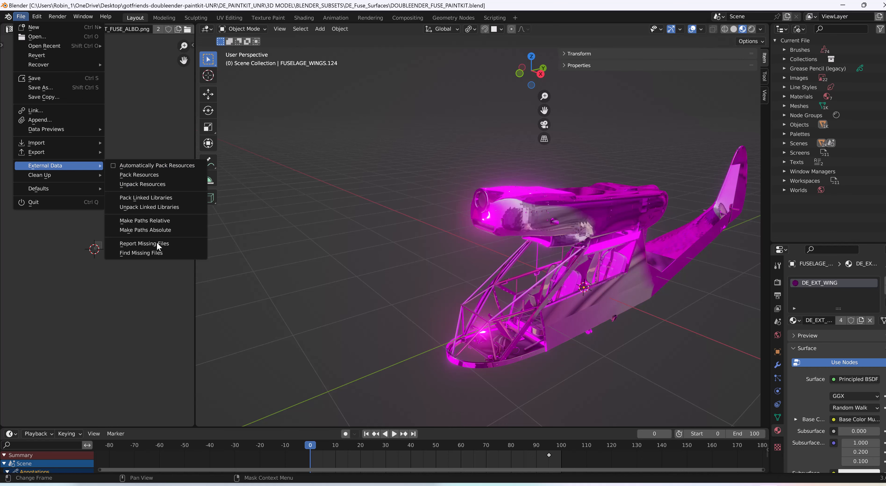
click(141, 252)
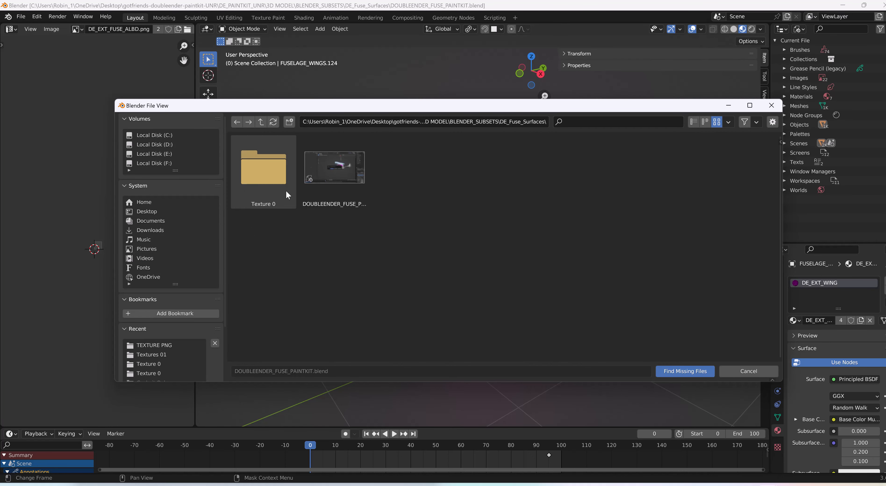
double_click(263, 167)
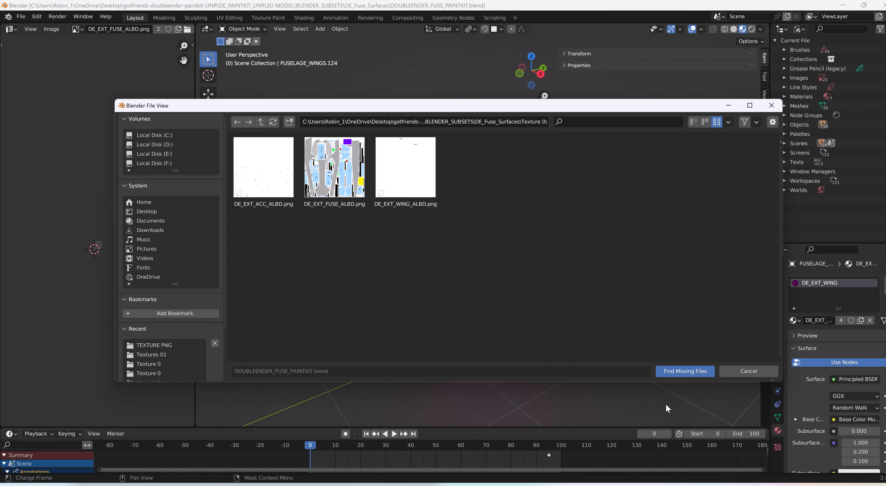
click(684, 371)
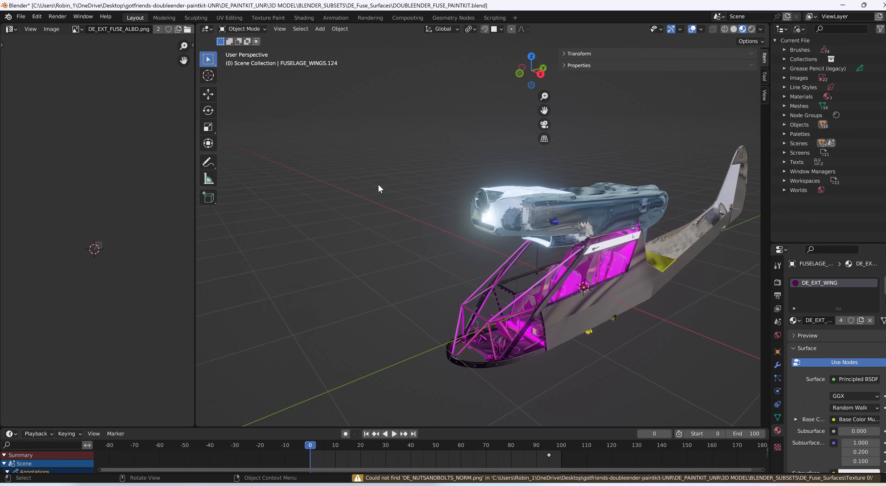
mouse_move(597, 259)
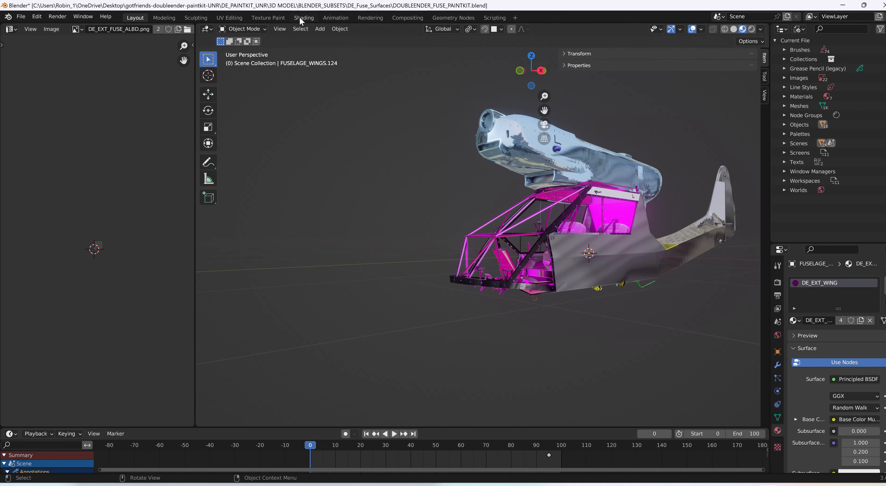
click(305, 17)
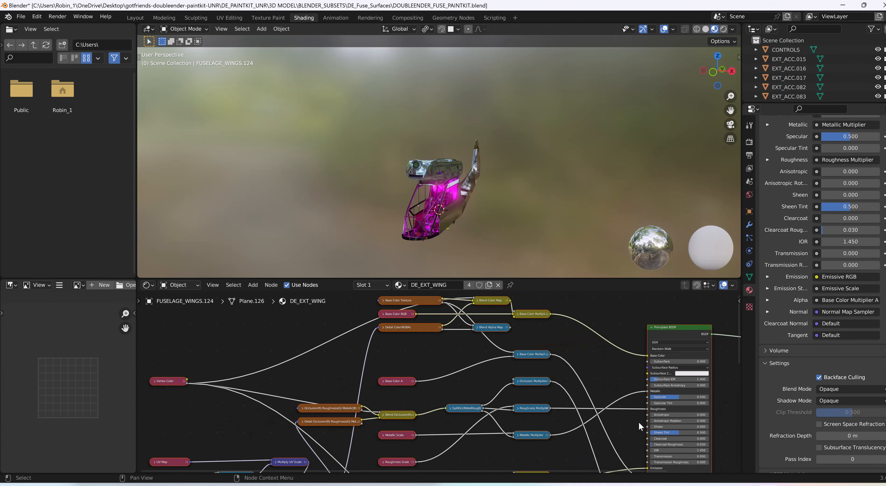
mouse_move(649, 412)
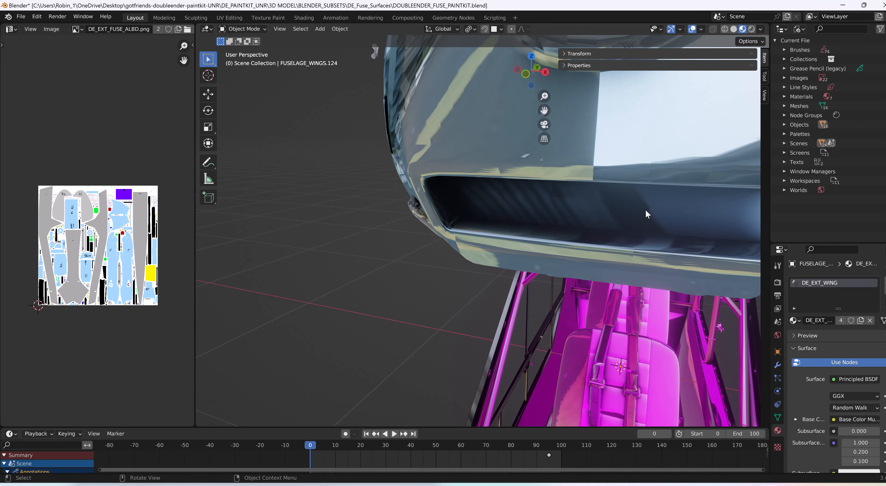
click(684, 229)
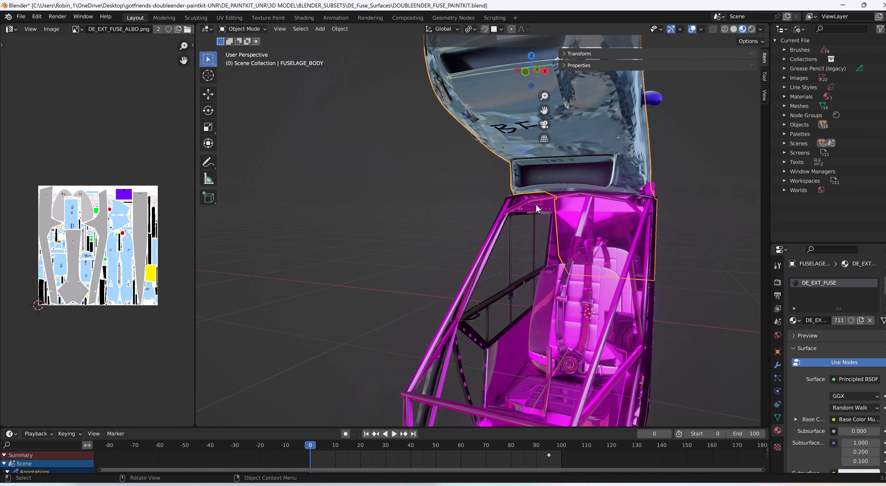
mouse_move(599, 260)
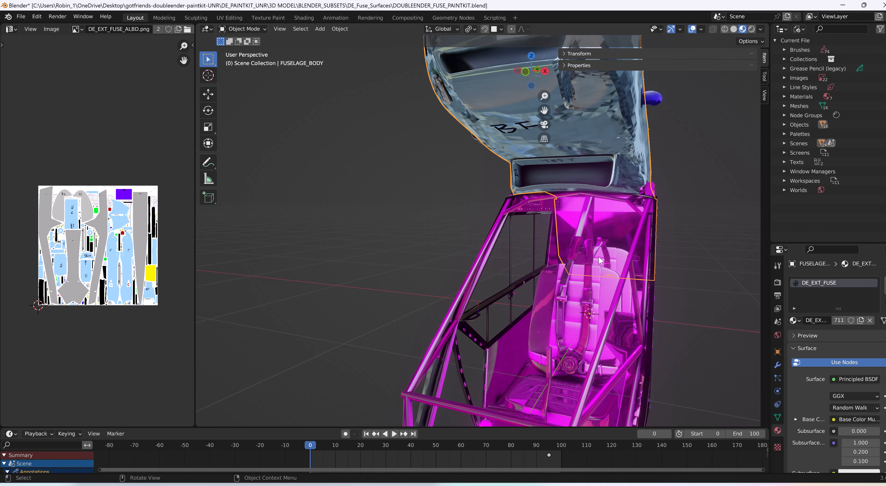
mouse_move(667, 172)
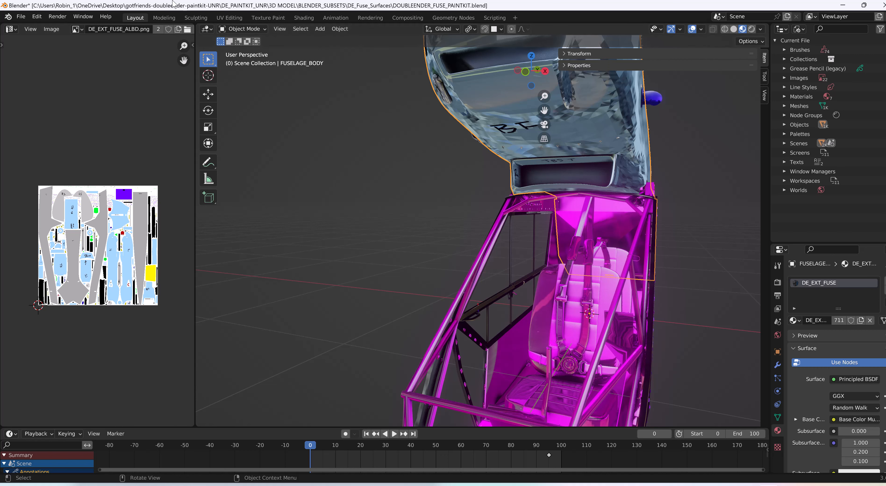
In Texture Paint, draw a black TexDraw test stroke, then flood the fuselage yellow with Fill.
click(267, 17)
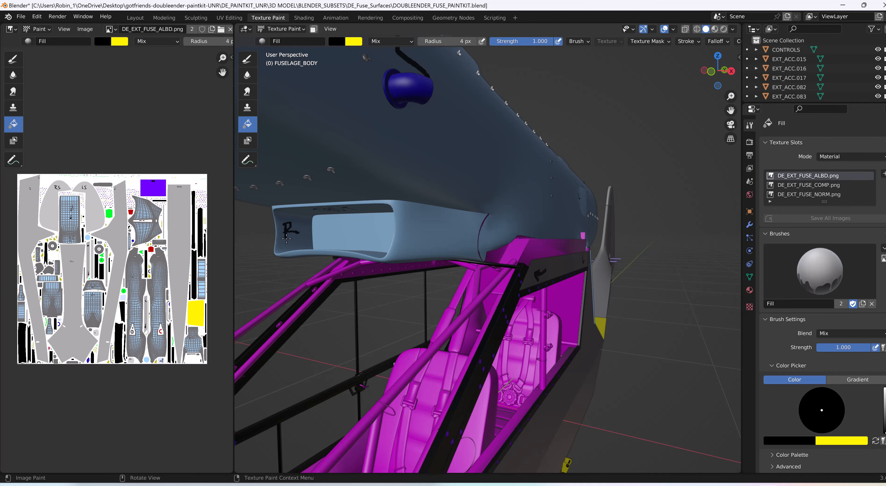
mouse_move(304, 235)
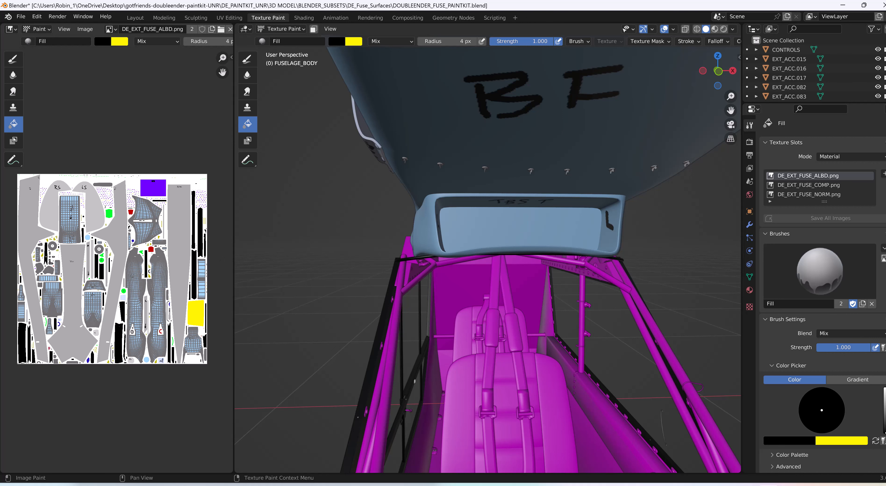
mouse_move(246, 268)
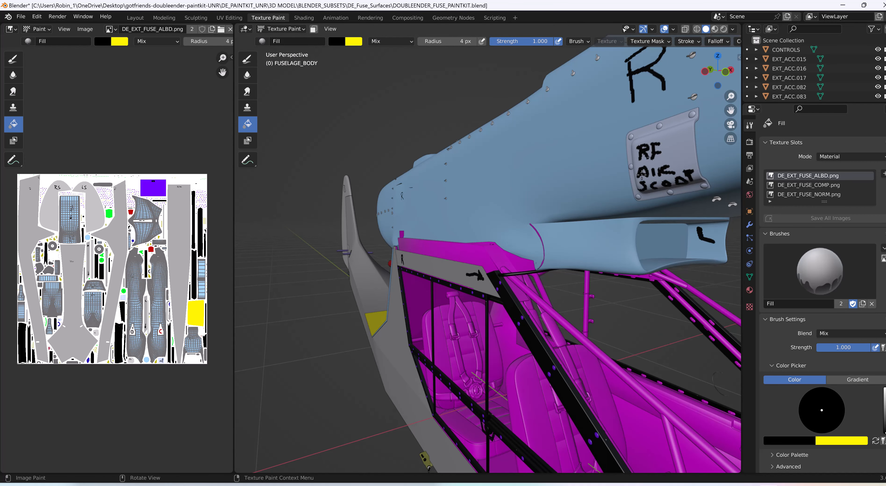
mouse_move(673, 127)
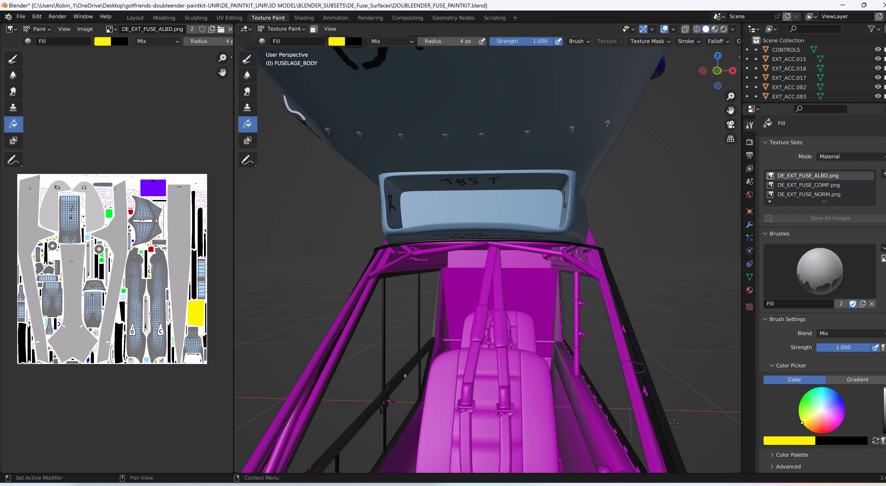
click(247, 59)
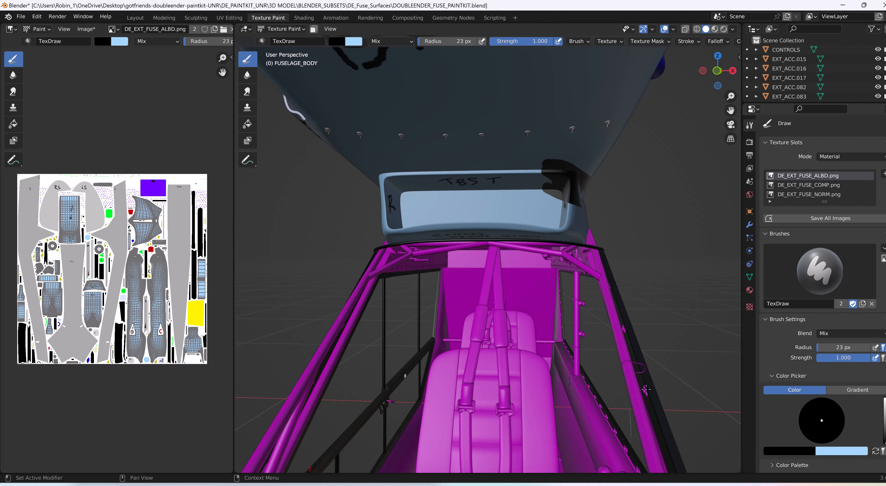
mouse_move(572, 205)
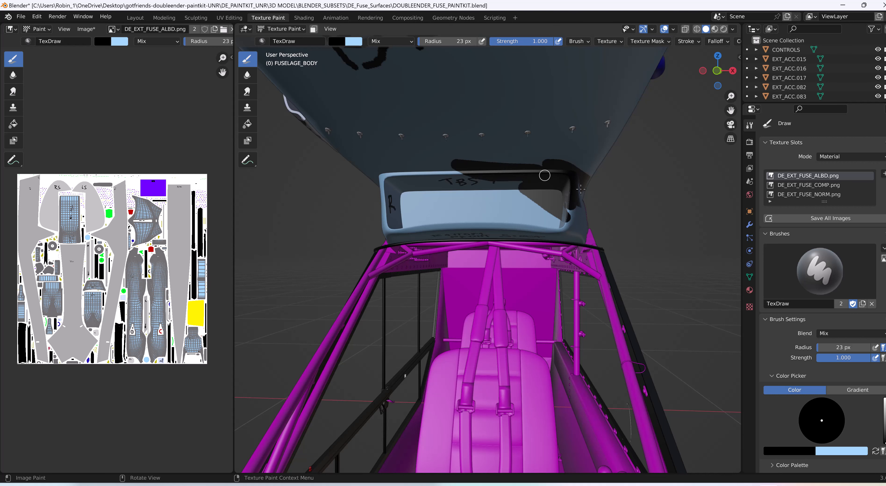
mouse_move(361, 144)
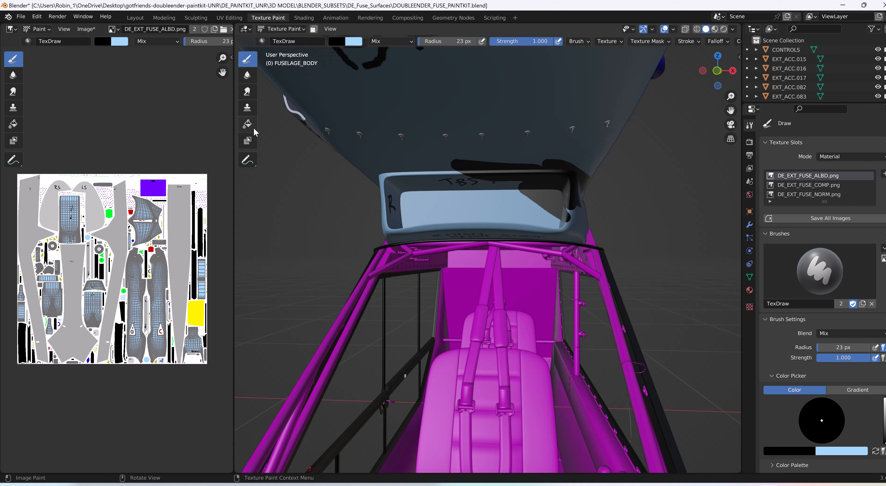
click(248, 124)
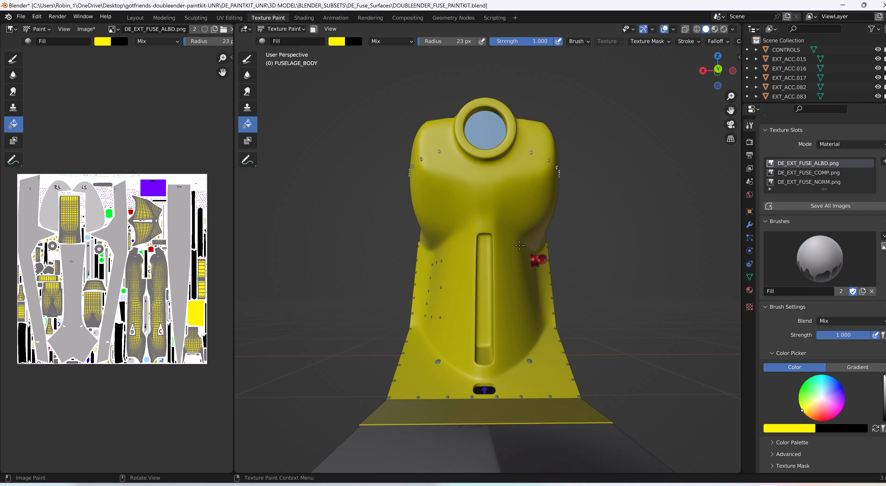
mouse_move(607, 313)
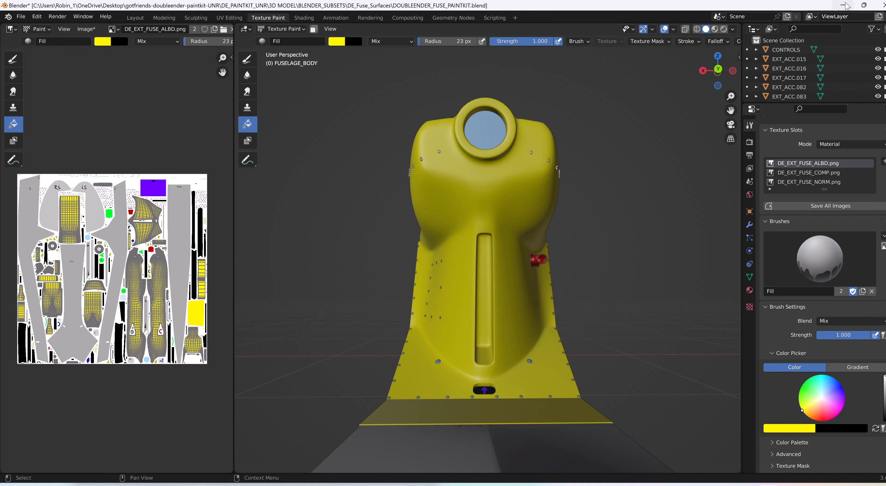
Browse up to the TEXTURE PNG folder and send DE_EXT_FUSE_ALBD.png to Adobe Photoshop.
click(846, 6)
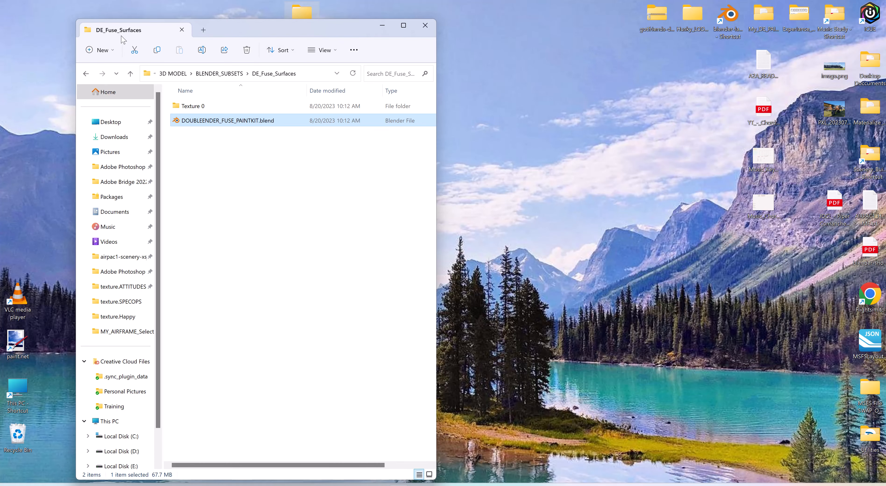
click(130, 73)
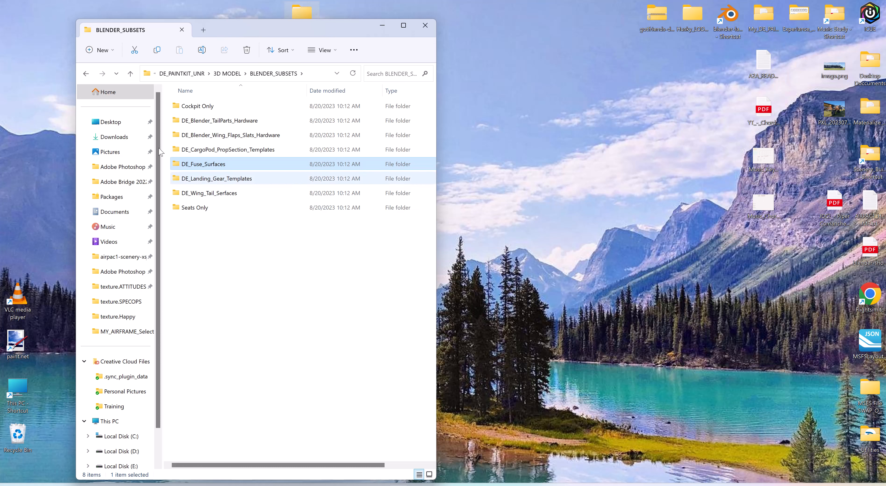
click(130, 73)
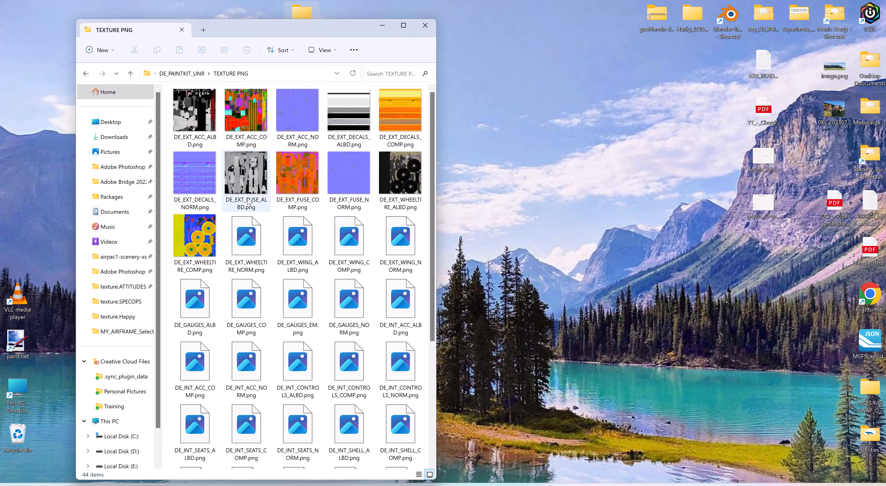
mouse_move(246, 173)
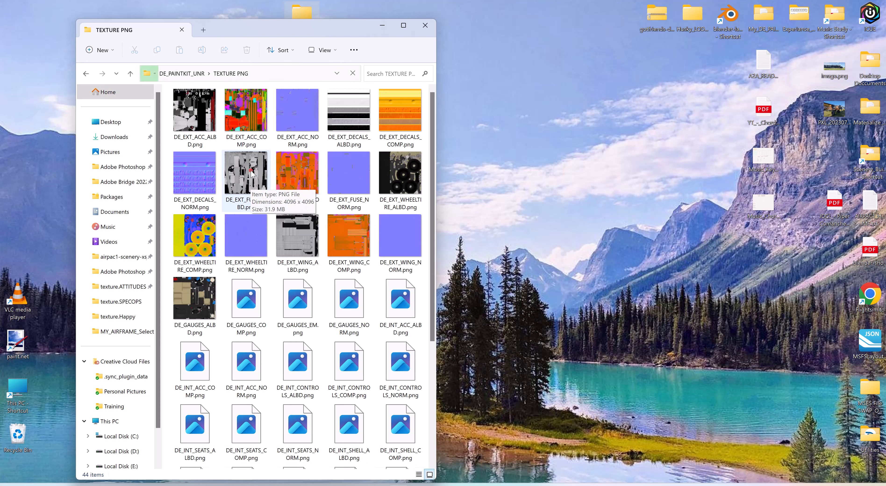
right_click(246, 172)
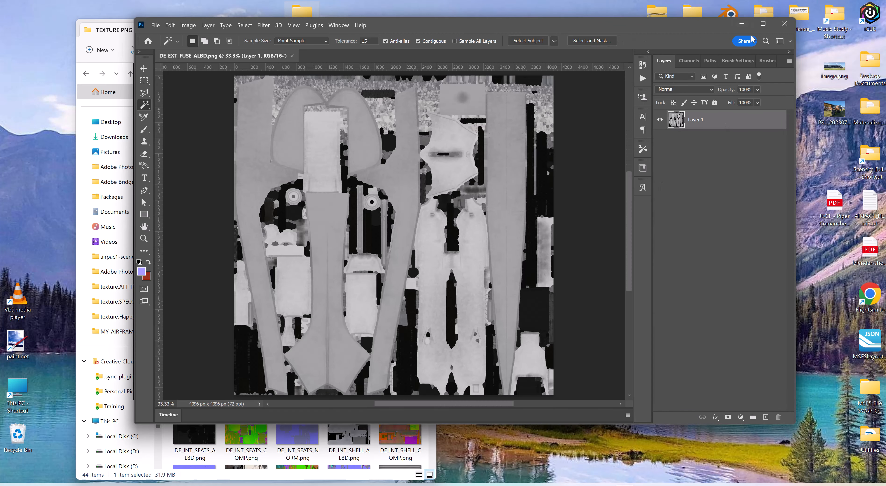
click(763, 23)
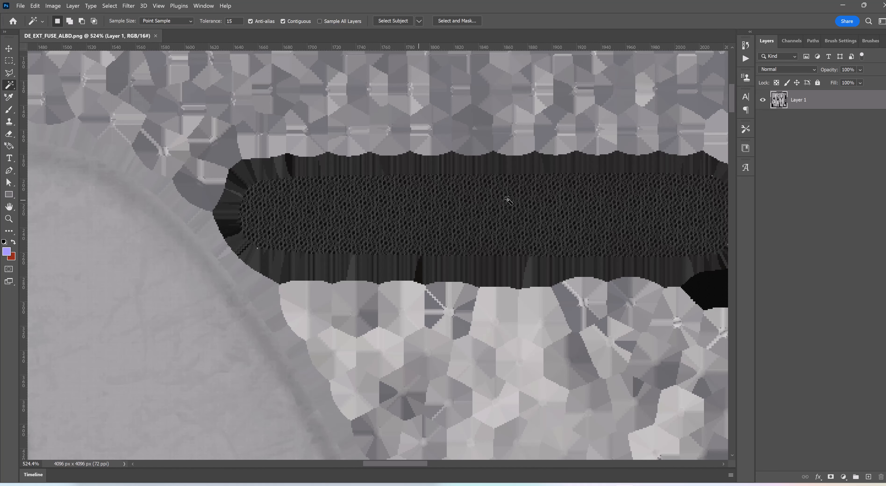
mouse_move(466, 234)
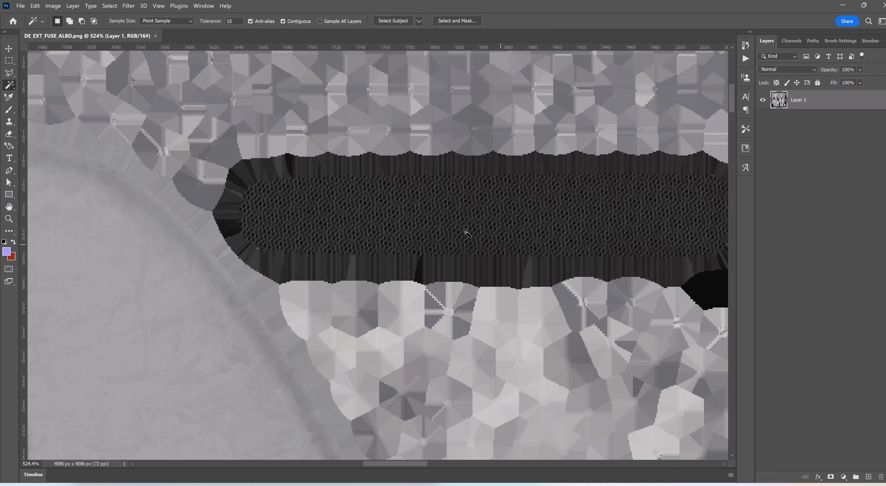
mouse_move(452, 269)
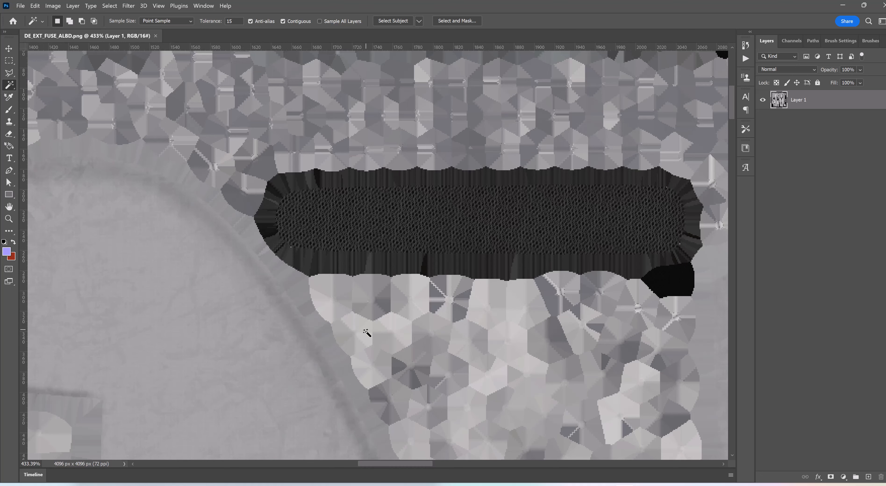
mouse_move(571, 236)
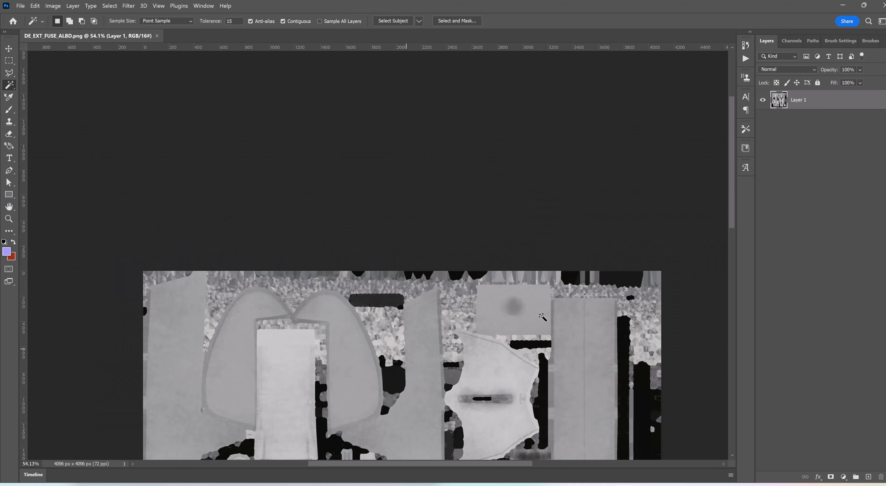
scroll(down, 3)
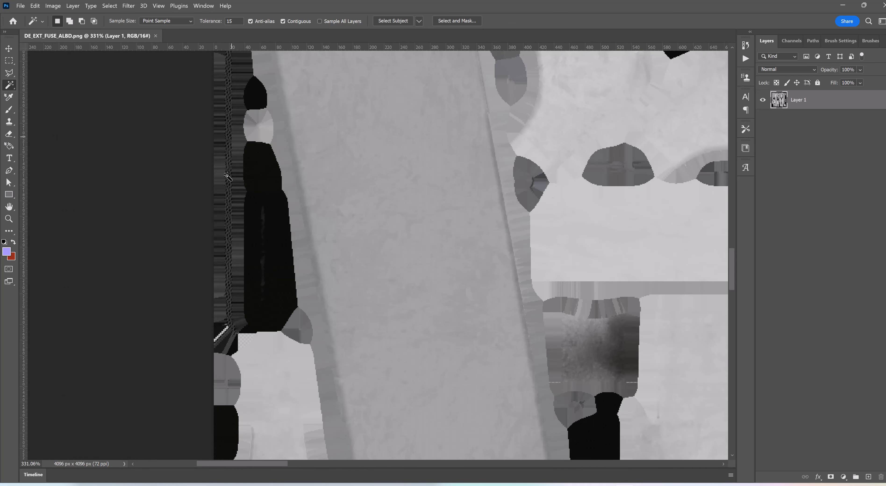
mouse_move(249, 322)
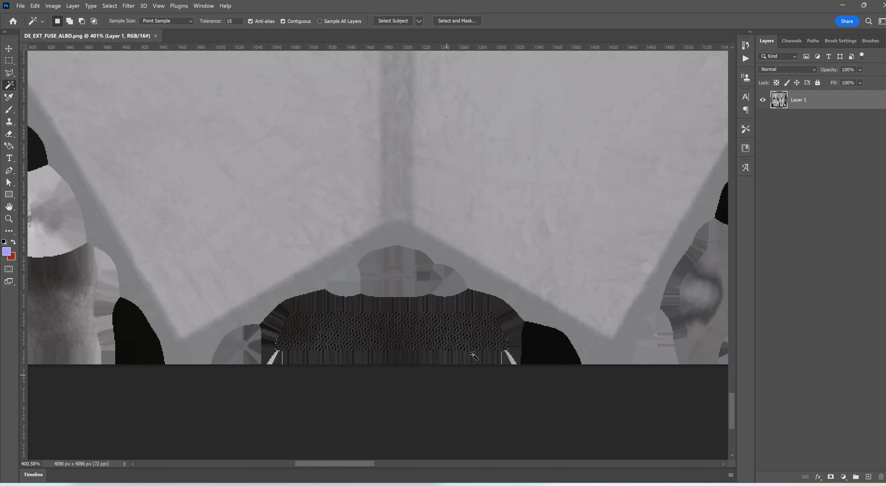
mouse_move(438, 424)
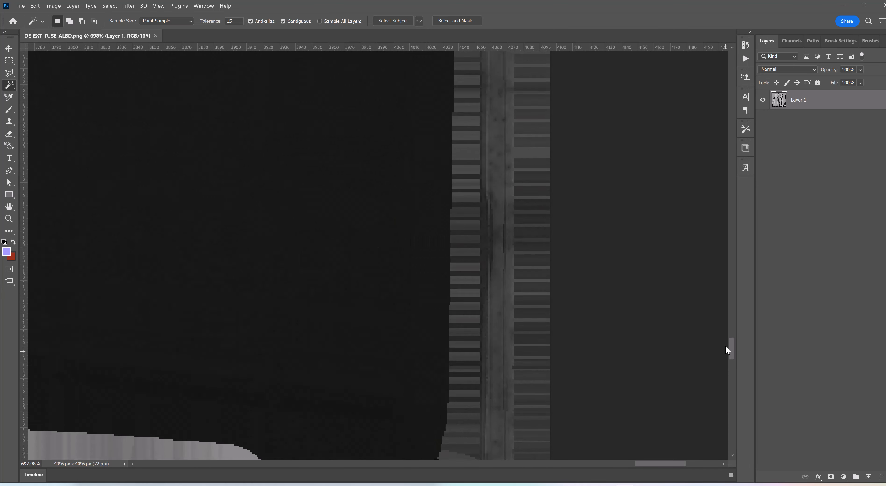
scroll(up, 3)
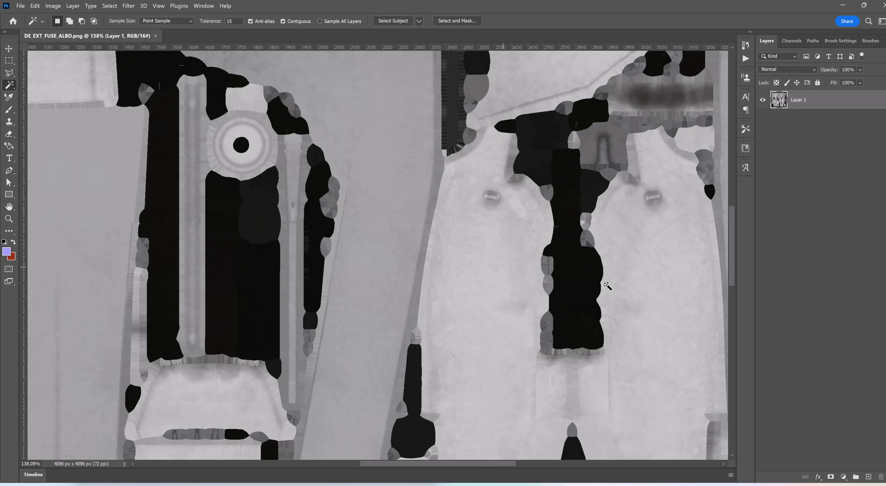
scroll(down, 3)
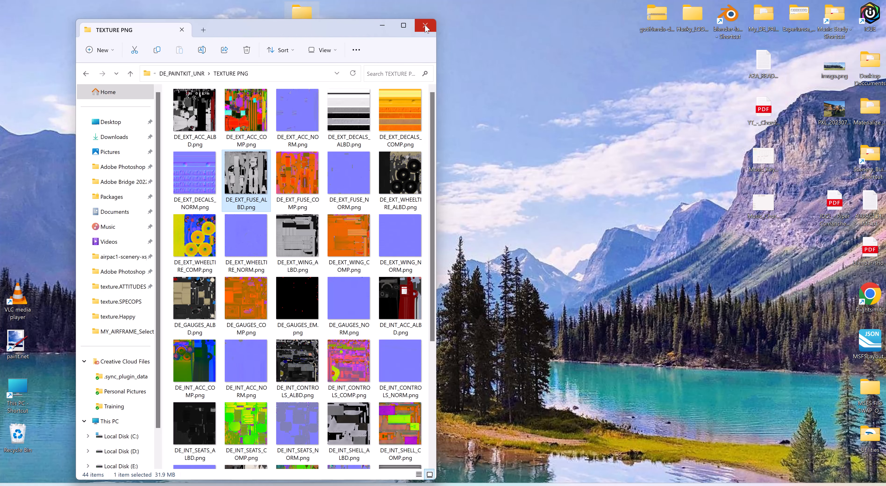
Close the TEXTURE PNG folder window and return to Blender's Layout workspace.
click(424, 26)
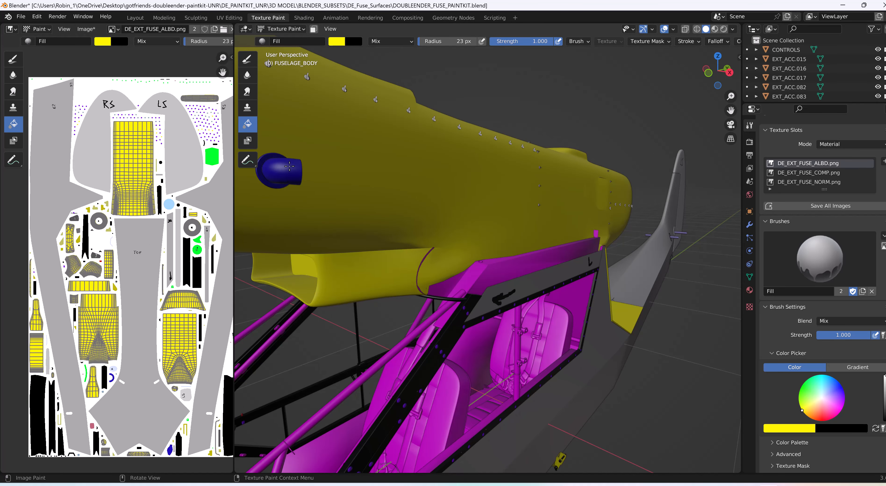
click(135, 18)
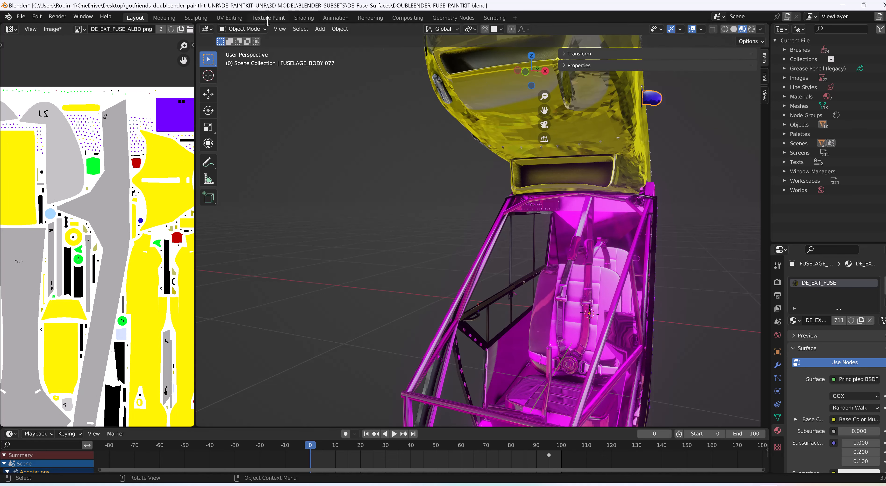
Bring FUSELAGE_BODY.077 into the Texture Paint workspace for painting.
click(268, 18)
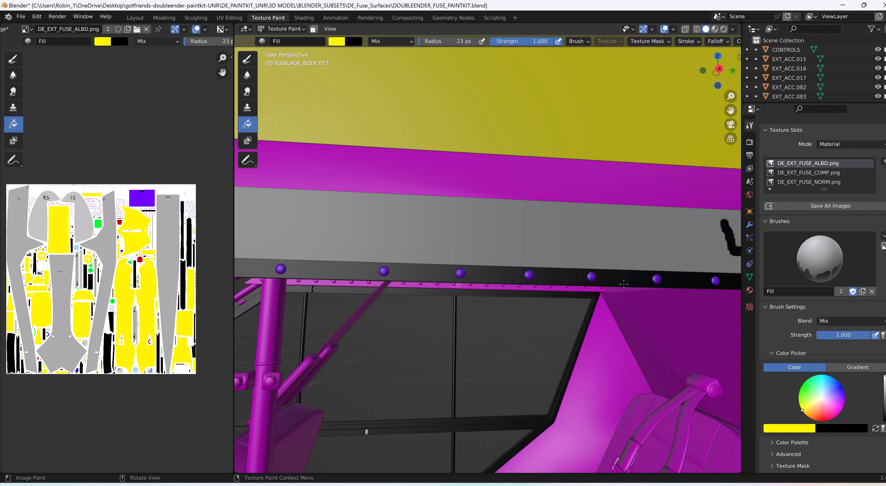
mouse_move(396, 273)
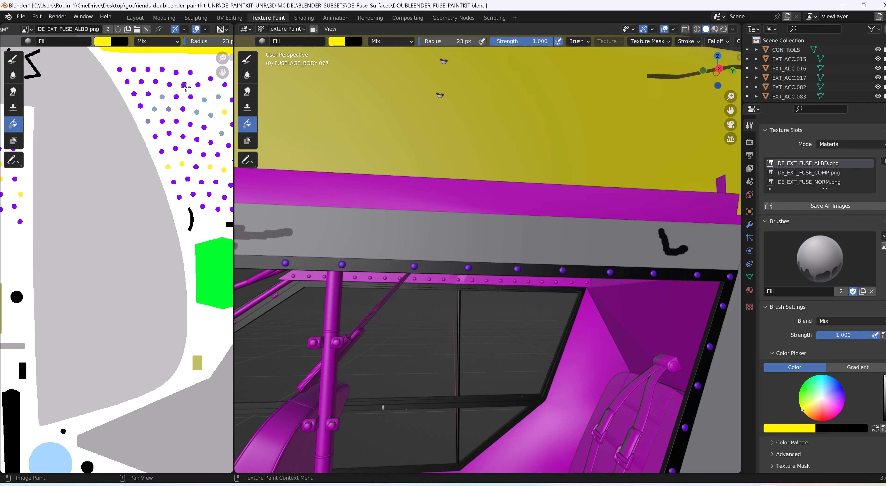
mouse_move(328, 225)
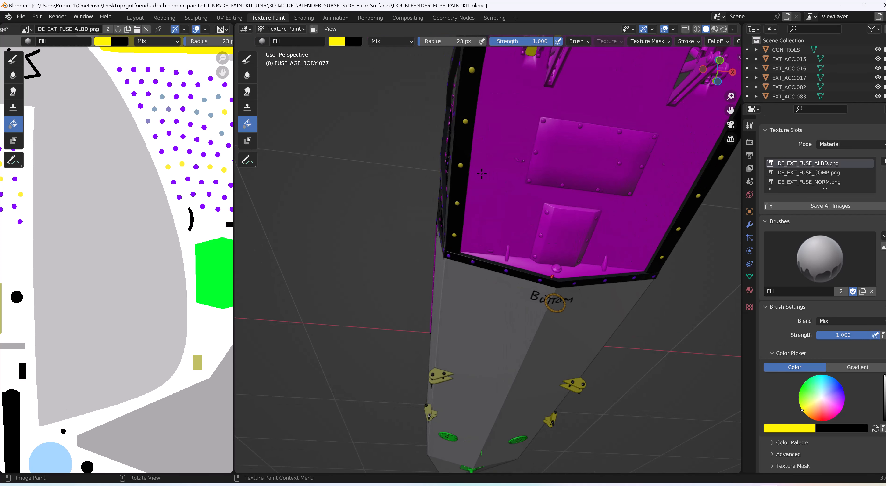
mouse_move(249, 161)
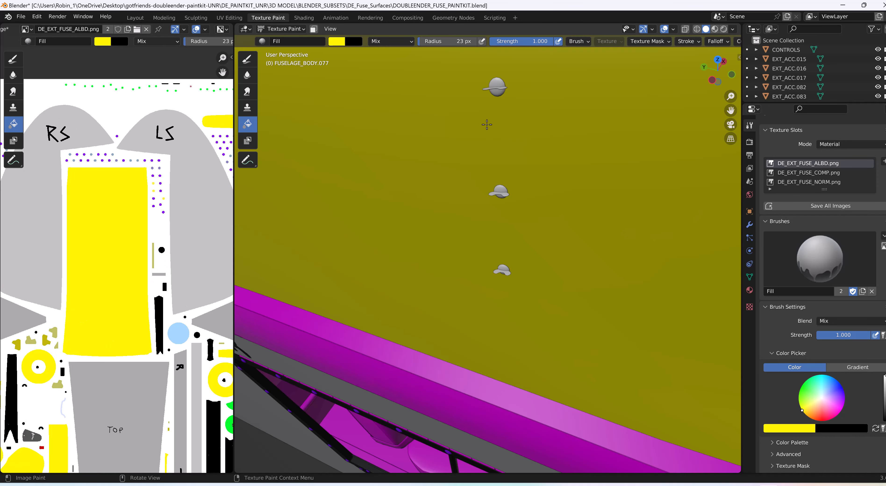
mouse_move(520, 184)
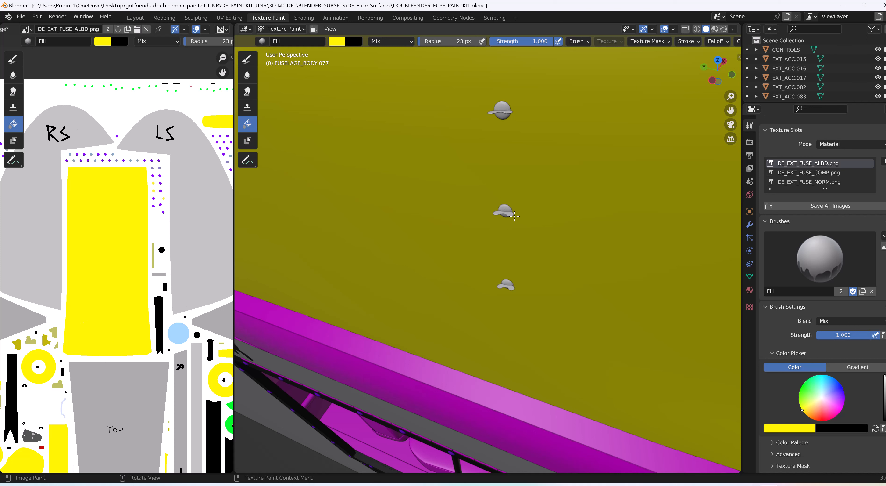
mouse_move(508, 217)
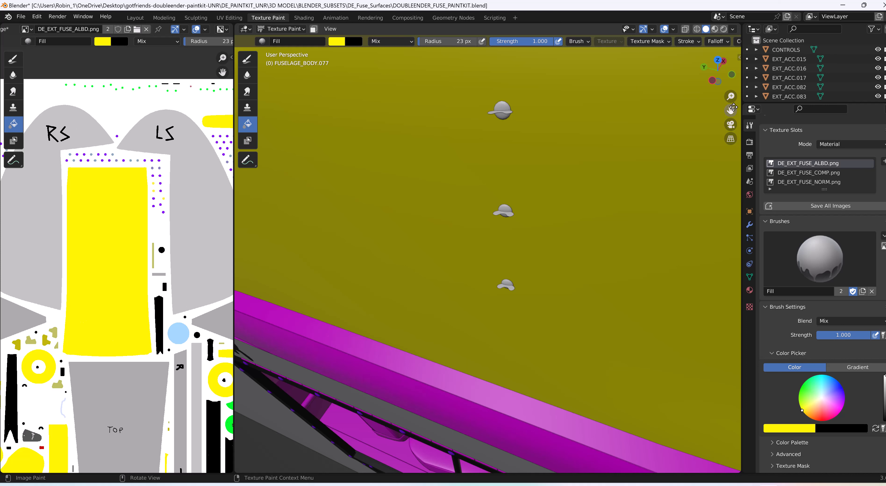
mouse_move(746, 101)
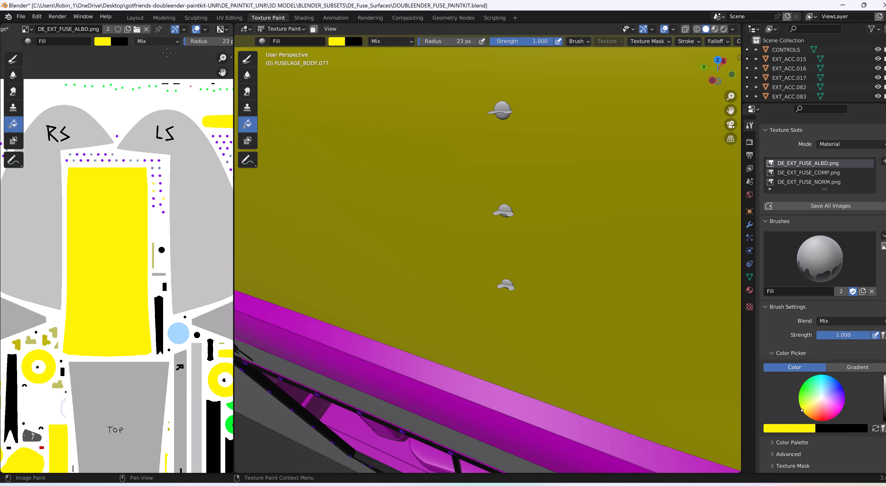
In Layout, select the small top-surface fitting FUSELAGE_BODY.115 and adjust the image display options.
click(135, 17)
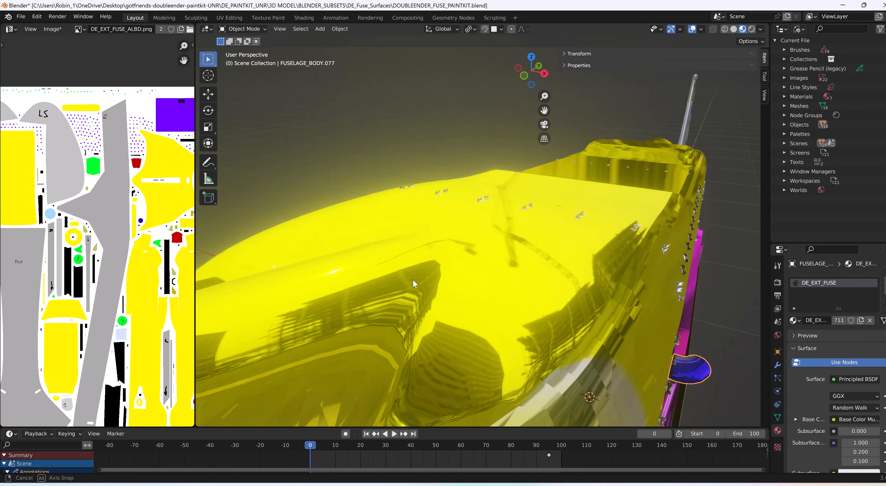
click(481, 203)
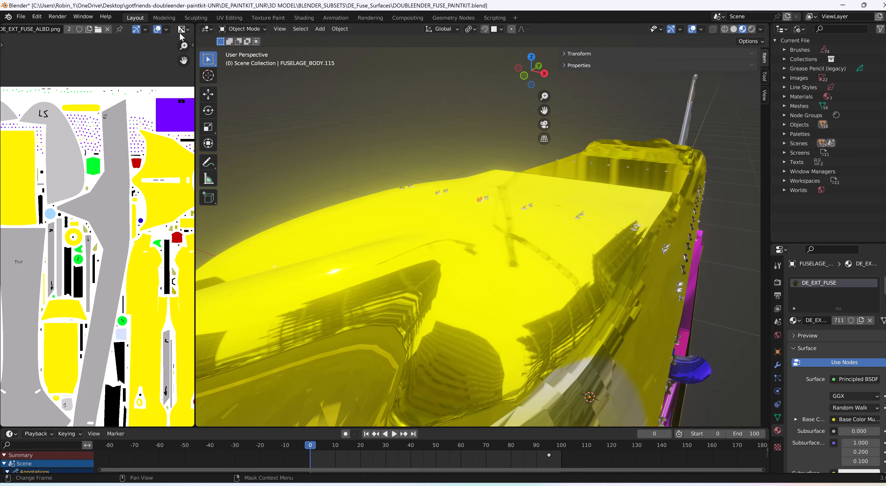
click(165, 29)
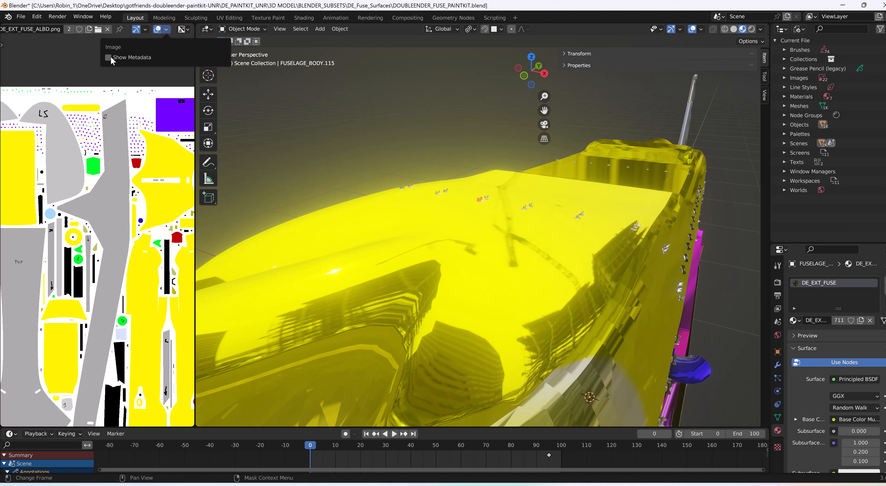
click(183, 29)
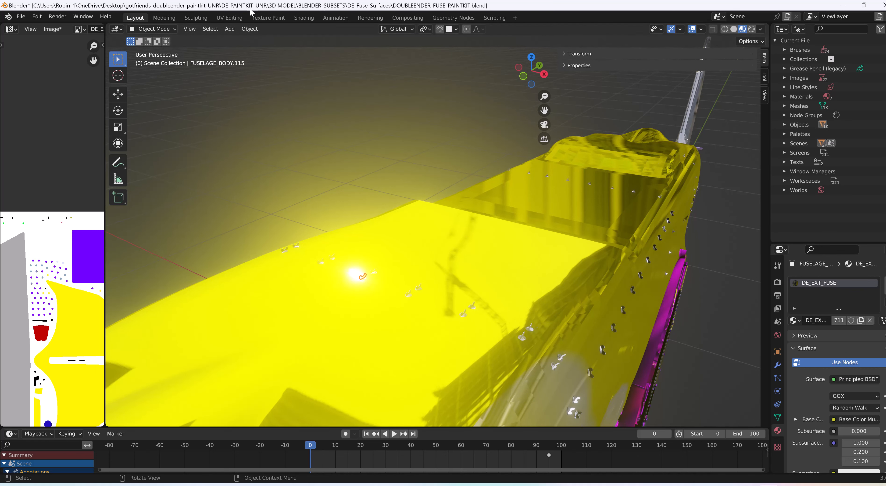
In Texture Paint, change the fill colour from yellow to magenta for FUSELAGE_BODY.115.
click(268, 17)
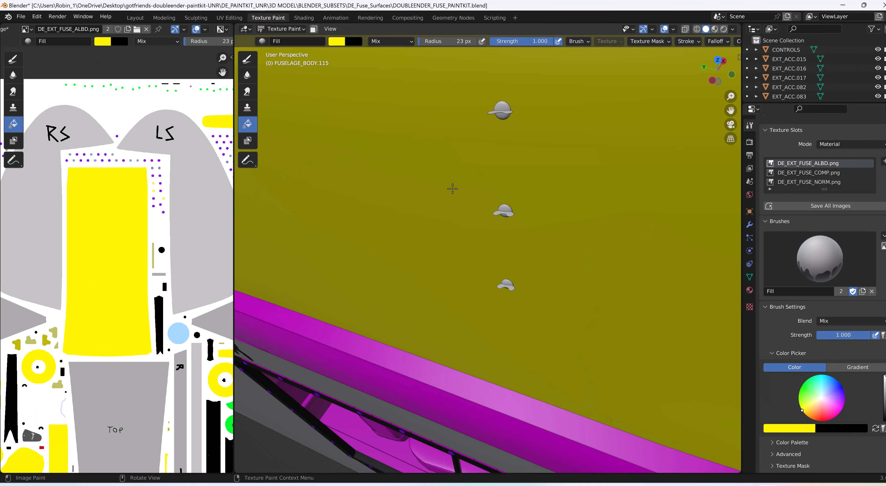
mouse_move(826, 396)
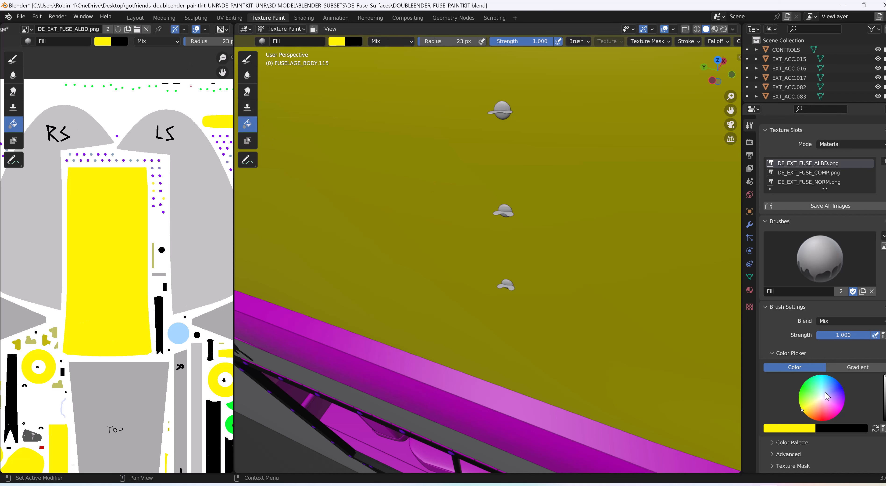
click(840, 411)
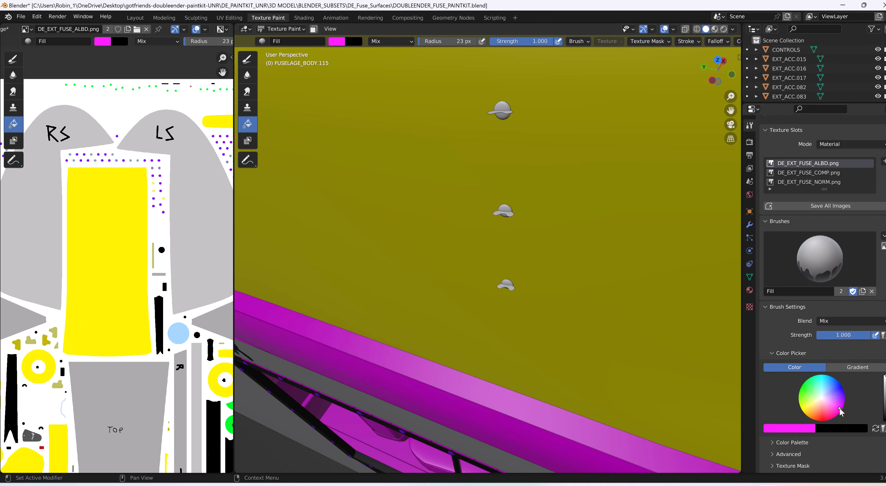
mouse_move(545, 116)
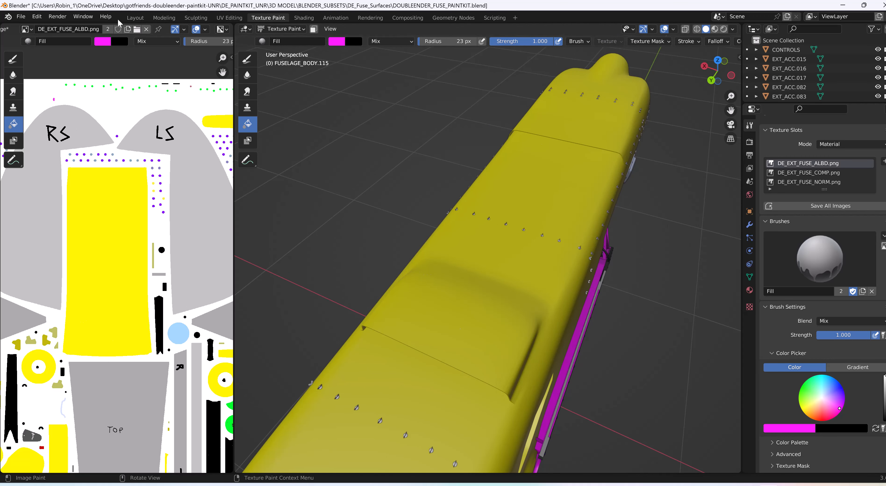
click(135, 17)
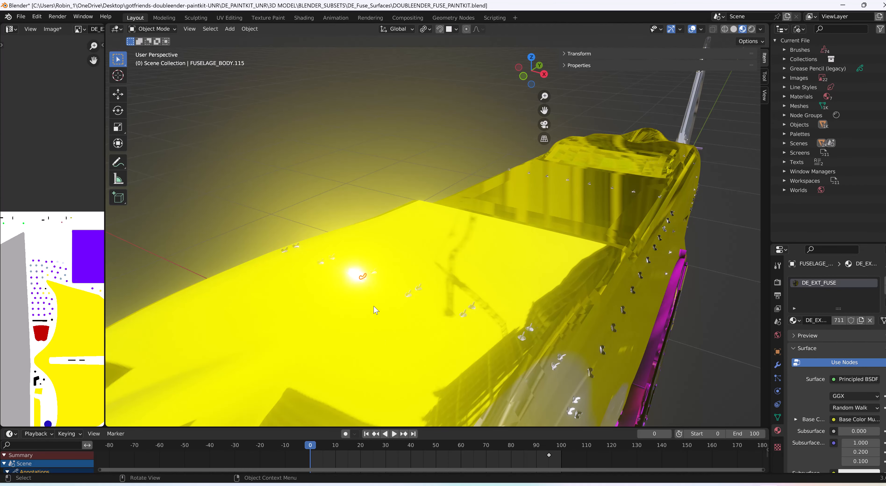
mouse_move(436, 315)
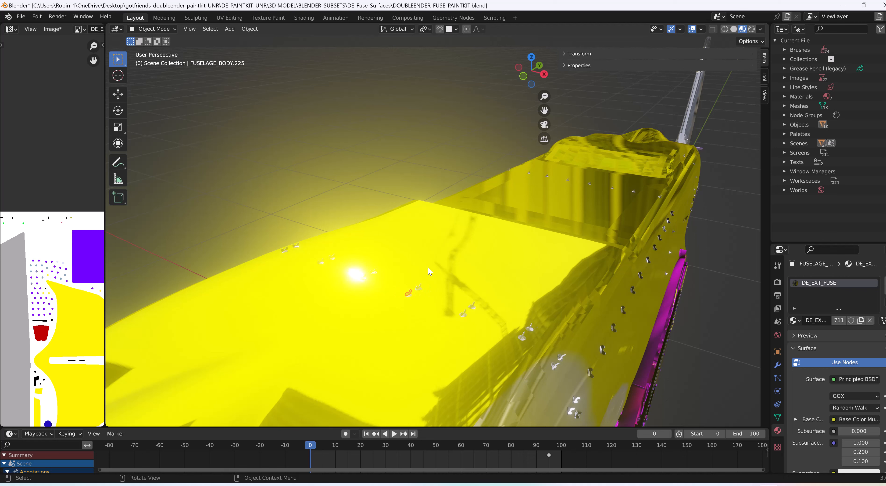
mouse_move(268, 17)
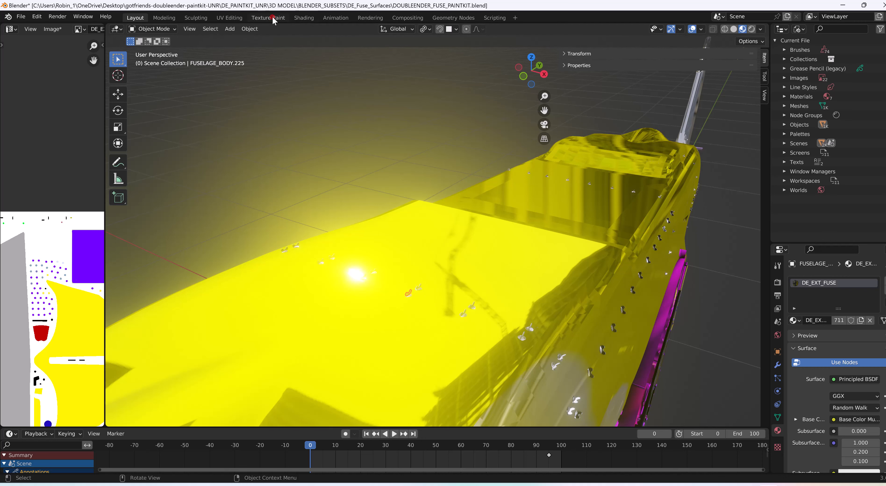
click(268, 17)
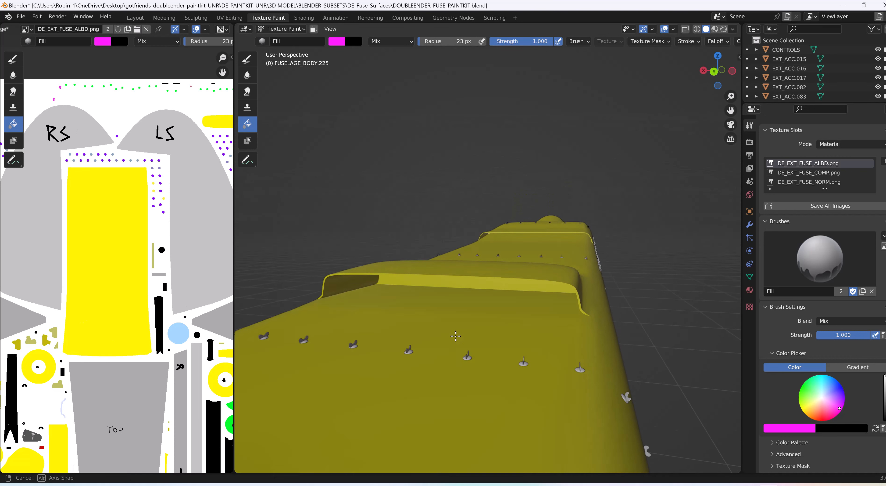
click(438, 357)
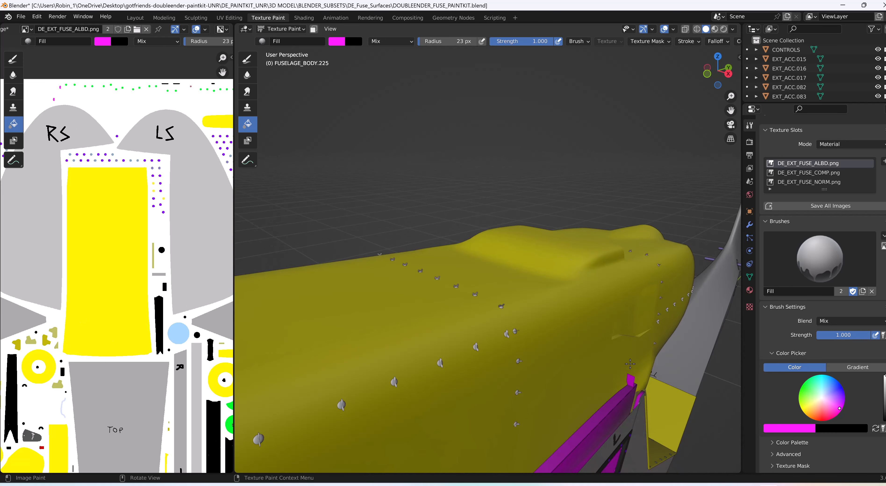
scroll(down, 3)
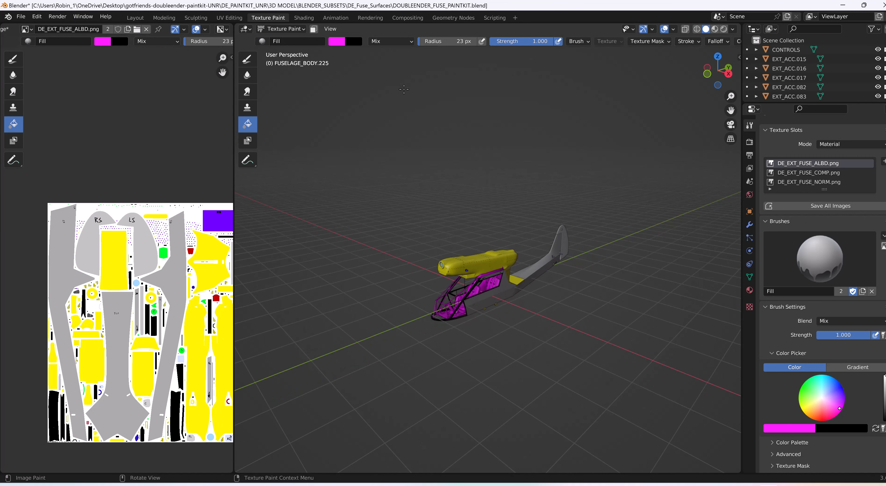
Close the fuselage paint kit through the save prompt, leaving the Windows desktop.
click(20, 16)
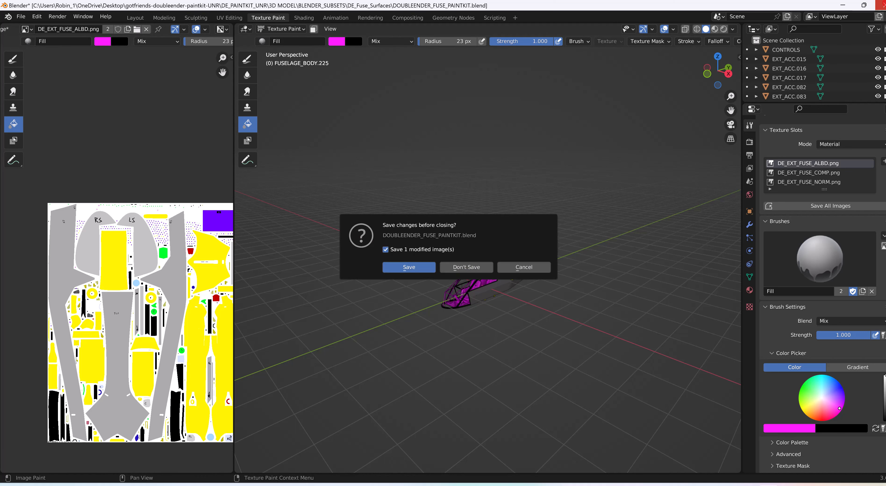
click(465, 266)
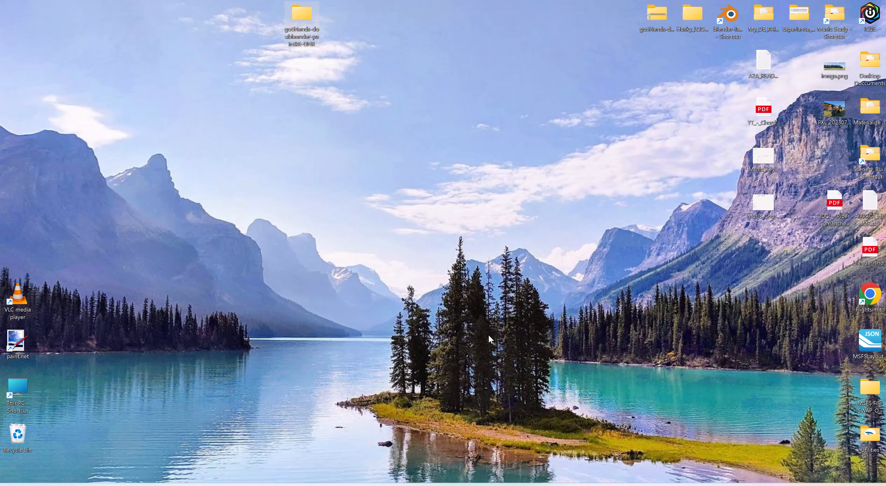
mouse_move(591, 454)
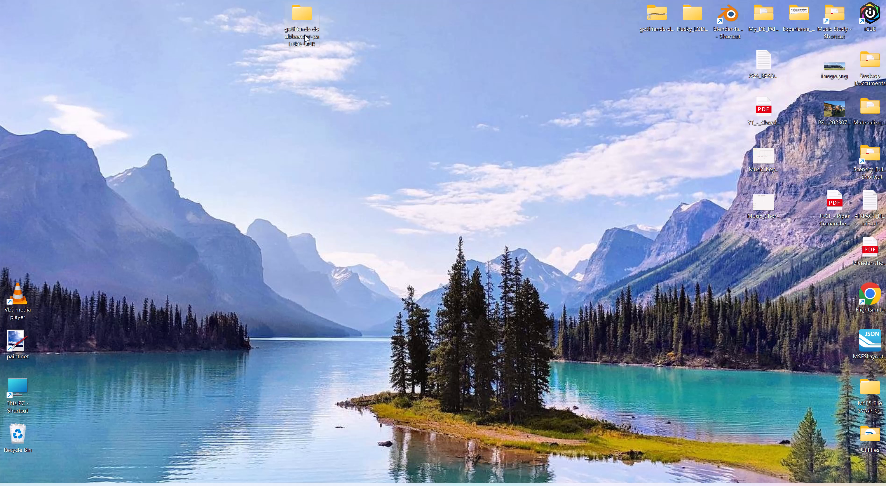
Browse from the desktop paint kit folder into DE_PAINTKIT_UNR > 3D MODEL > BLENDER_SUBSETS.
double_click(301, 14)
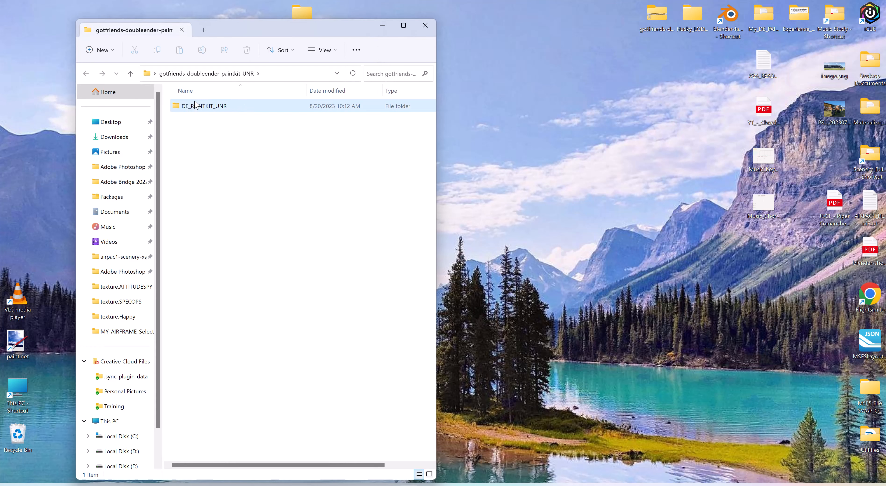
double_click(203, 106)
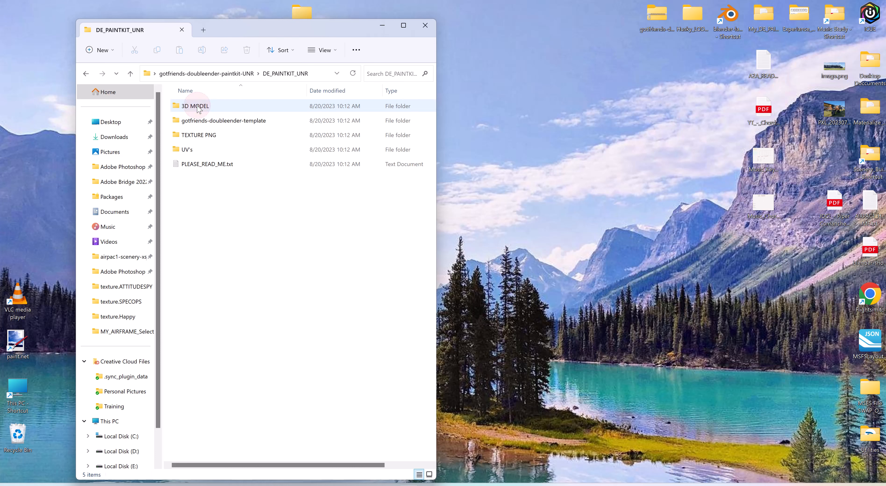
mouse_move(195, 109)
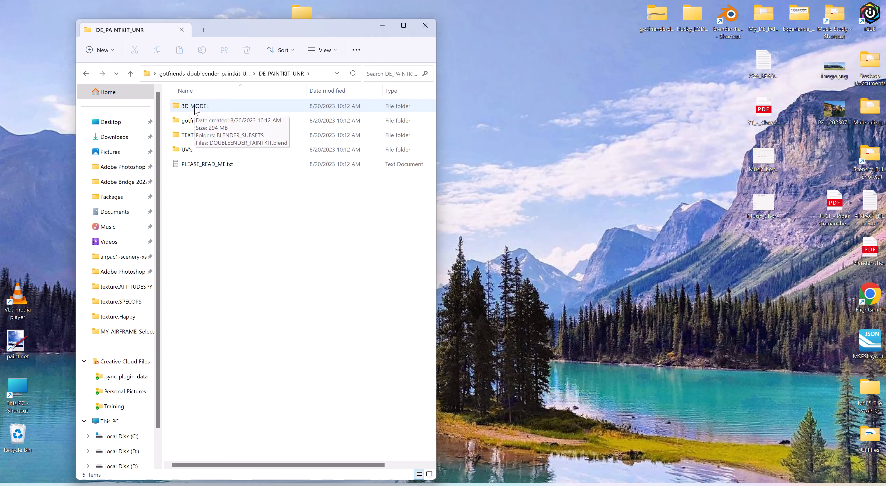
double_click(196, 105)
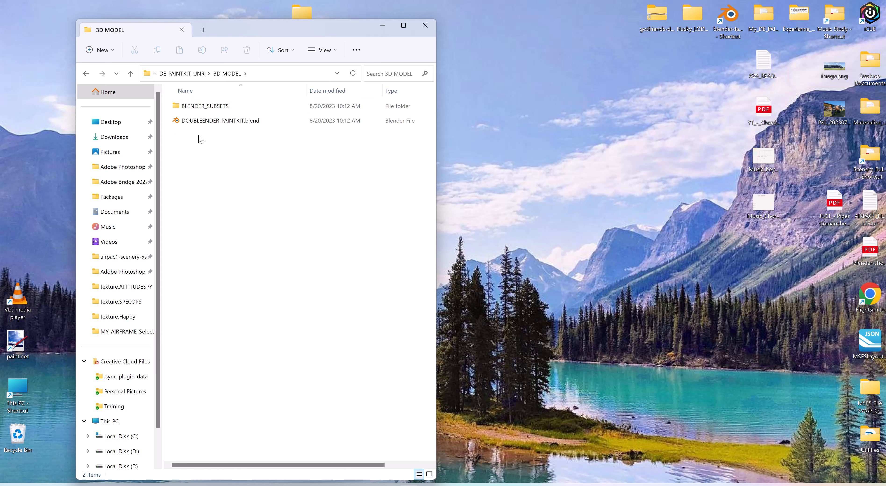
click(204, 105)
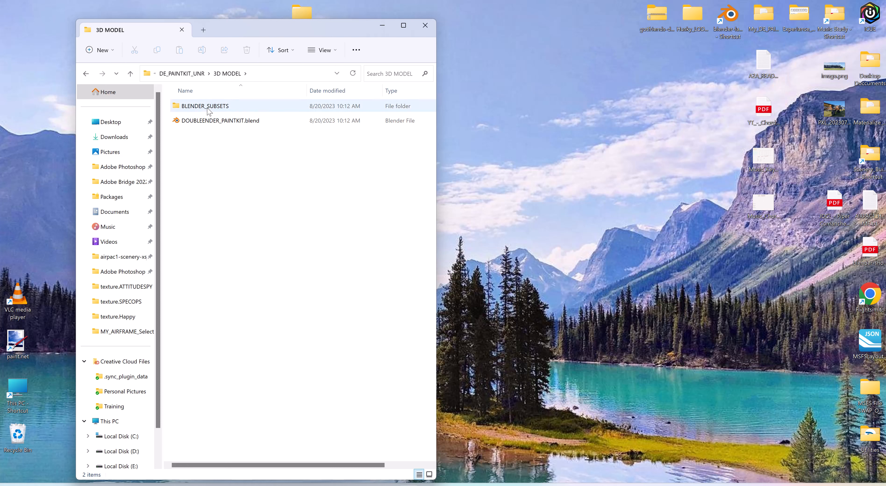
click(204, 106)
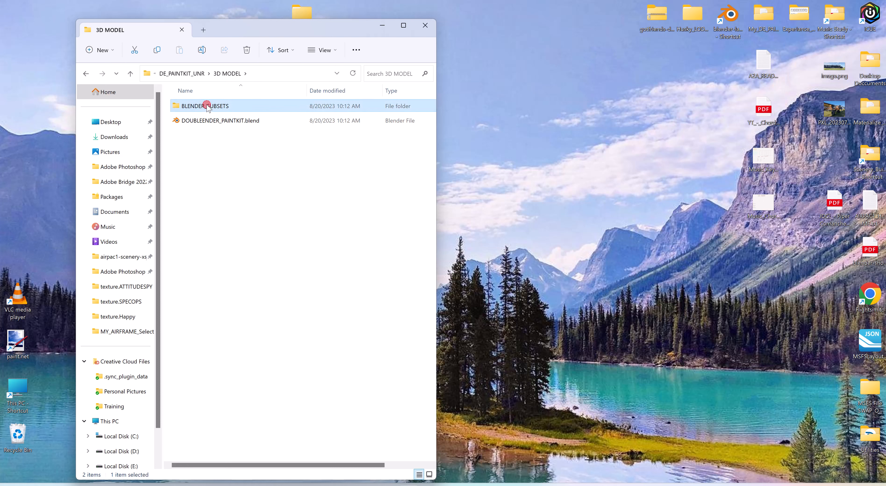
double_click(203, 105)
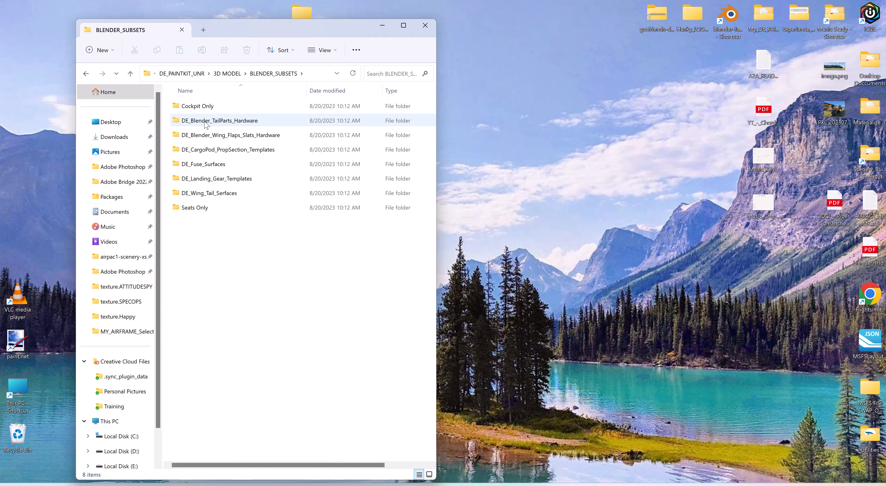
Enter Seats Only > Texture 0 and open the seat texture PNG with Adobe Photoshop.
click(208, 193)
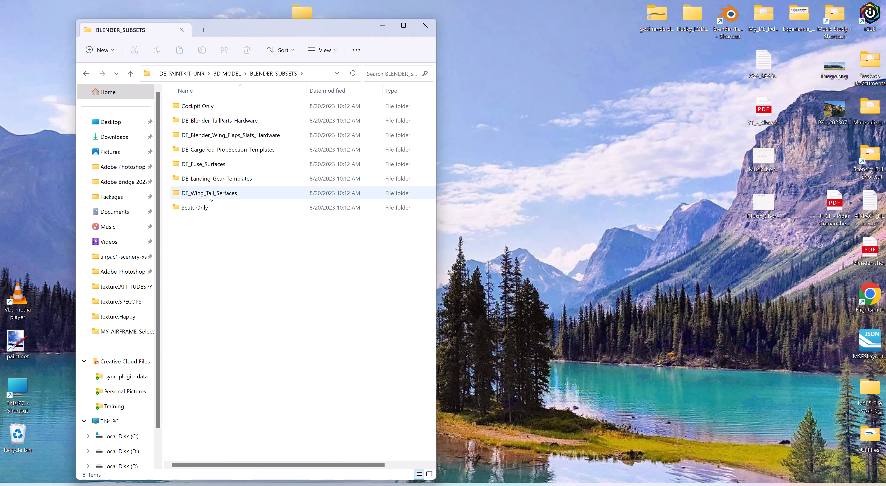
click(193, 207)
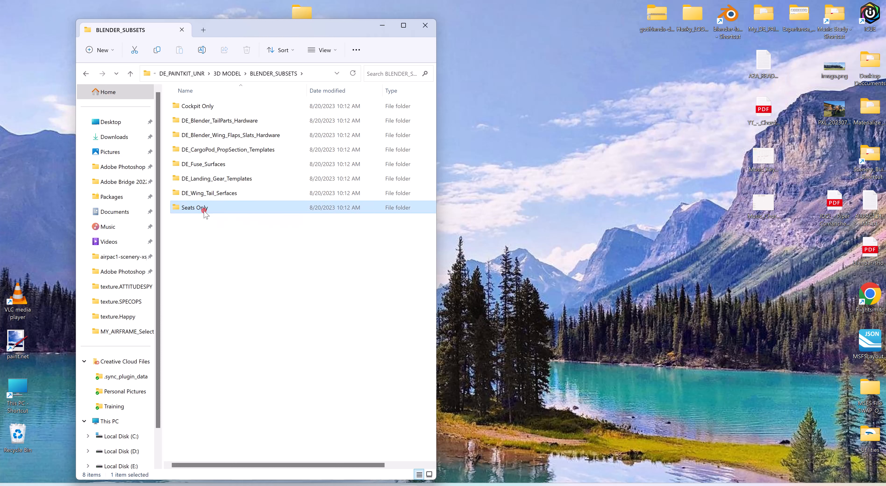
double_click(194, 207)
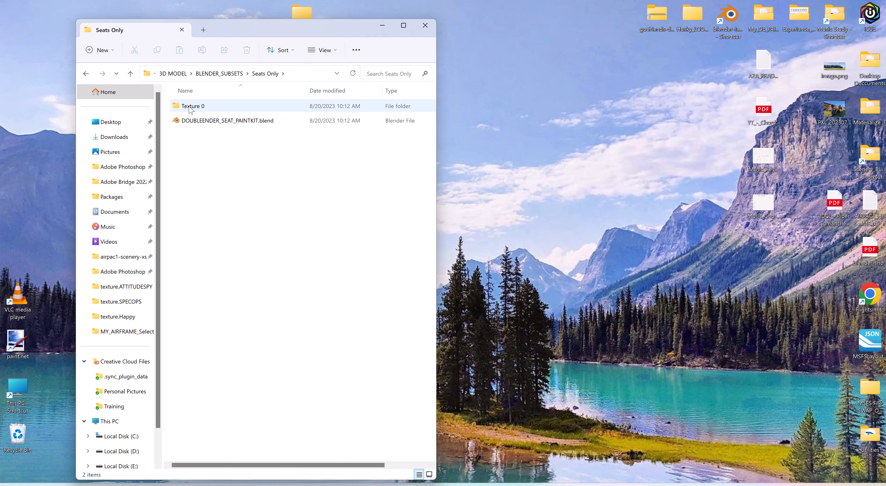
double_click(193, 106)
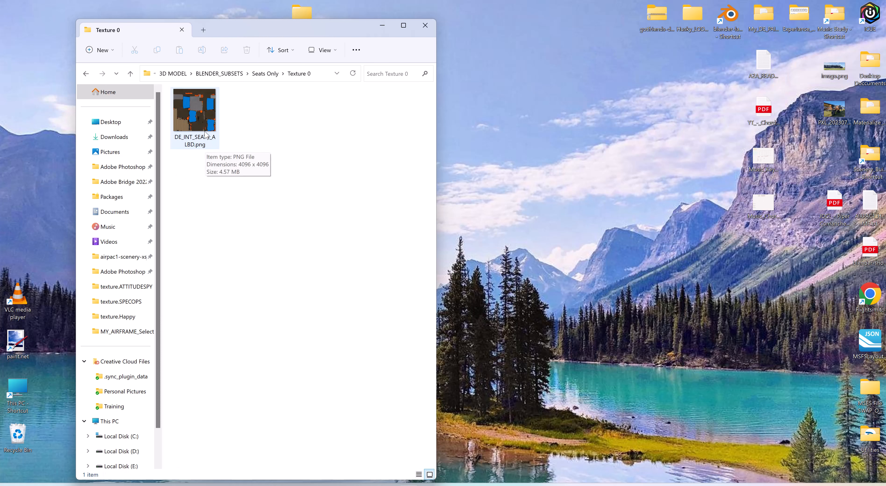
right_click(195, 110)
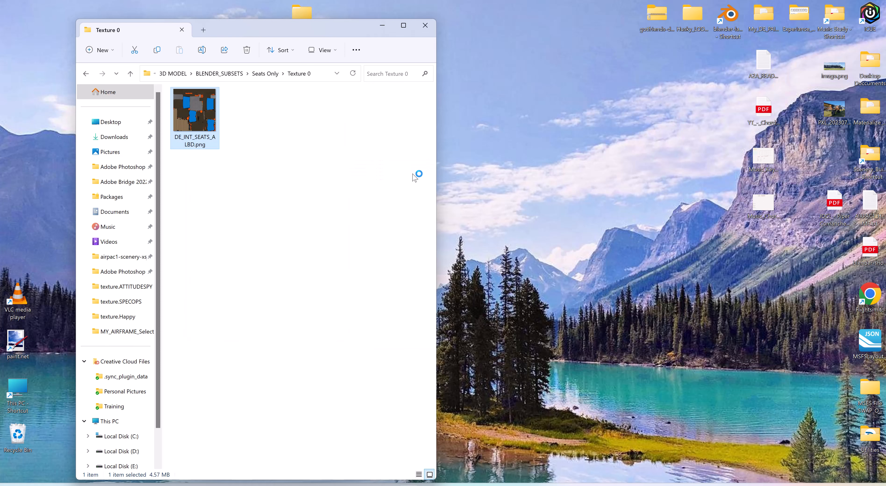
double_click(194, 111)
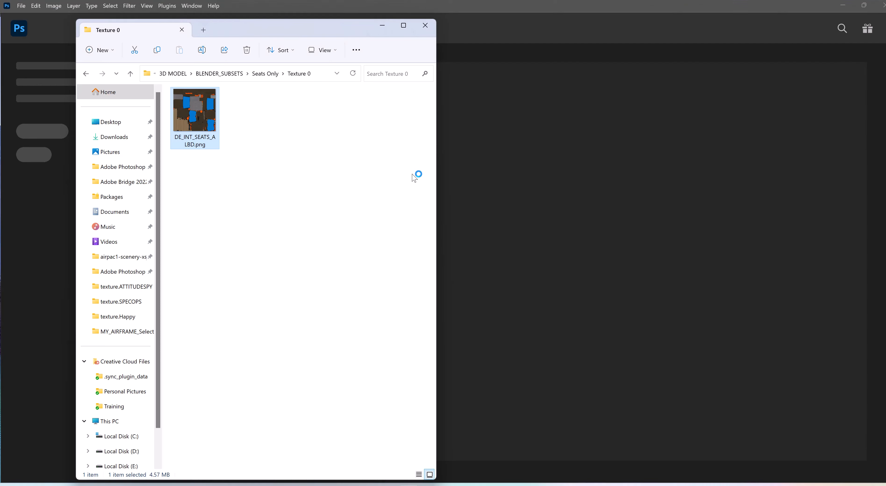
Bring DE_INT_SEATS_ALBD.png to the front in Photoshop, ready for editing.
double_click(194, 111)
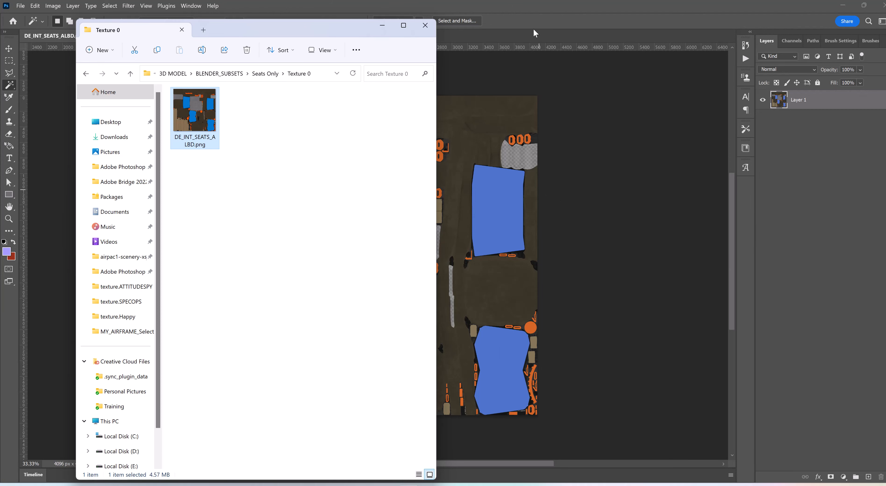
click(425, 24)
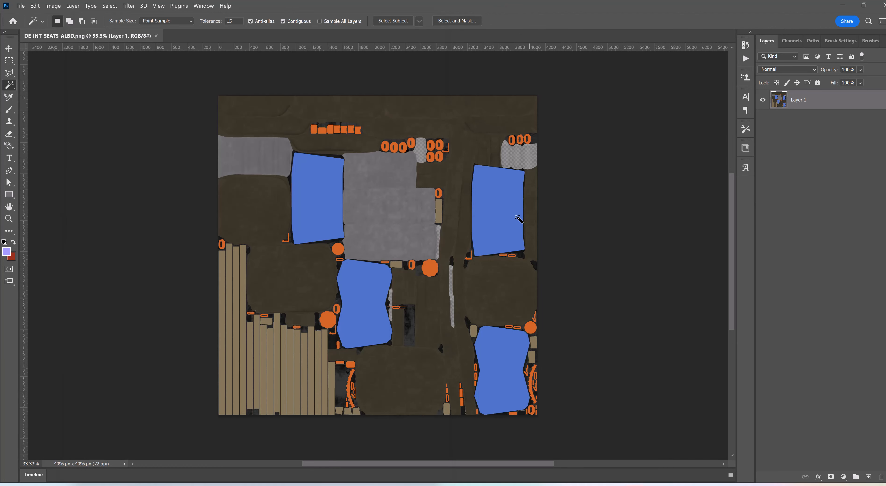
mouse_move(472, 208)
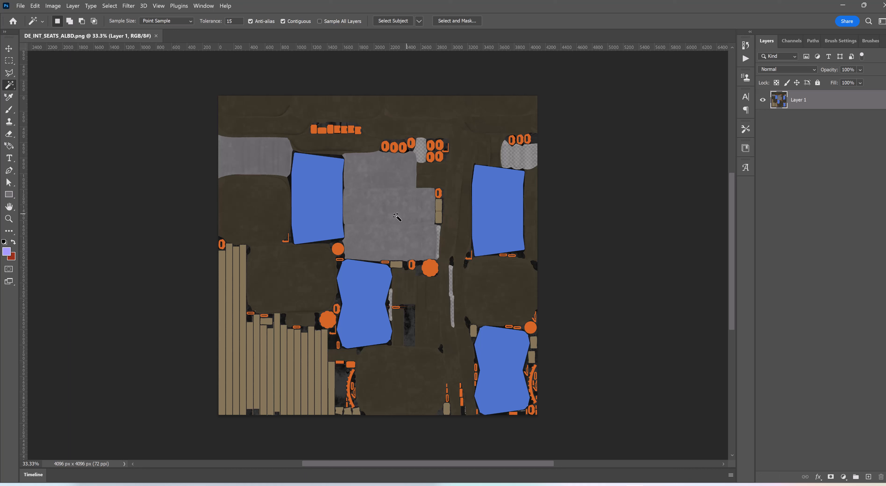
mouse_move(373, 201)
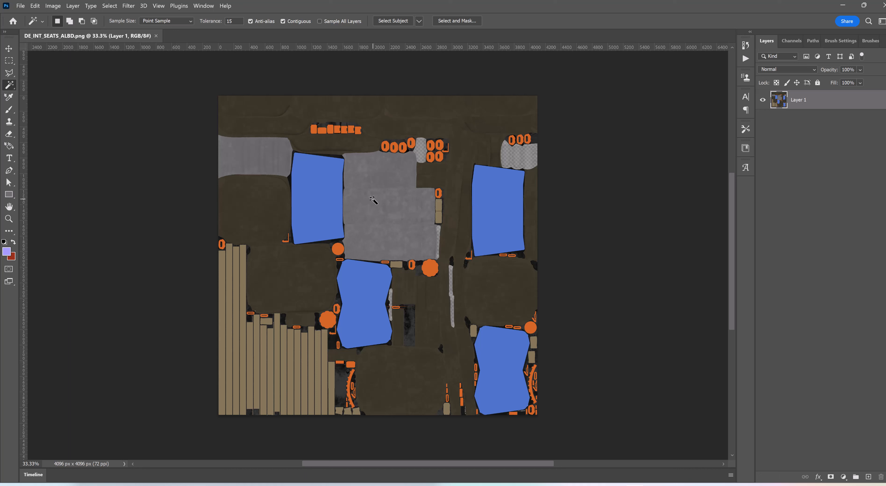
mouse_move(269, 117)
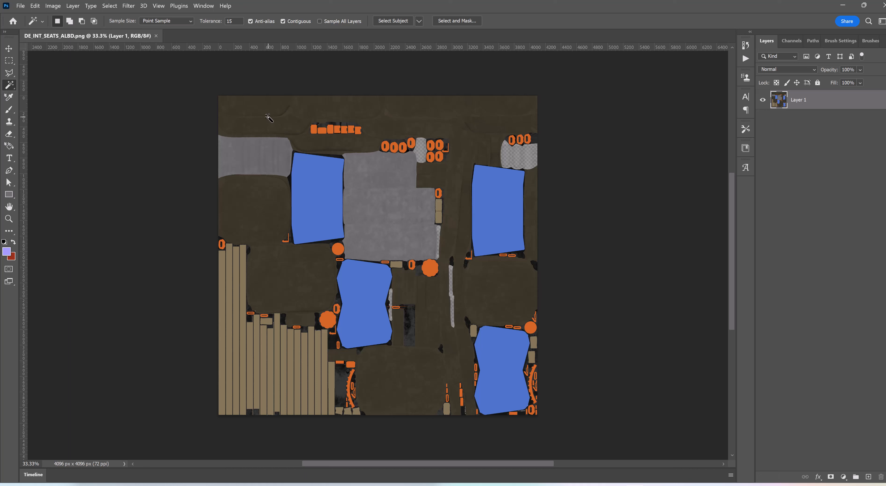
mouse_move(438, 116)
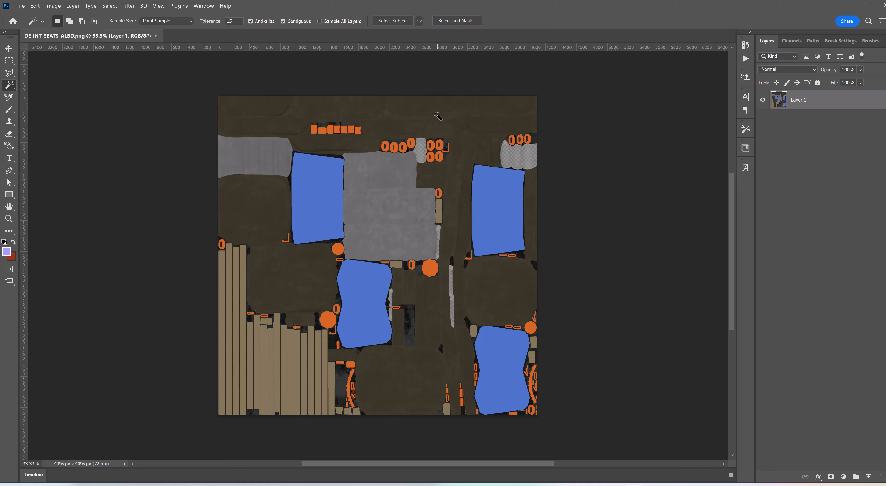
mouse_move(526, 213)
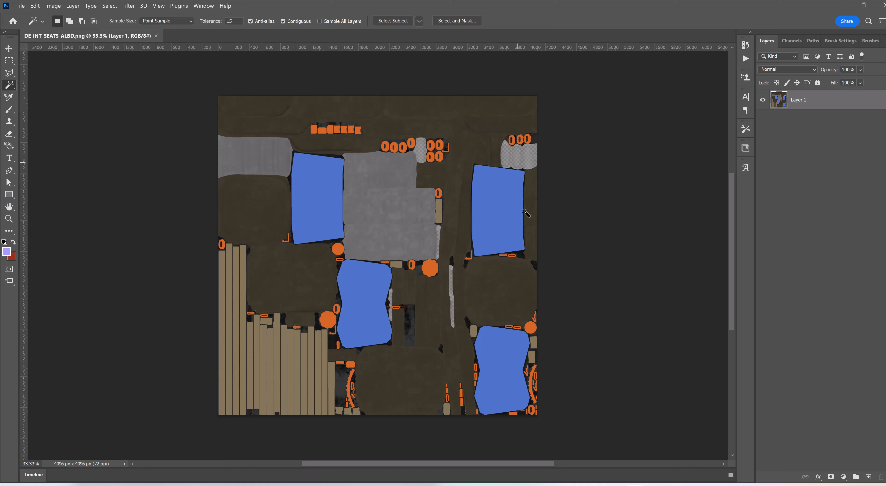
mouse_move(423, 391)
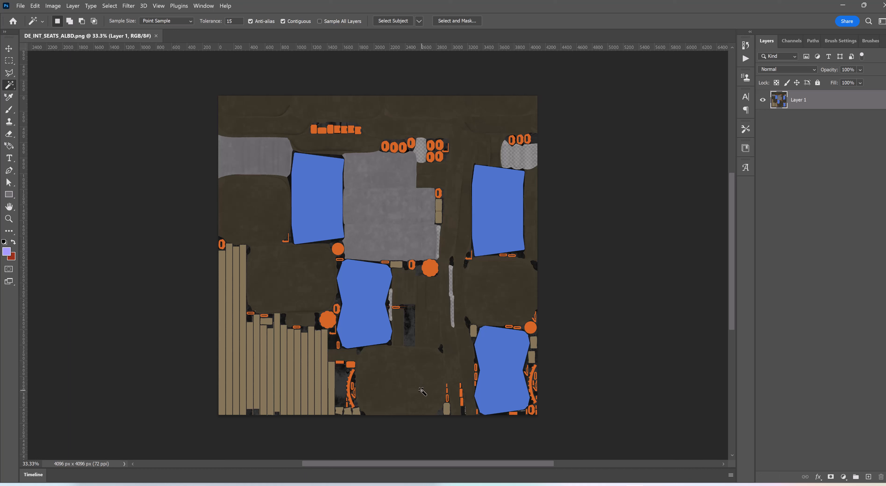
mouse_move(402, 205)
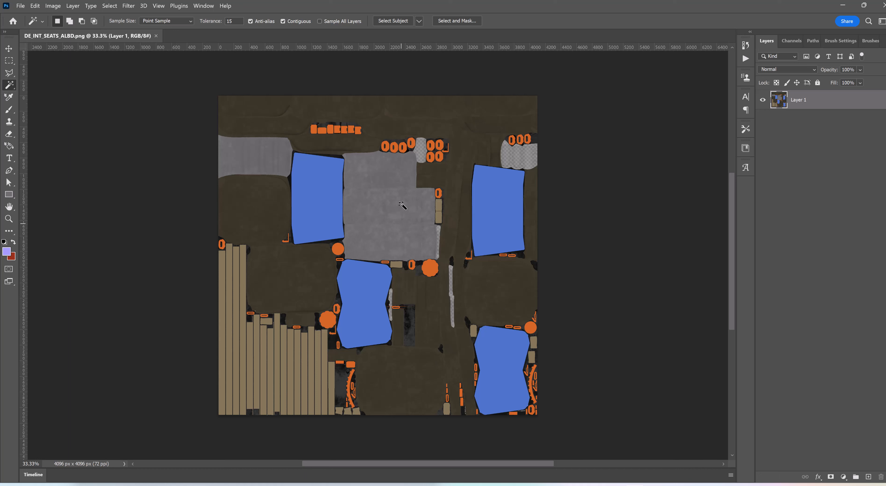
mouse_move(231, 161)
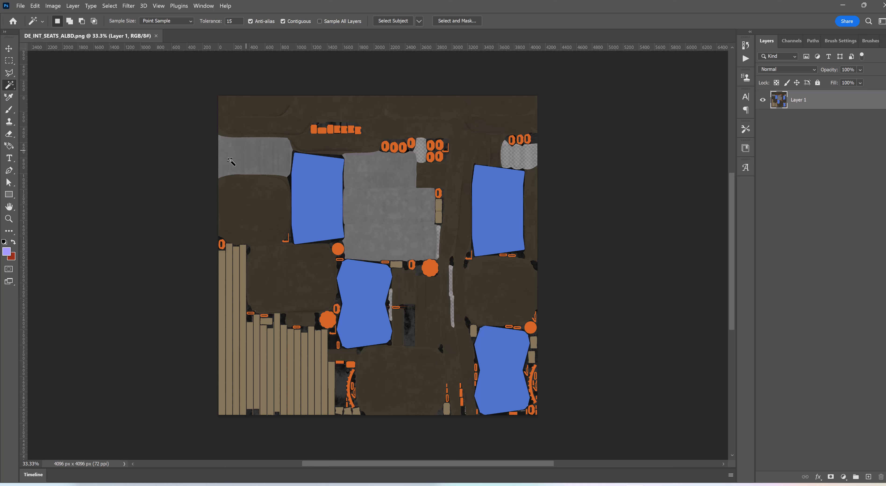
mouse_move(377, 212)
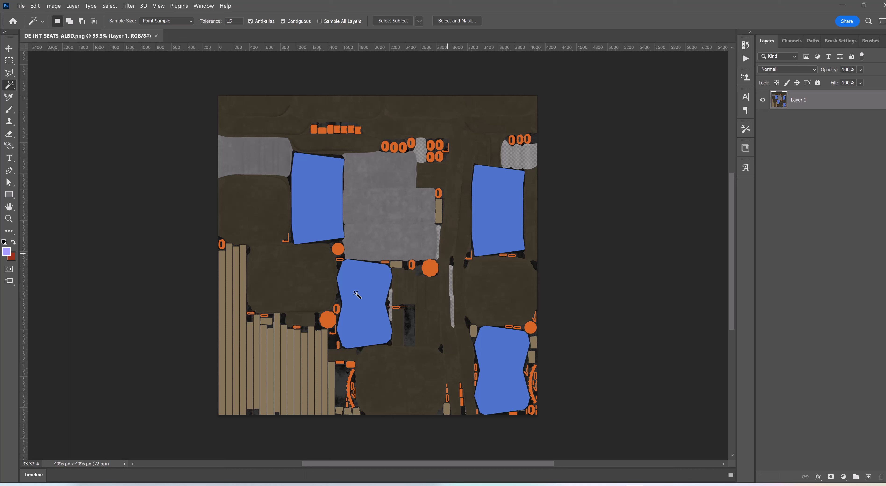
mouse_move(308, 381)
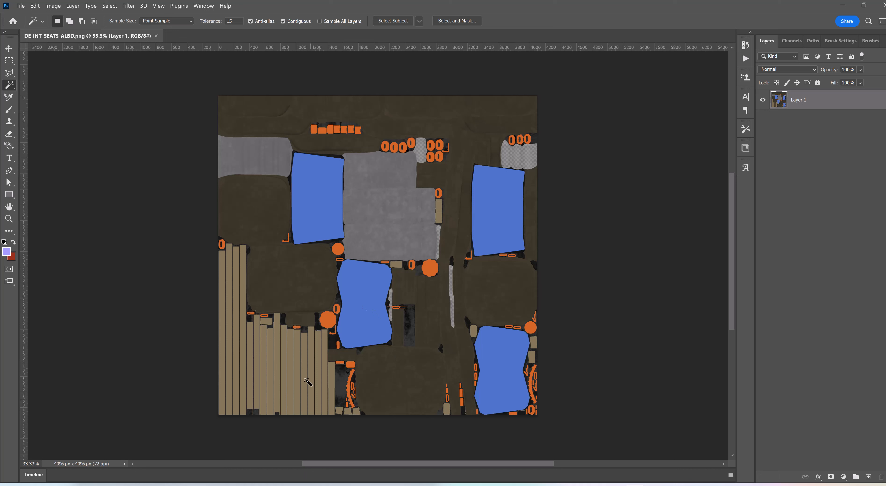
mouse_move(268, 381)
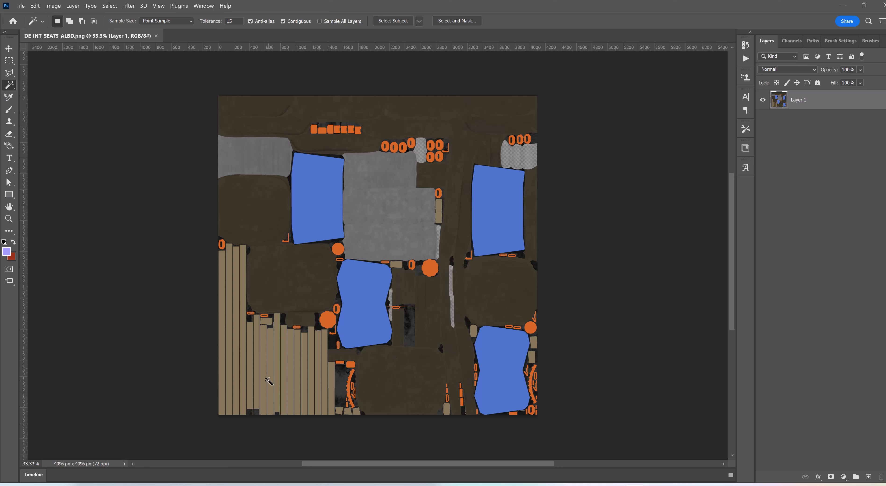
mouse_move(466, 247)
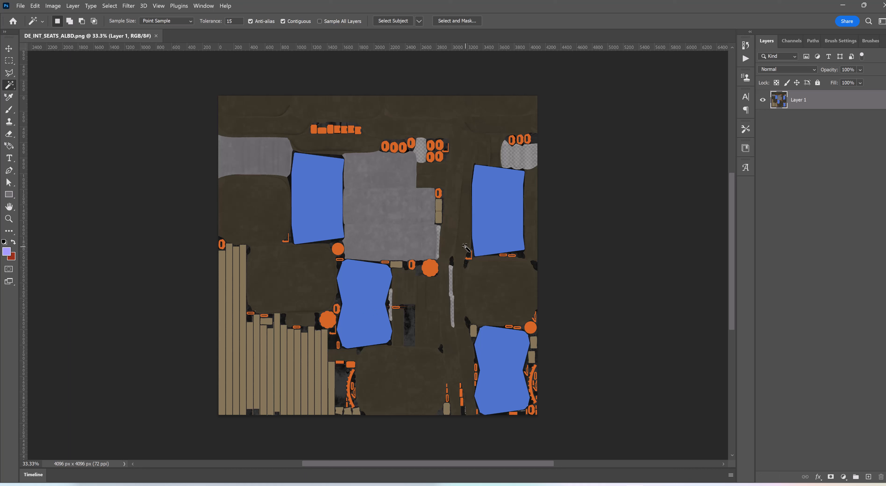
mouse_move(349, 134)
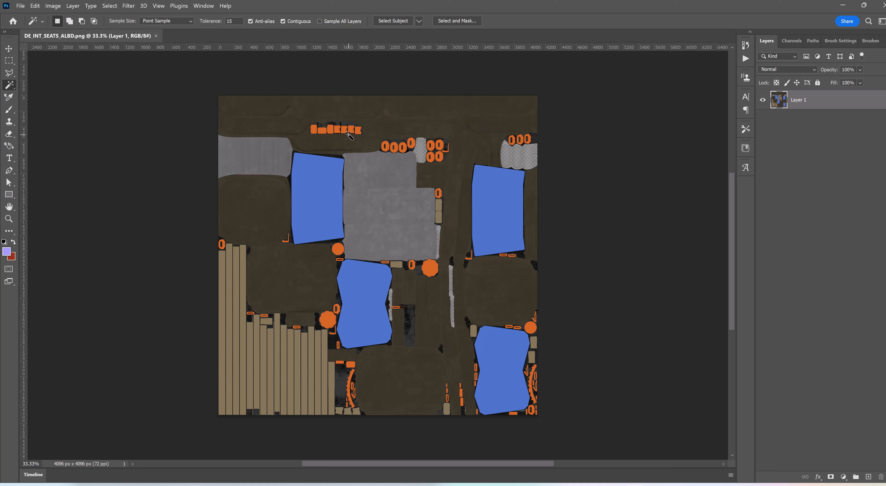
mouse_move(343, 131)
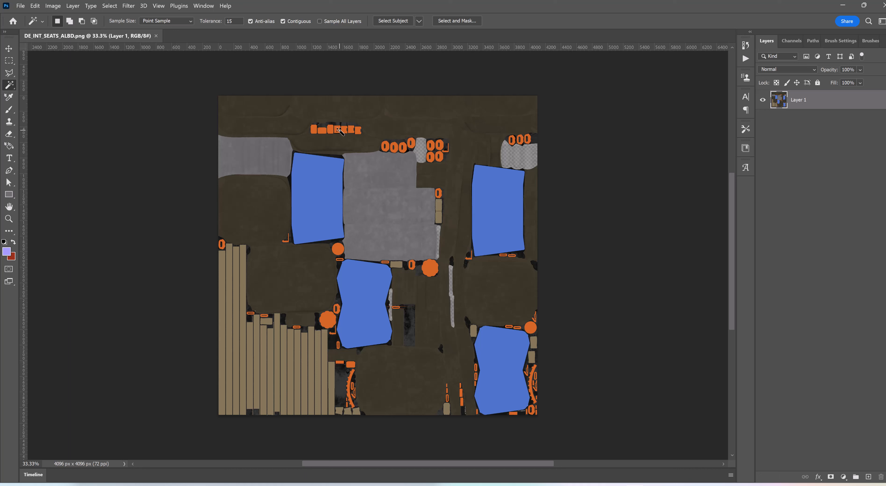
mouse_move(542, 145)
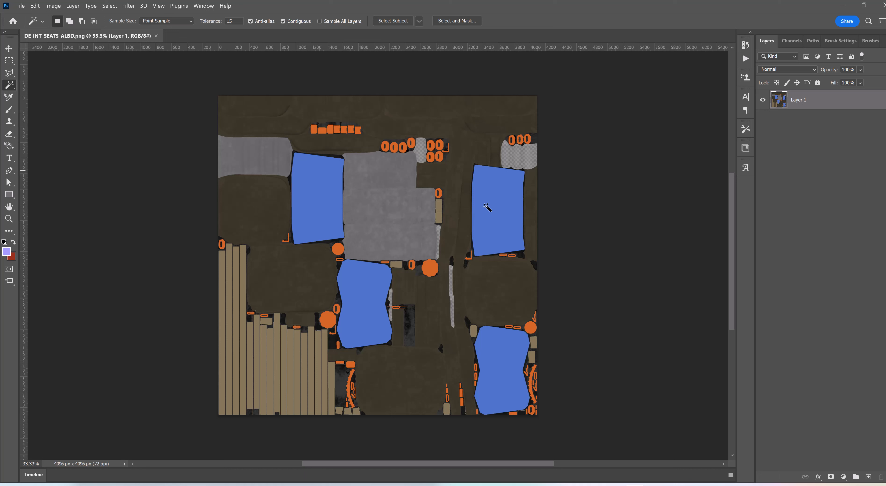
mouse_move(345, 384)
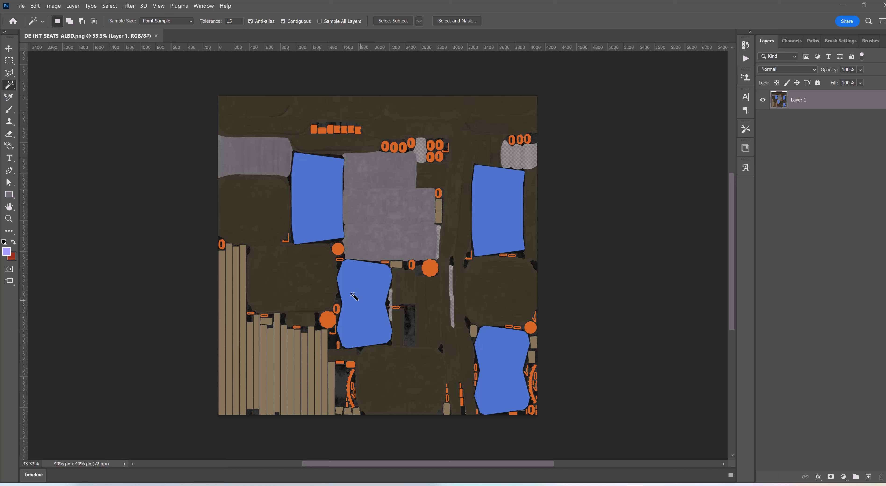
mouse_move(283, 304)
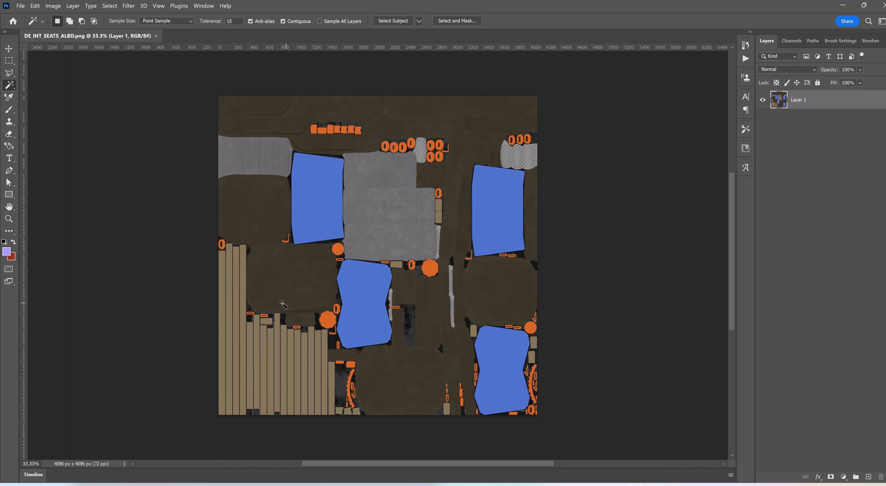
mouse_move(514, 160)
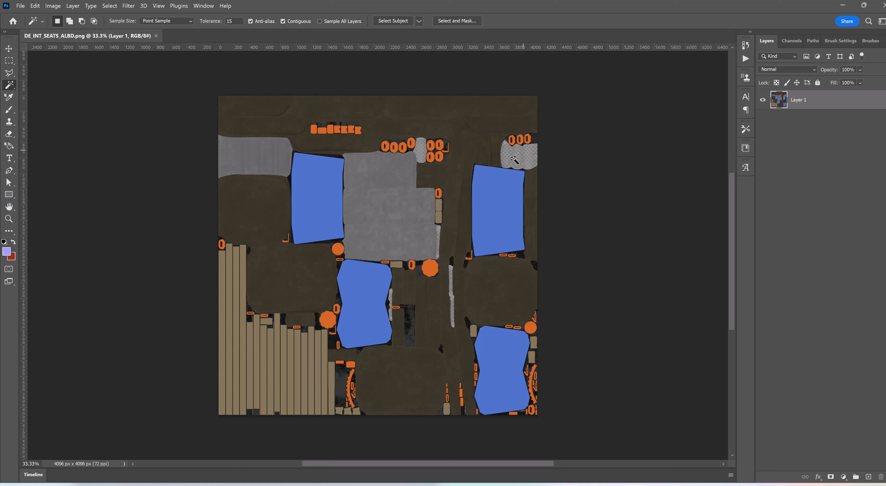
mouse_move(443, 235)
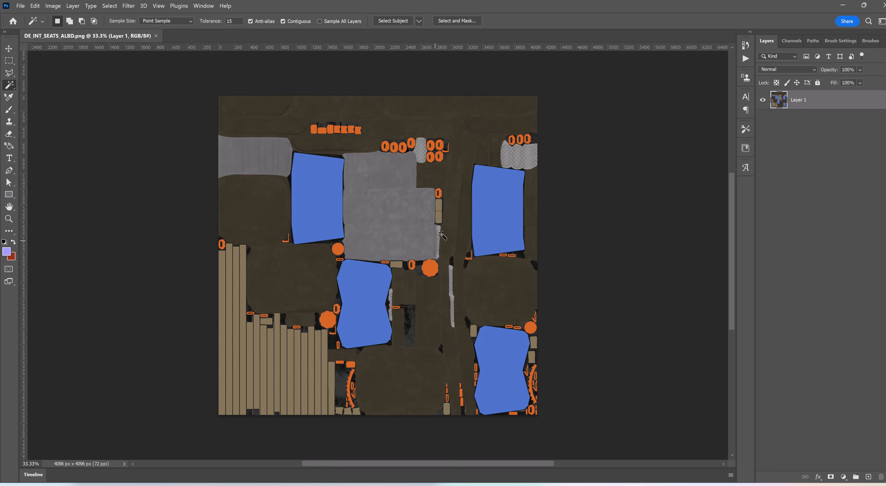
mouse_move(531, 153)
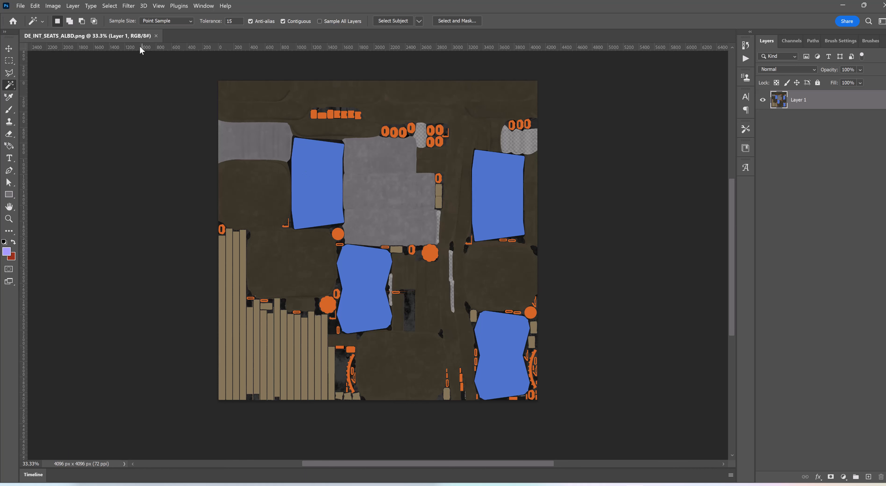
mouse_move(452, 203)
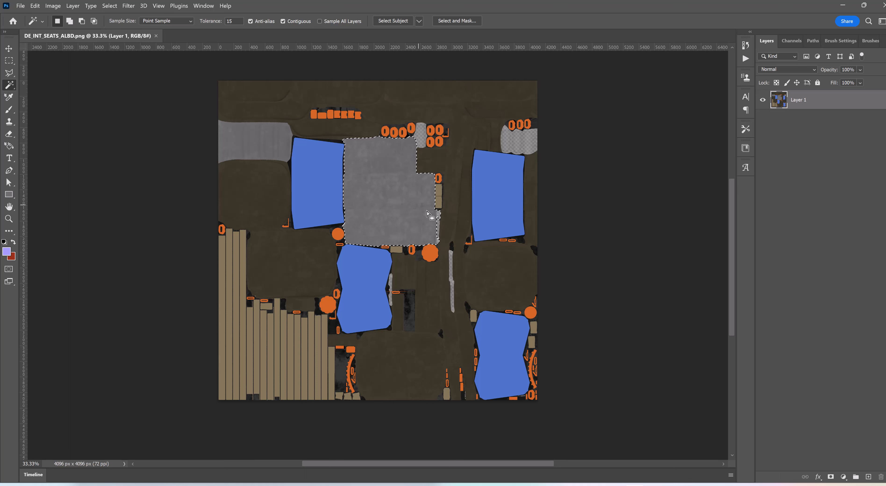
mouse_move(176, 75)
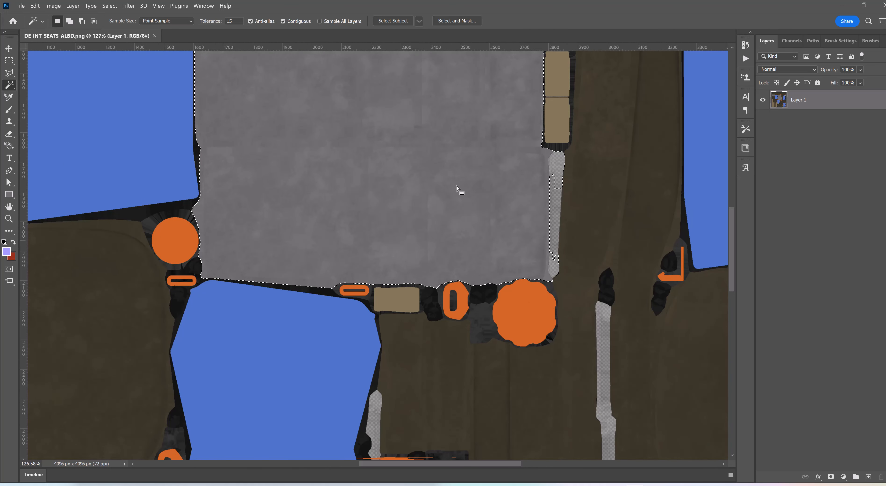
mouse_move(496, 212)
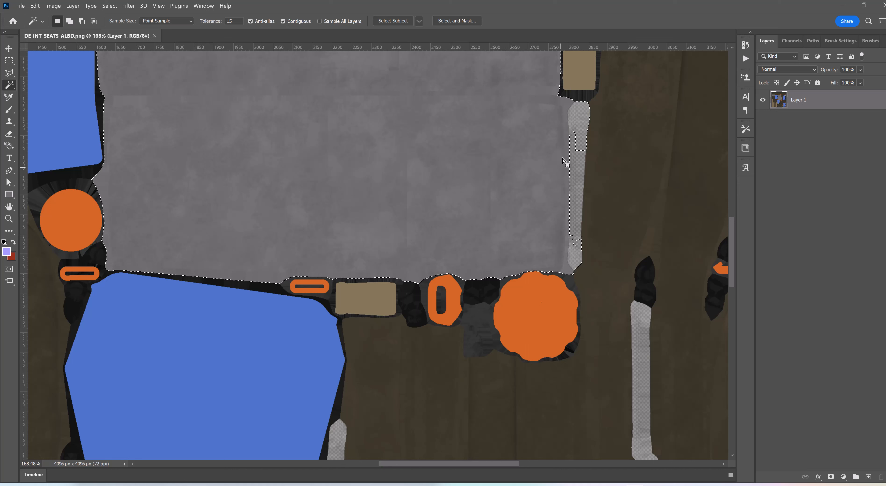
mouse_move(571, 111)
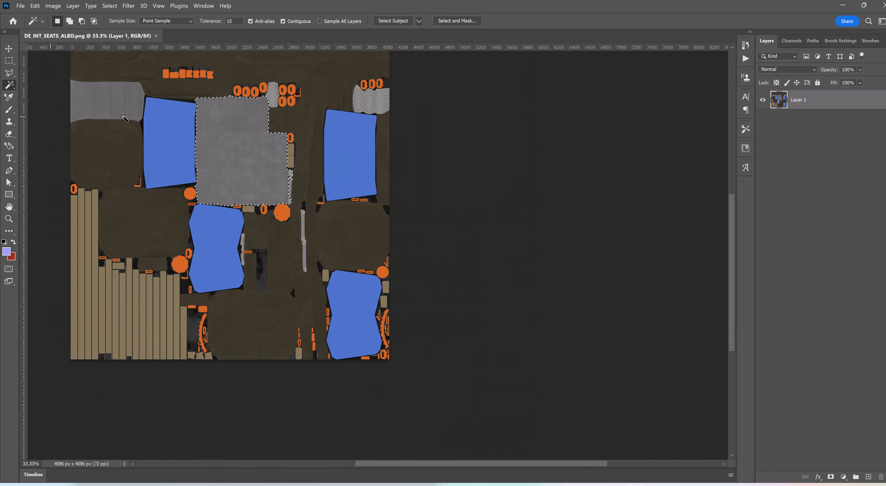
Shift-add the small top-left grey patch to the Magic Wand selection of the seat areas.
click(105, 101)
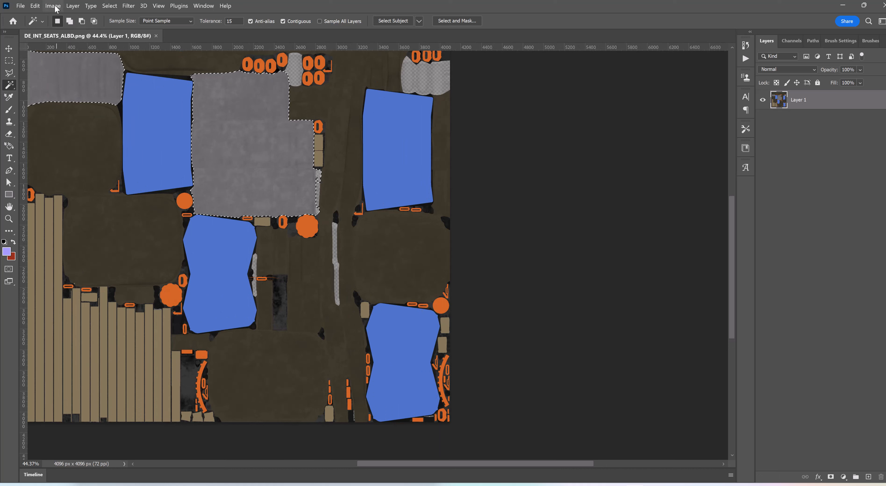
click(52, 5)
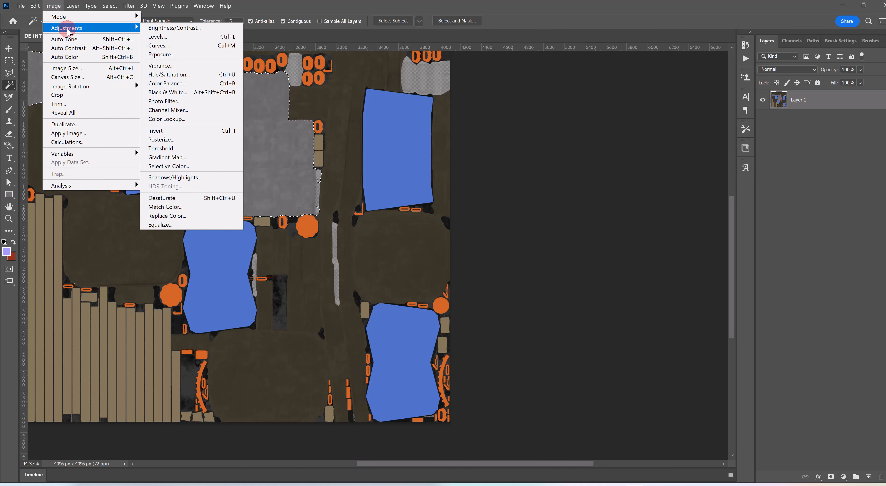
click(168, 75)
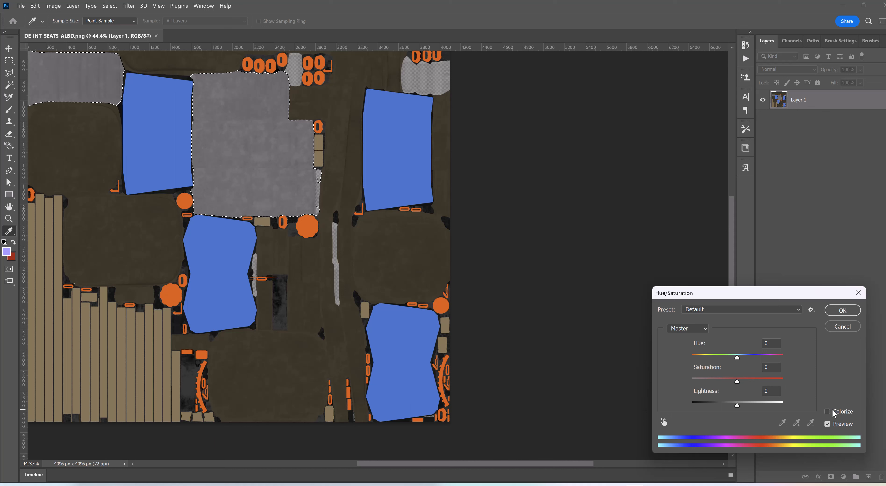
click(829, 411)
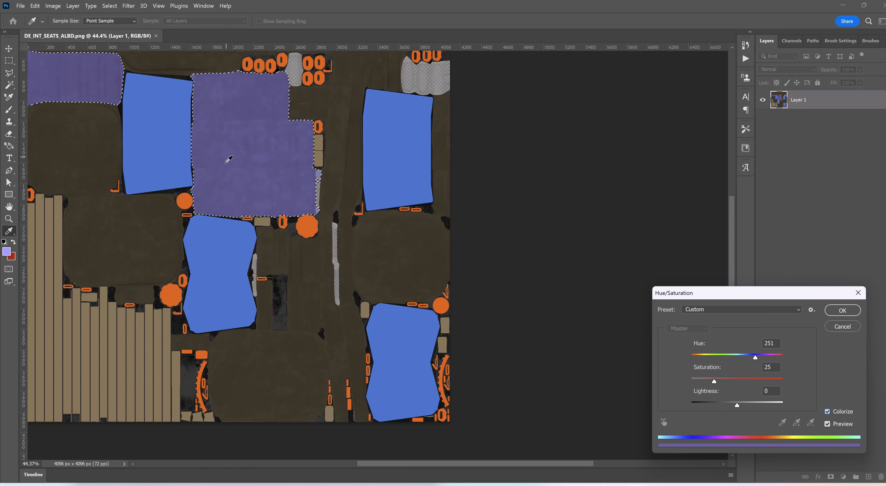
mouse_move(254, 120)
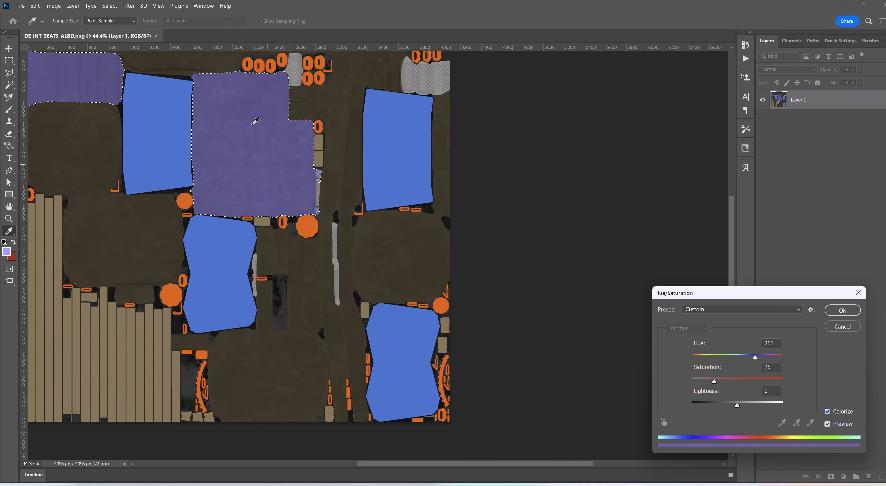
mouse_move(249, 138)
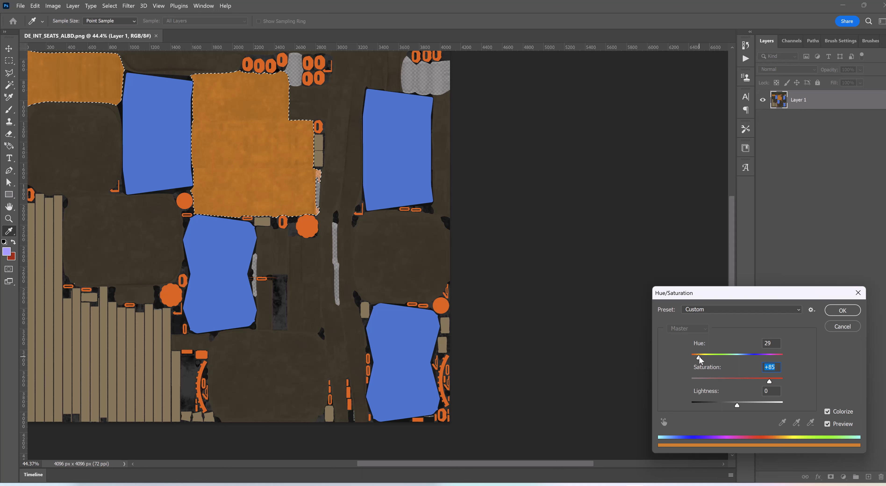
triple_click(770, 343)
text(-8)
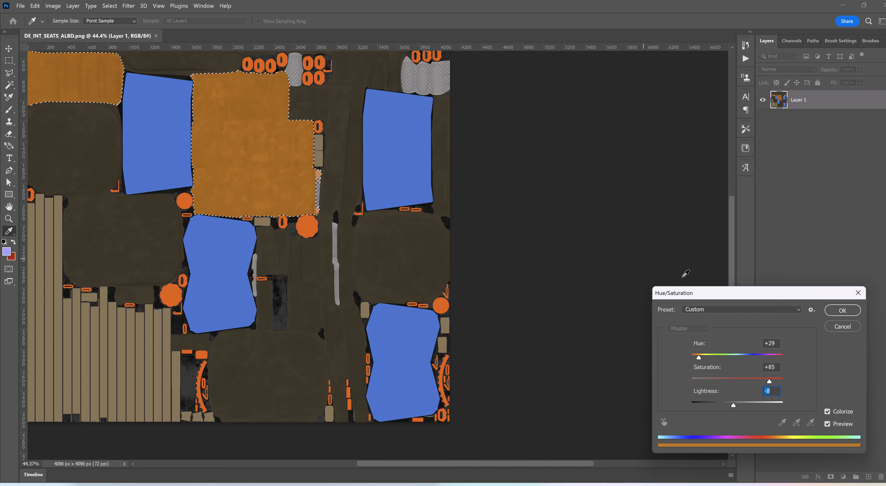
mouse_move(303, 251)
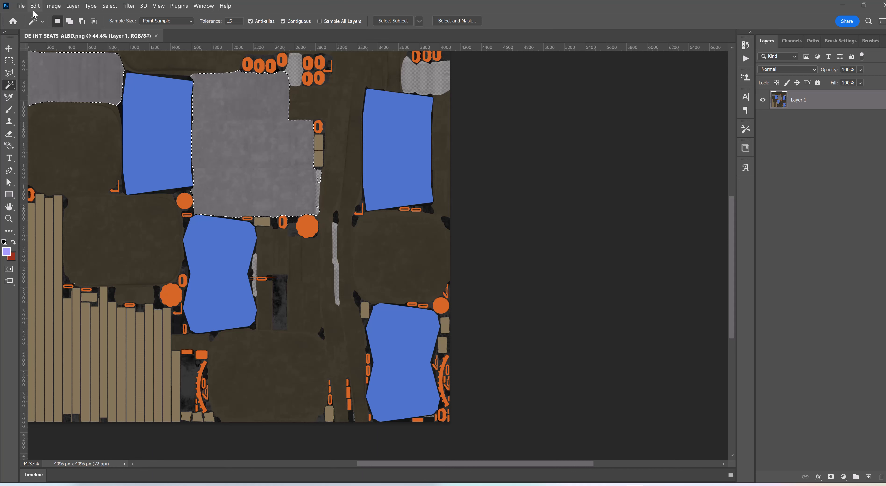
click(36, 6)
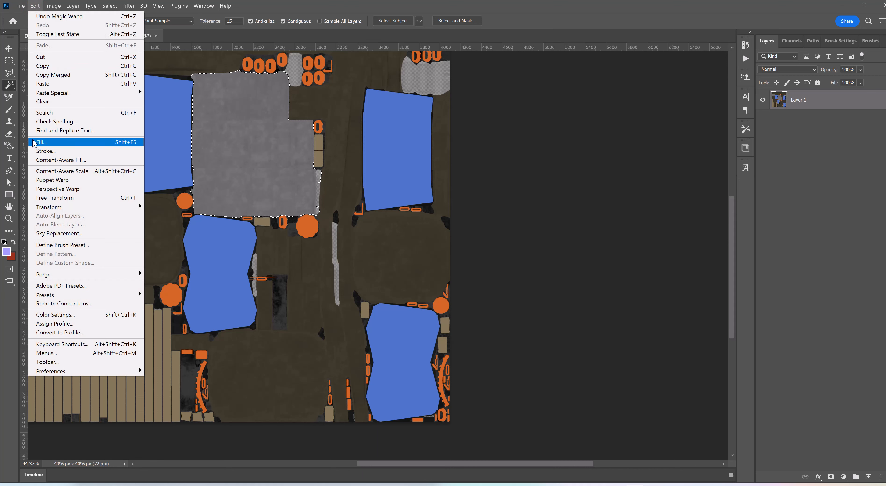
click(39, 142)
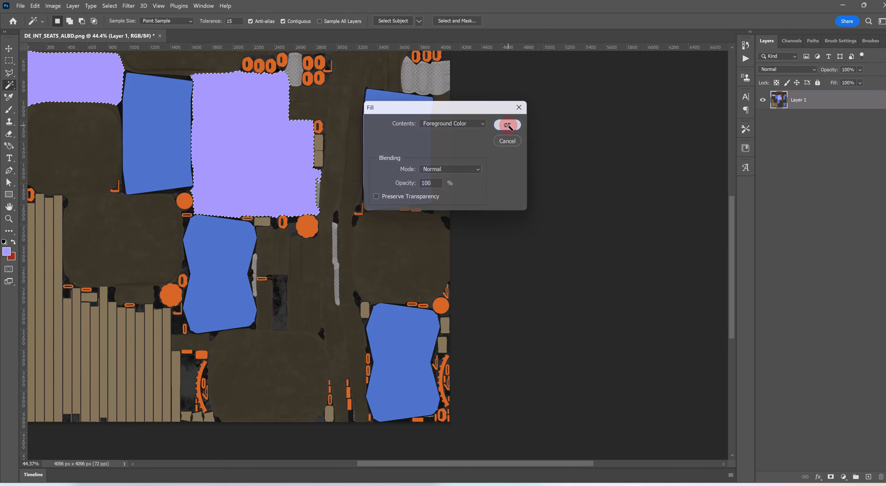
click(507, 124)
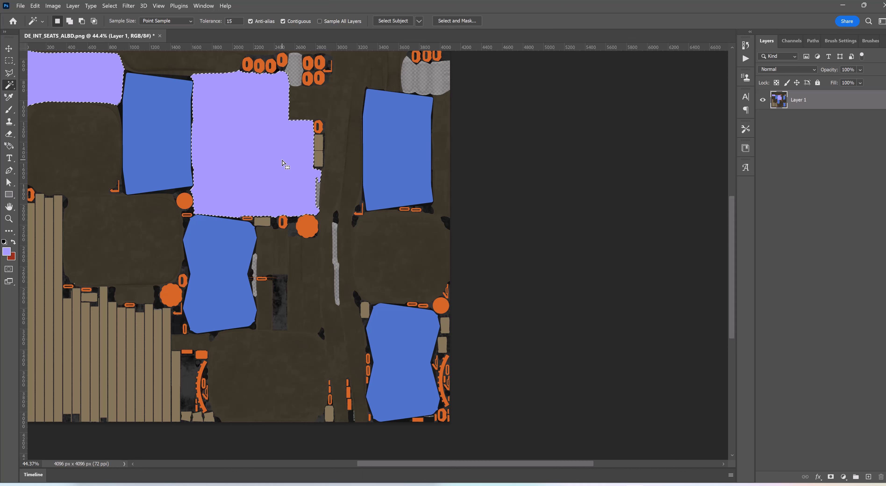
mouse_move(315, 373)
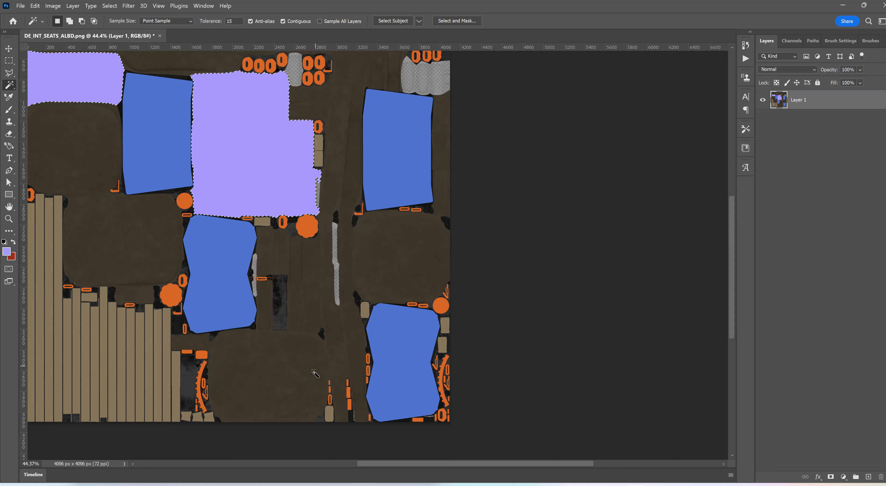
mouse_move(271, 372)
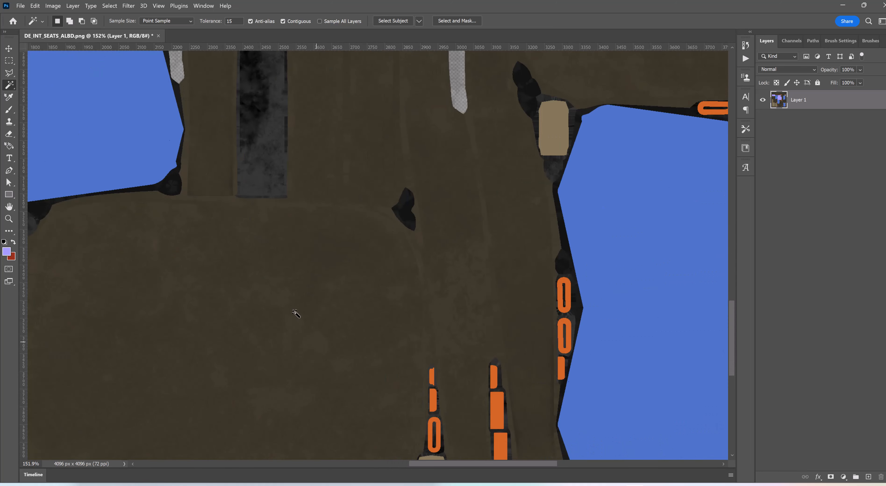
mouse_move(526, 291)
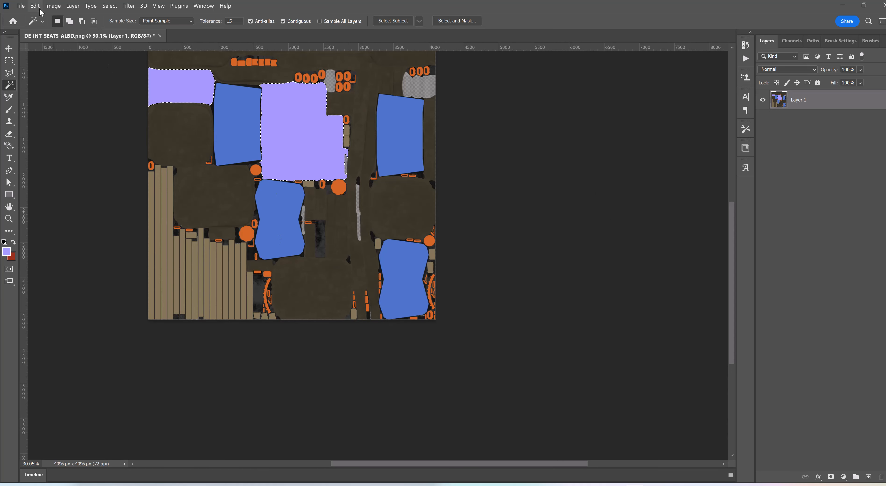
click(35, 6)
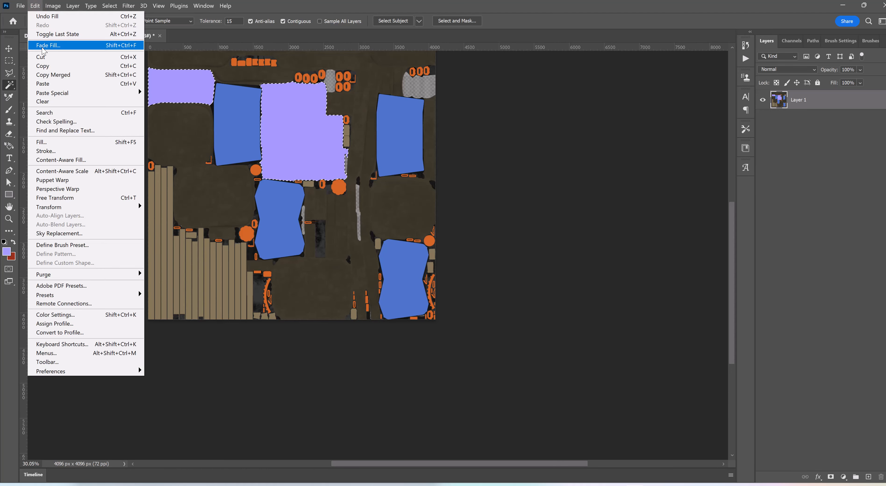
click(47, 16)
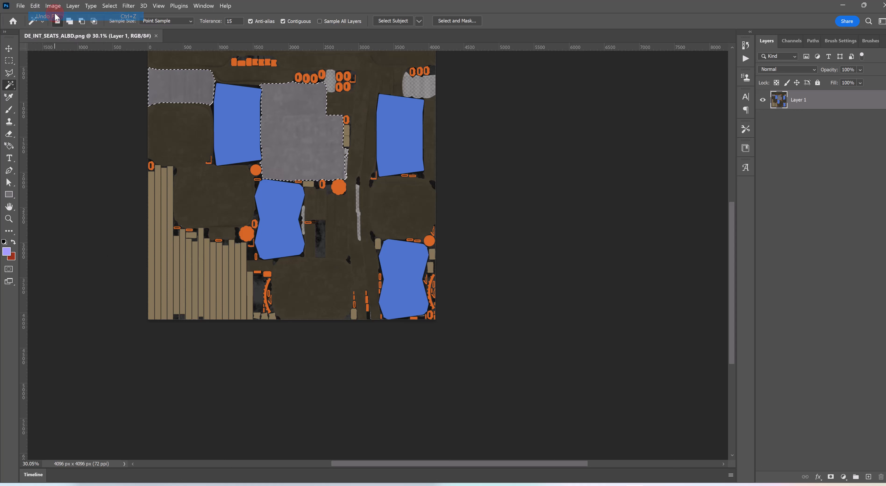
click(109, 6)
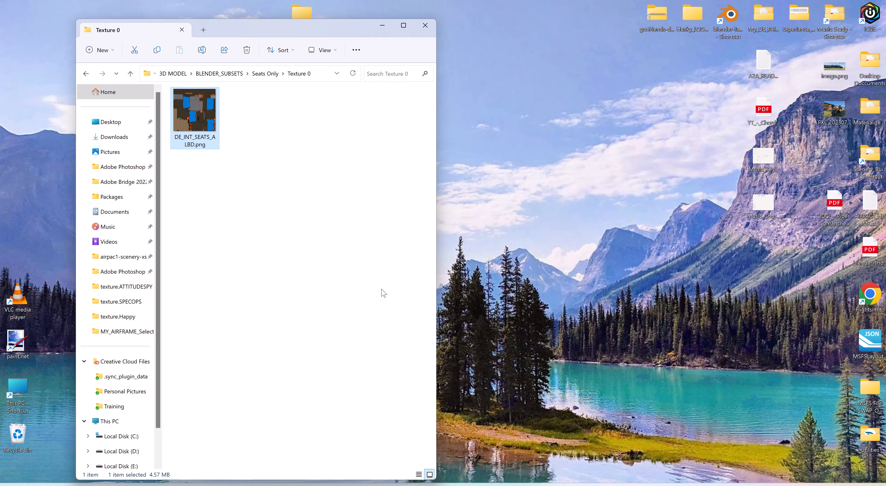
mouse_move(346, 294)
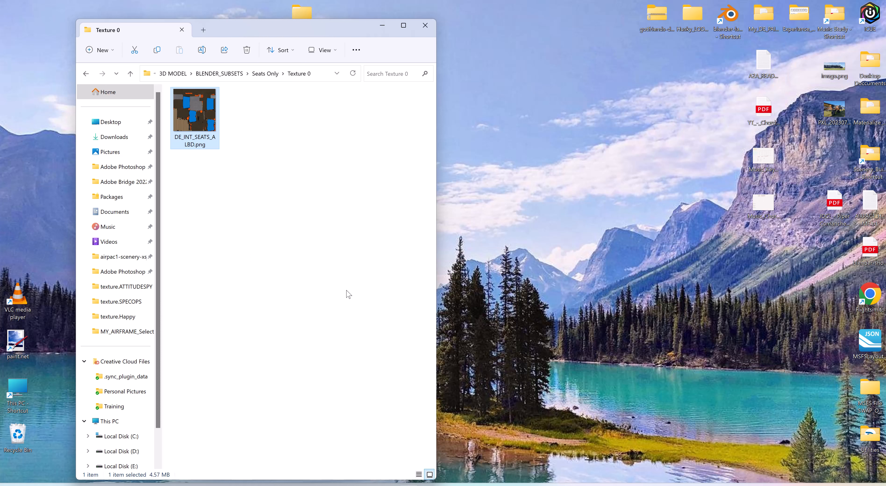
mouse_move(490, 123)
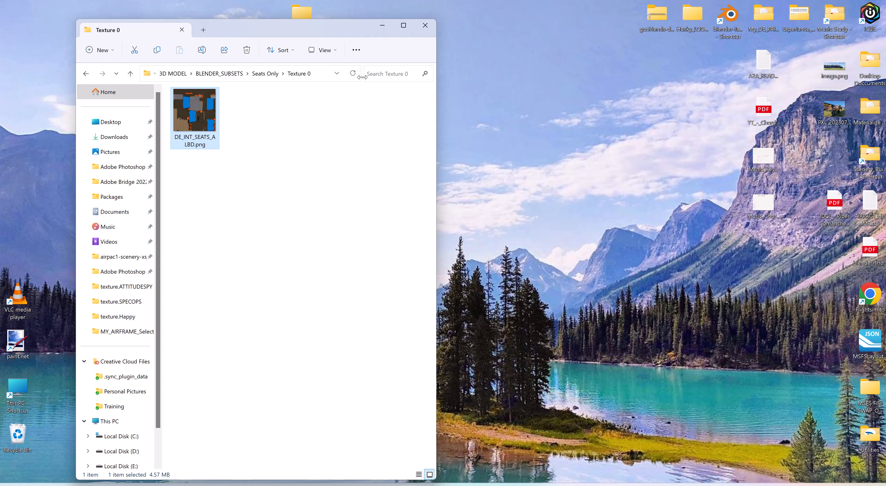
Close the texture folder window and reopen the paint kit folder into 3D MODEL.
click(425, 25)
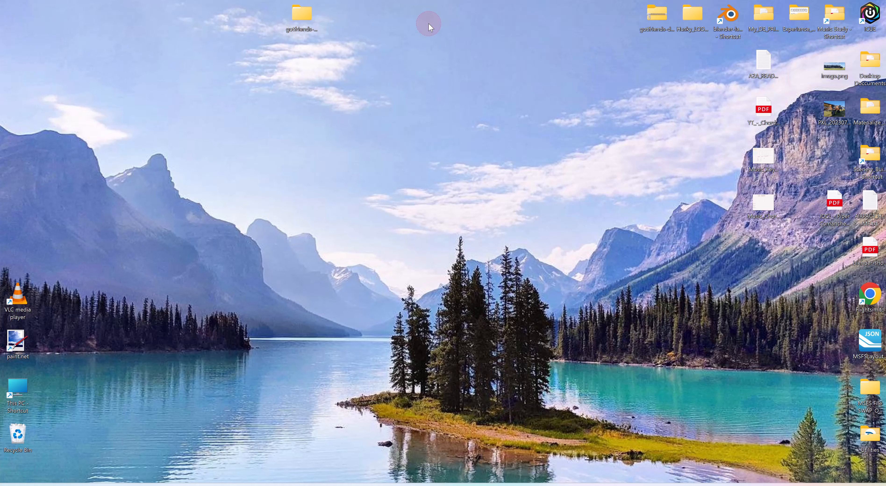
mouse_move(605, 422)
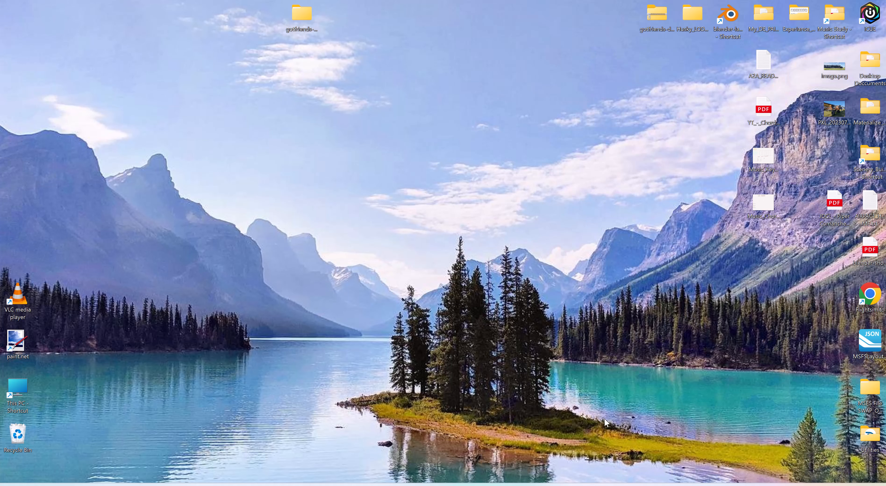
mouse_move(618, 469)
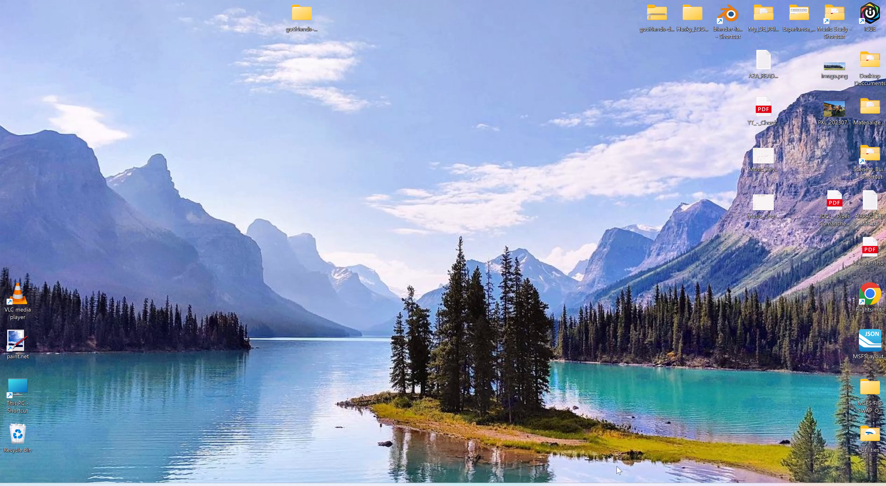
click(302, 14)
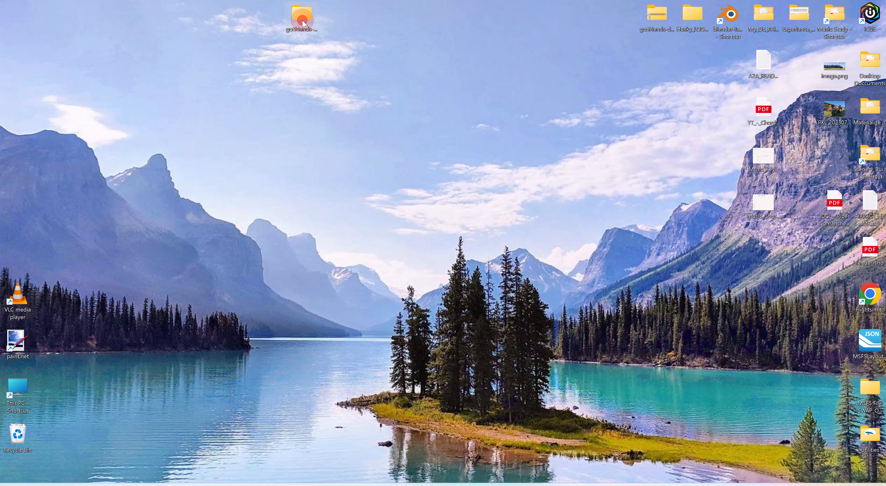
double_click(301, 17)
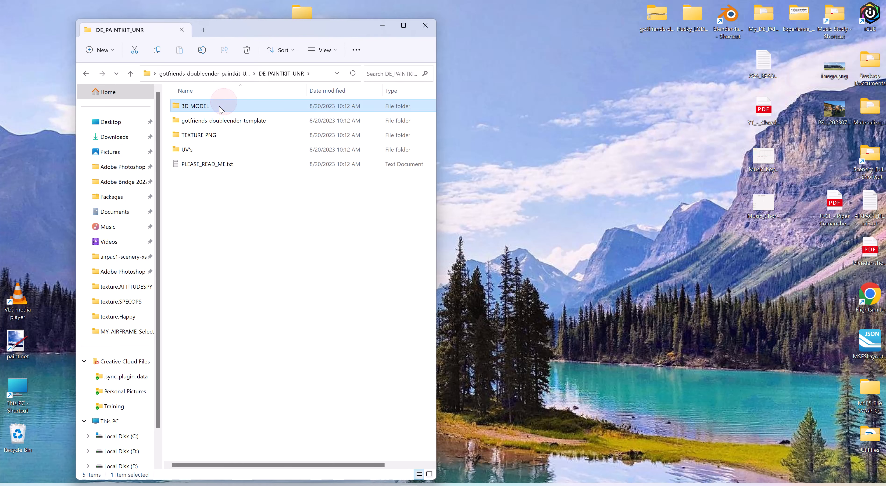
click(195, 105)
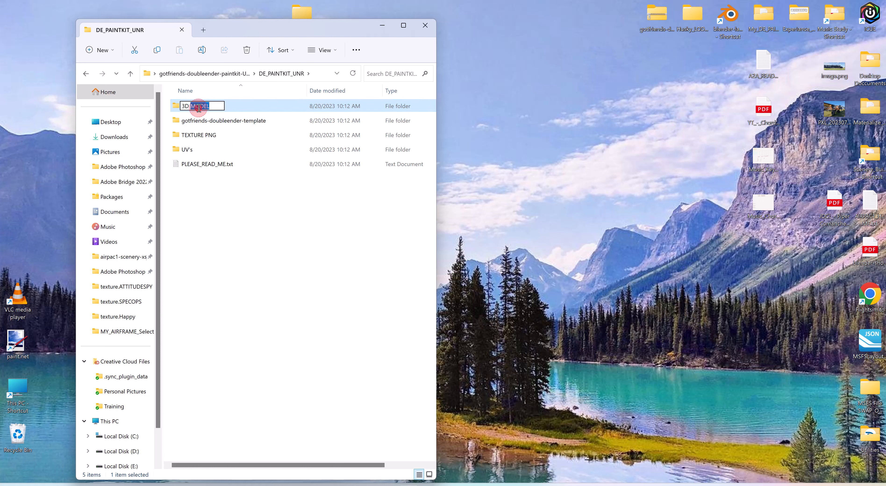
double_click(197, 106)
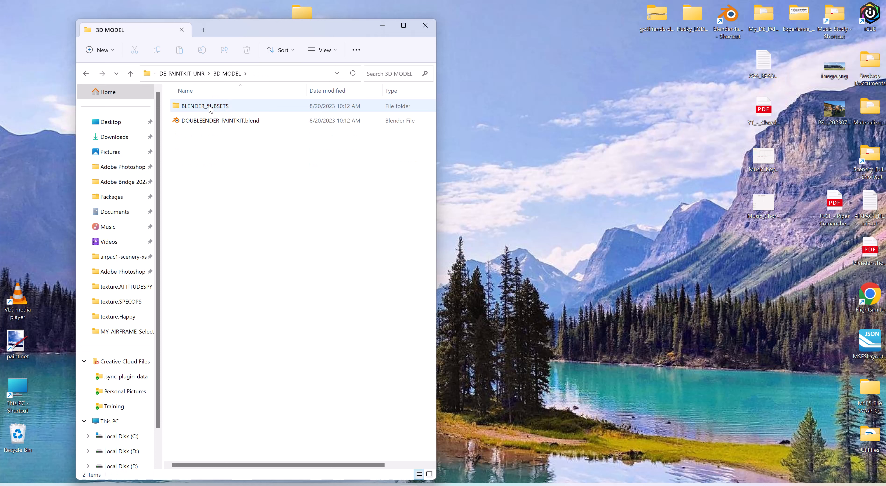
Continue into BLENDER_SUBSETS > Seats Only, showing the seat paint kit file and Texture 0.
double_click(205, 106)
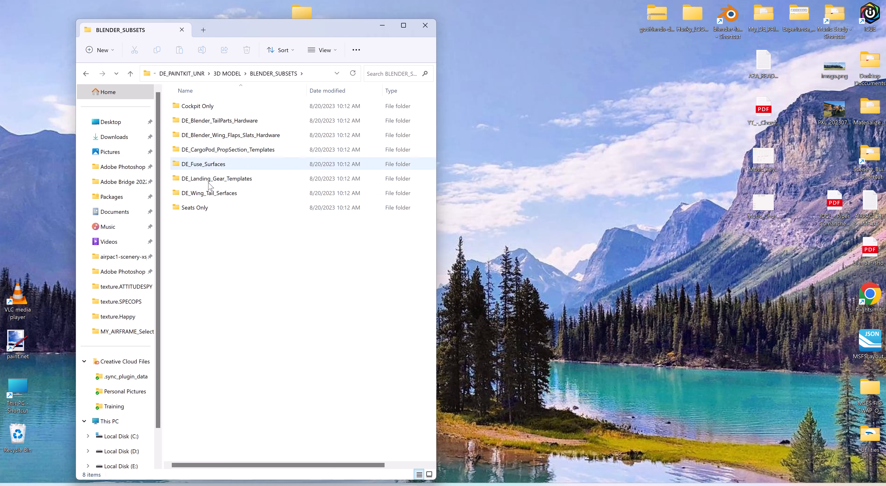
click(194, 208)
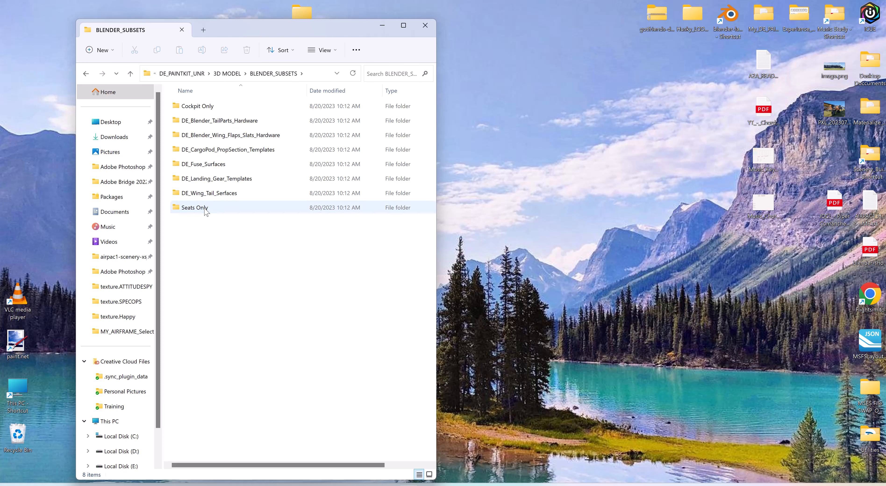
double_click(195, 207)
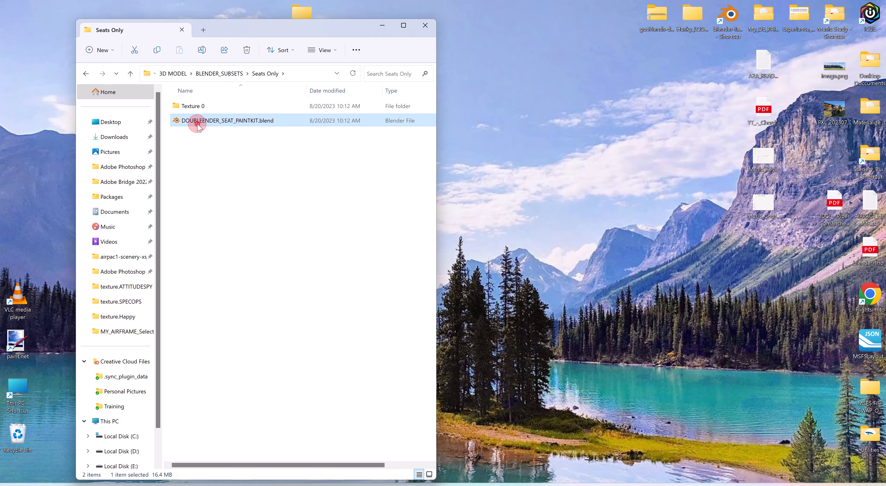
Open DOUBLEENDER_SEAT_PAINTKIT.blend, glance at its Shading node setup, and return to Layout.
double_click(228, 121)
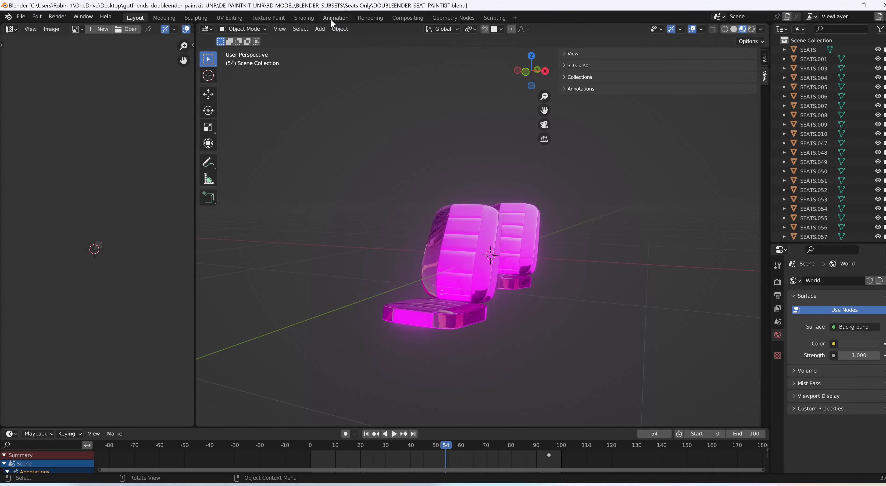
click(304, 17)
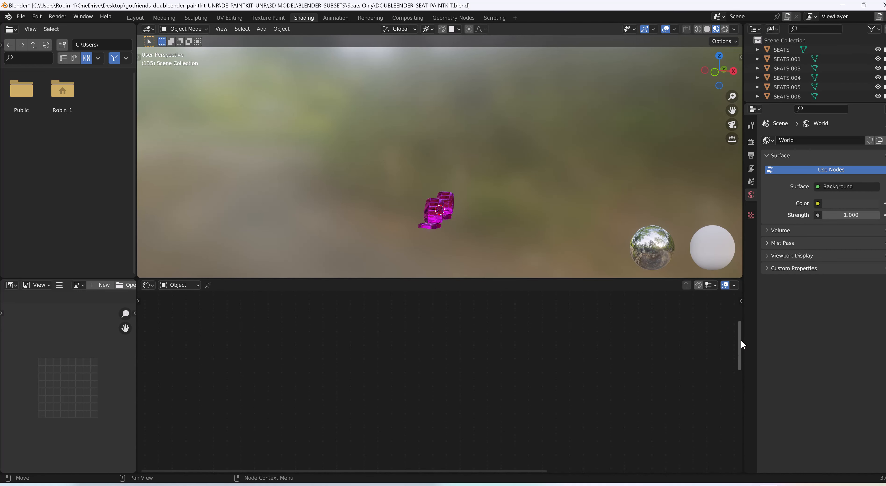
mouse_move(741, 405)
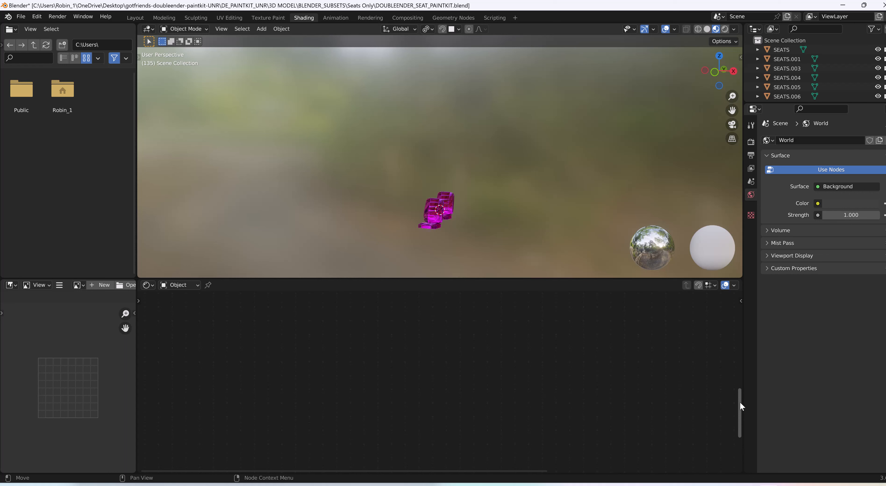
mouse_move(565, 344)
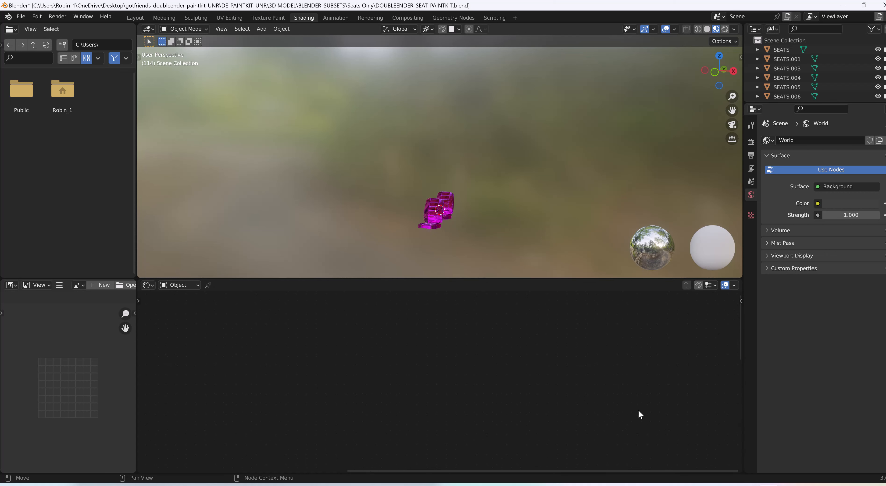
click(135, 17)
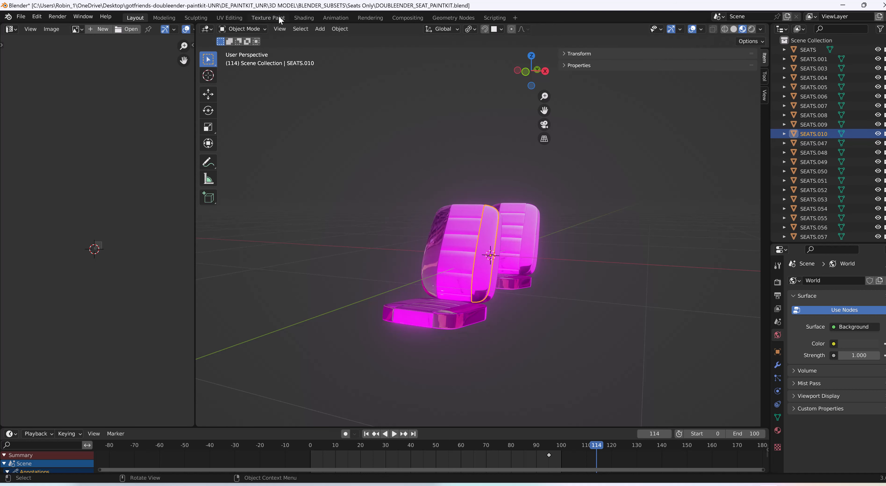
In Texture Paint set the brush colour swatch to red, then return to Layout.
click(268, 17)
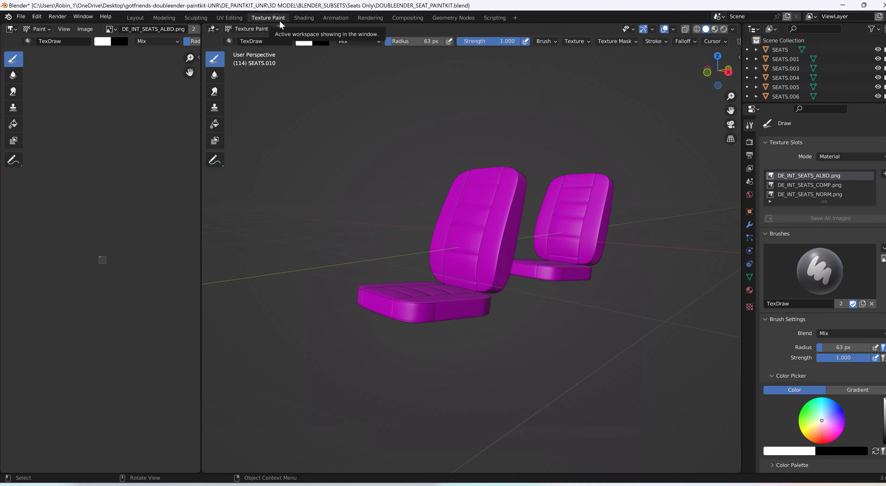
click(304, 17)
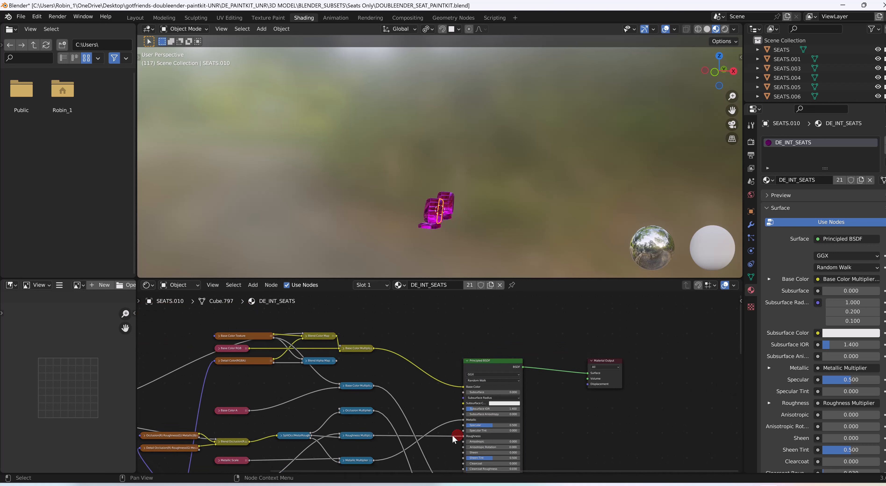
mouse_move(463, 441)
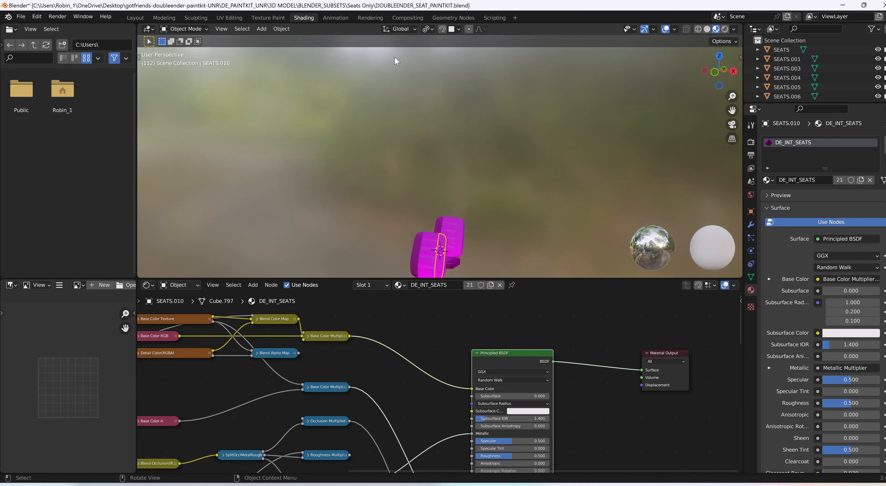
mouse_move(268, 17)
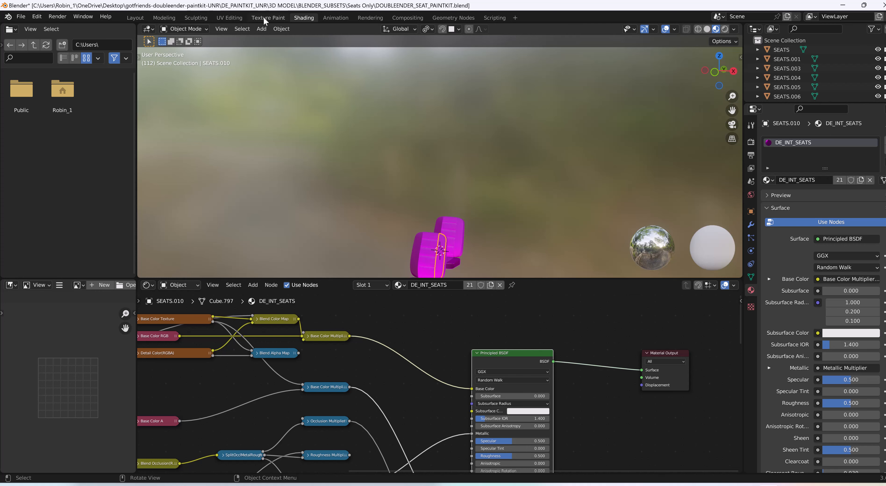
click(268, 17)
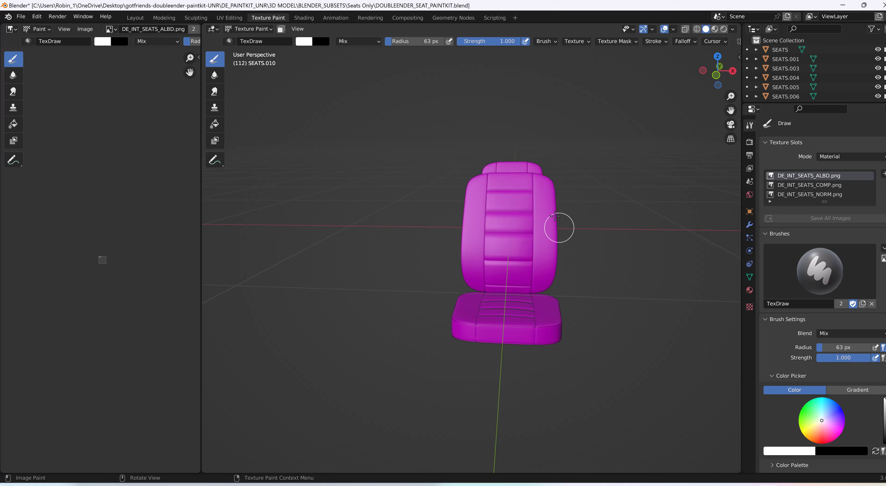
mouse_move(541, 182)
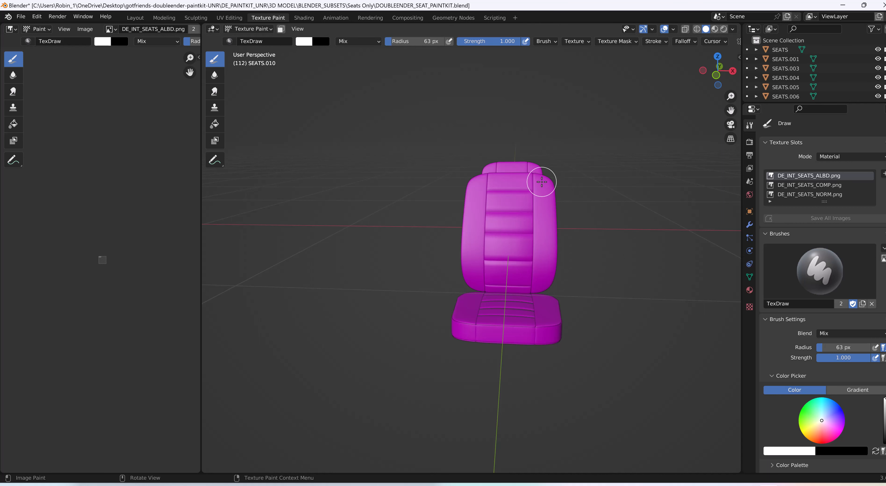
mouse_move(543, 270)
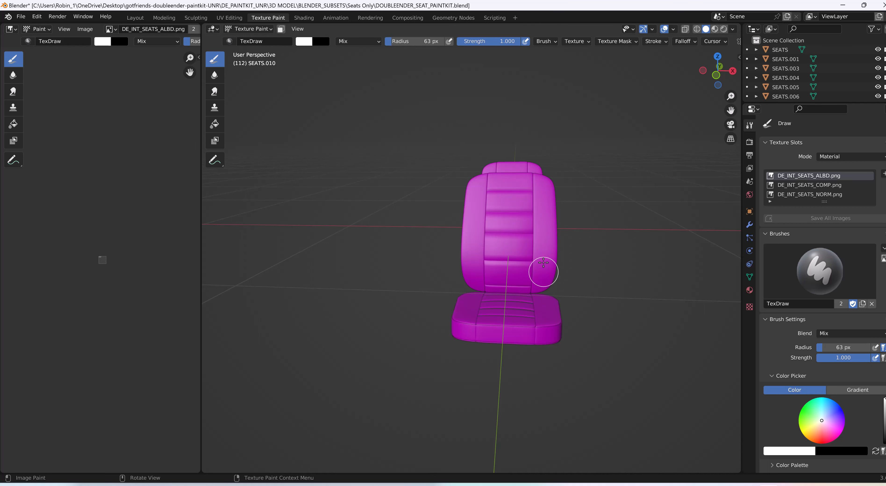
mouse_move(544, 264)
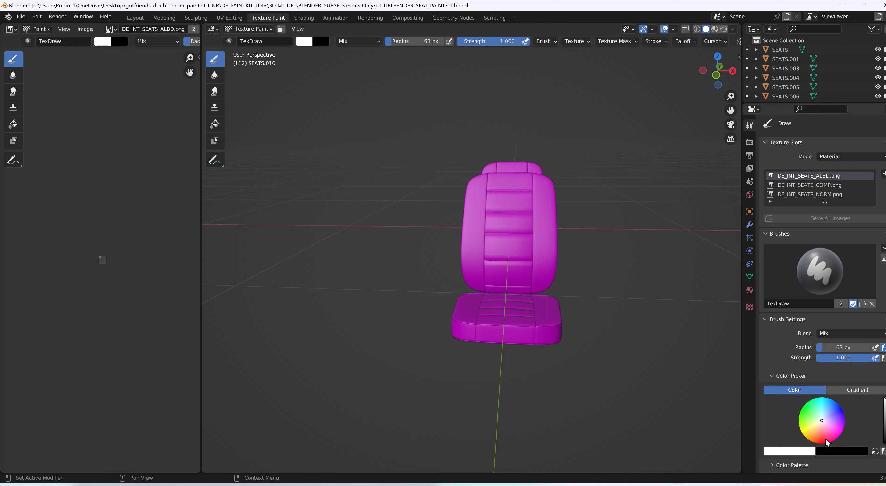
click(824, 438)
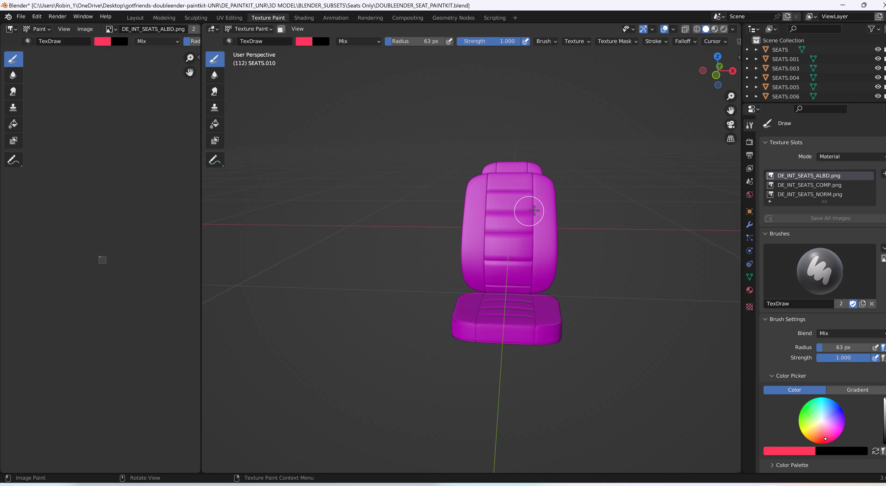
mouse_move(209, 72)
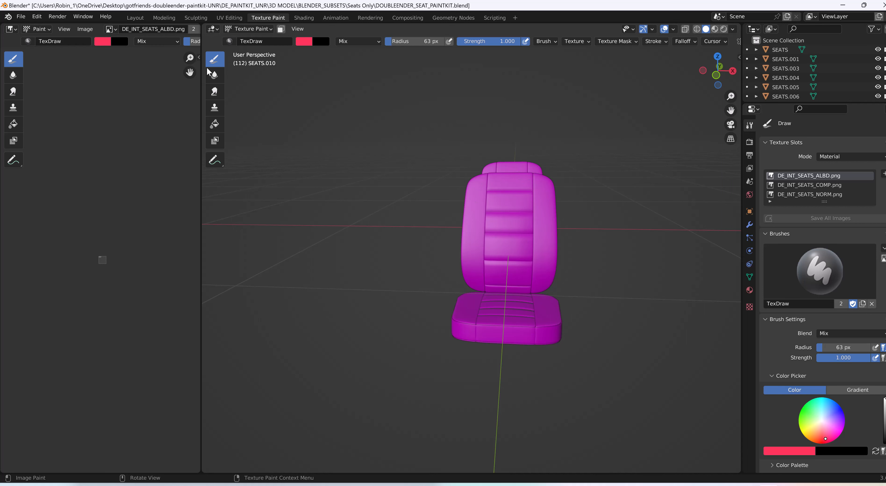
click(135, 18)
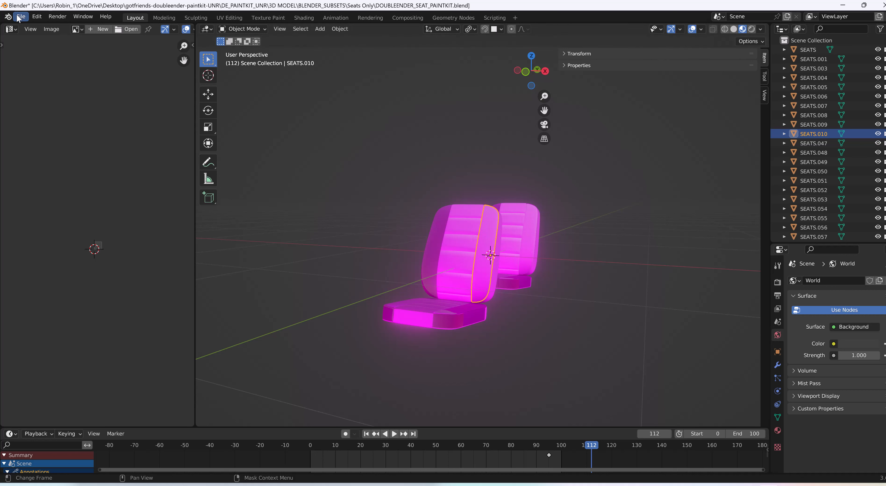
Find Missing Files from the Texture 0 folder to relink the seat textures, then brush red onto the seat back.
click(21, 16)
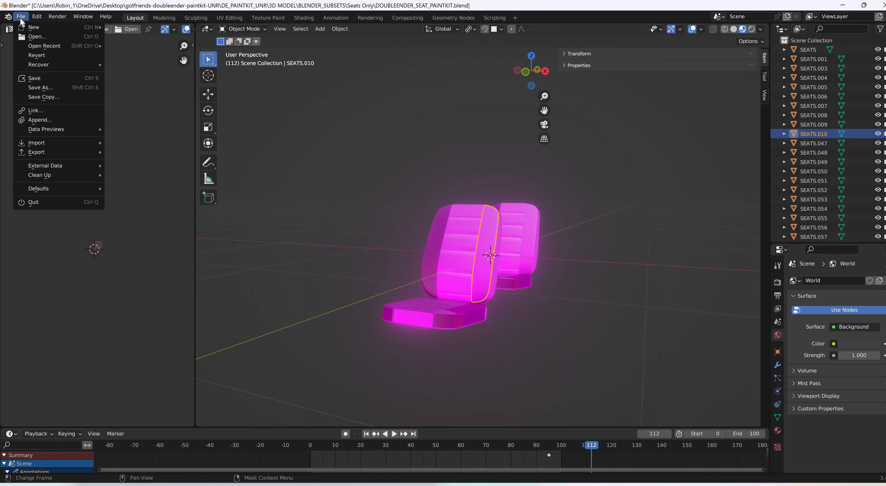
mouse_move(53, 174)
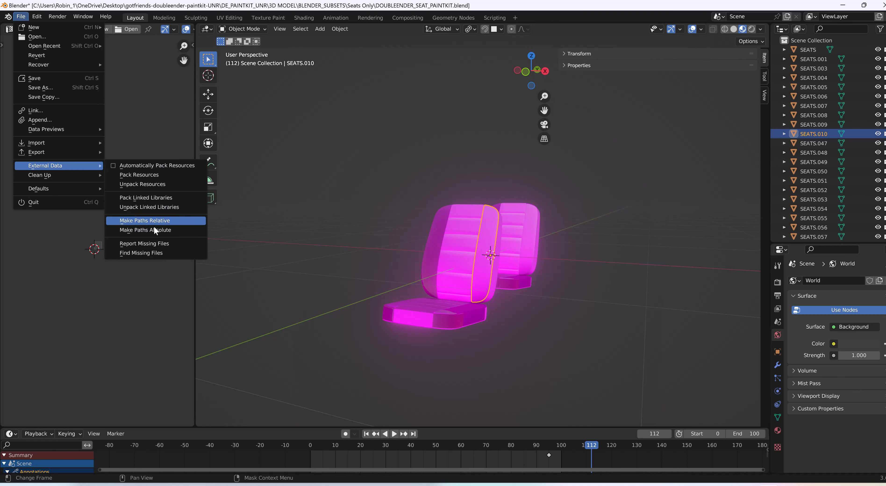
click(142, 252)
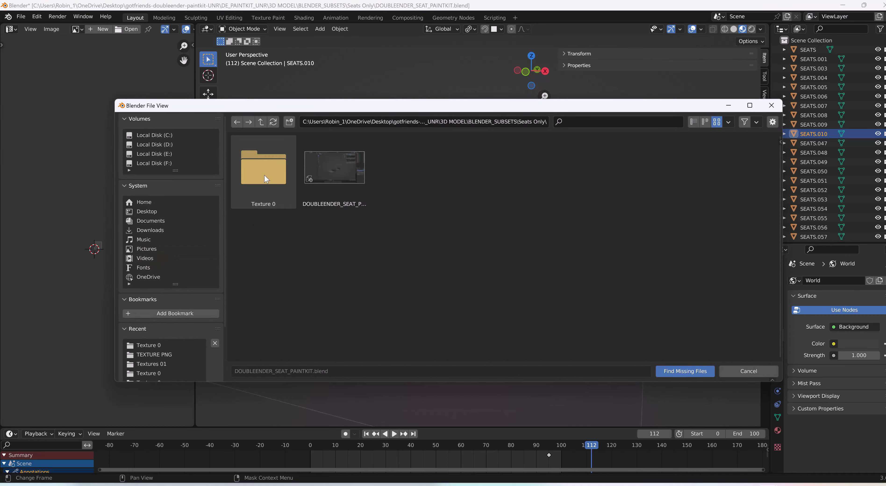
double_click(263, 166)
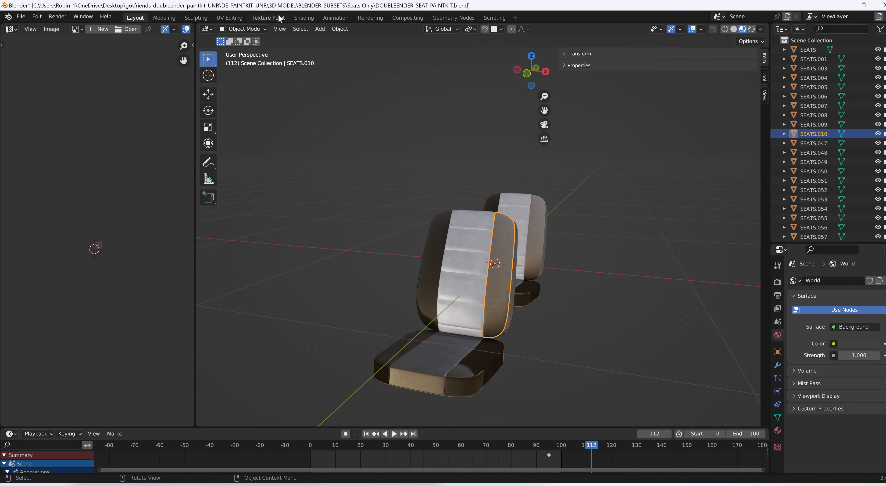
click(268, 17)
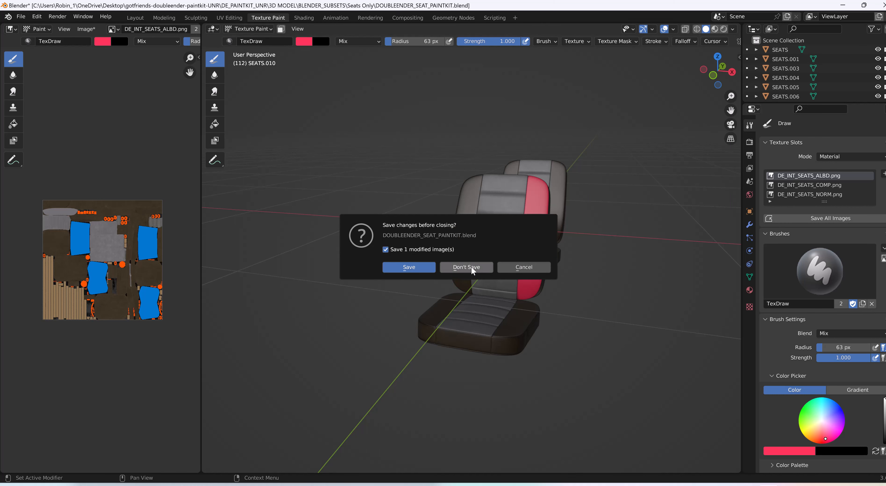
Answer Don't Save to close Blender and close the Seats Only folder window.
click(465, 266)
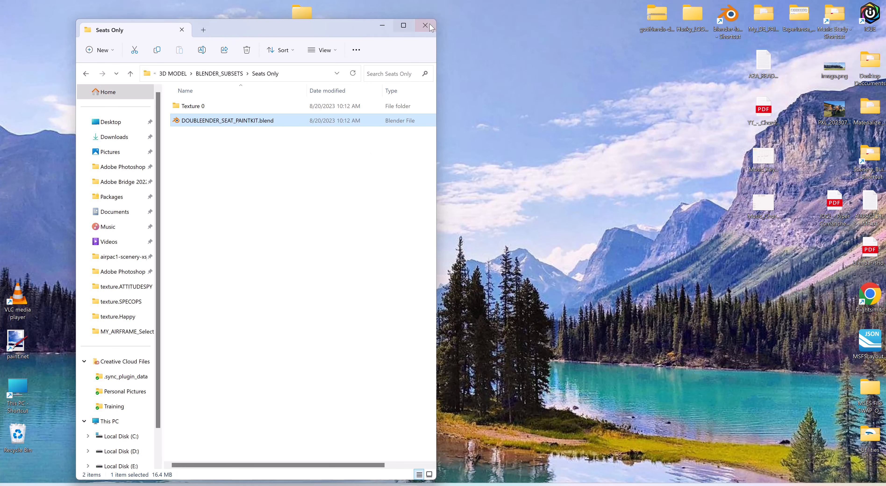
click(425, 25)
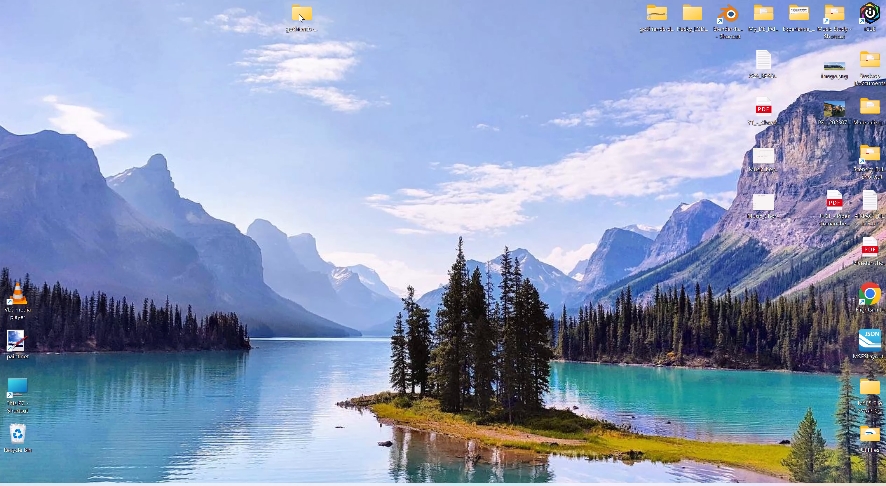
mouse_move(332, 78)
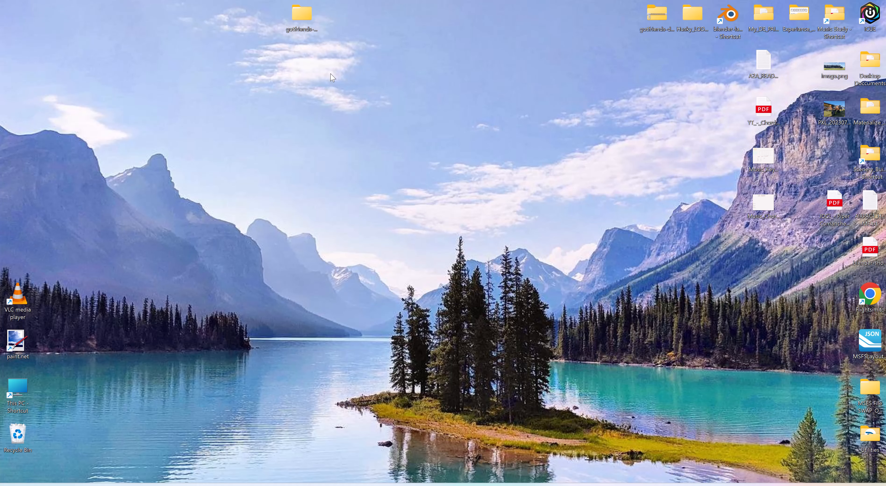
mouse_move(540, 285)
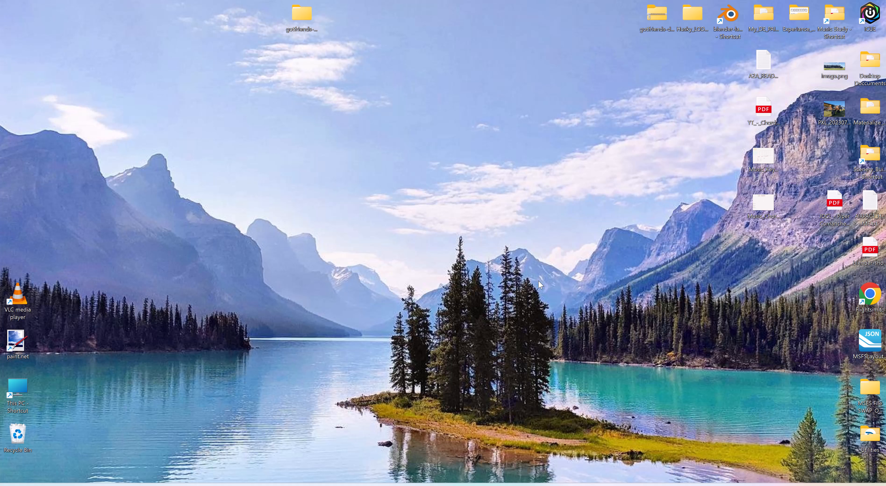
mouse_move(448, 83)
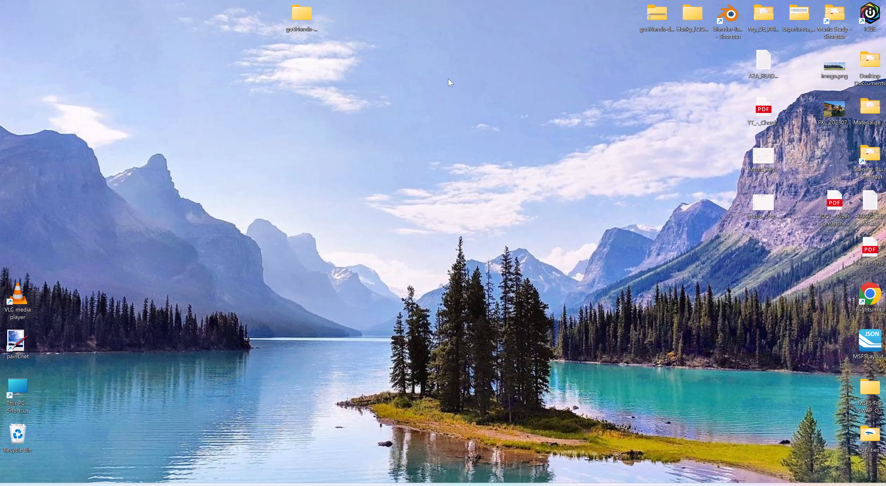
mouse_move(331, 480)
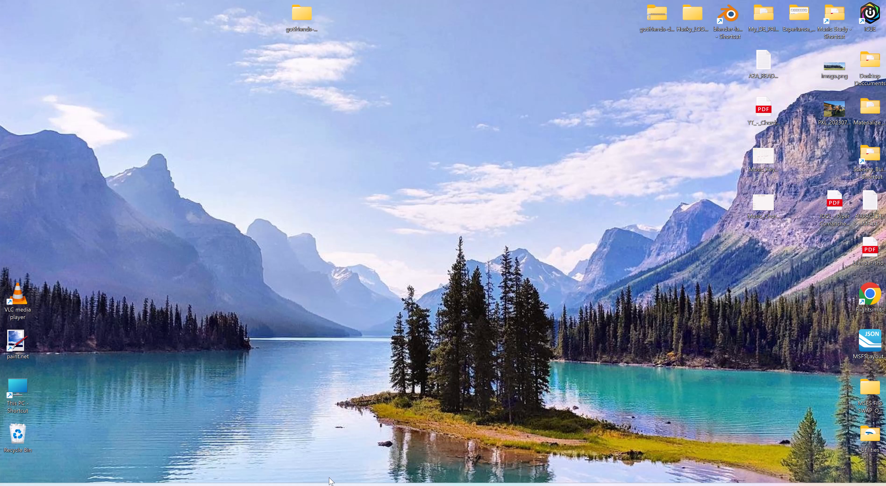